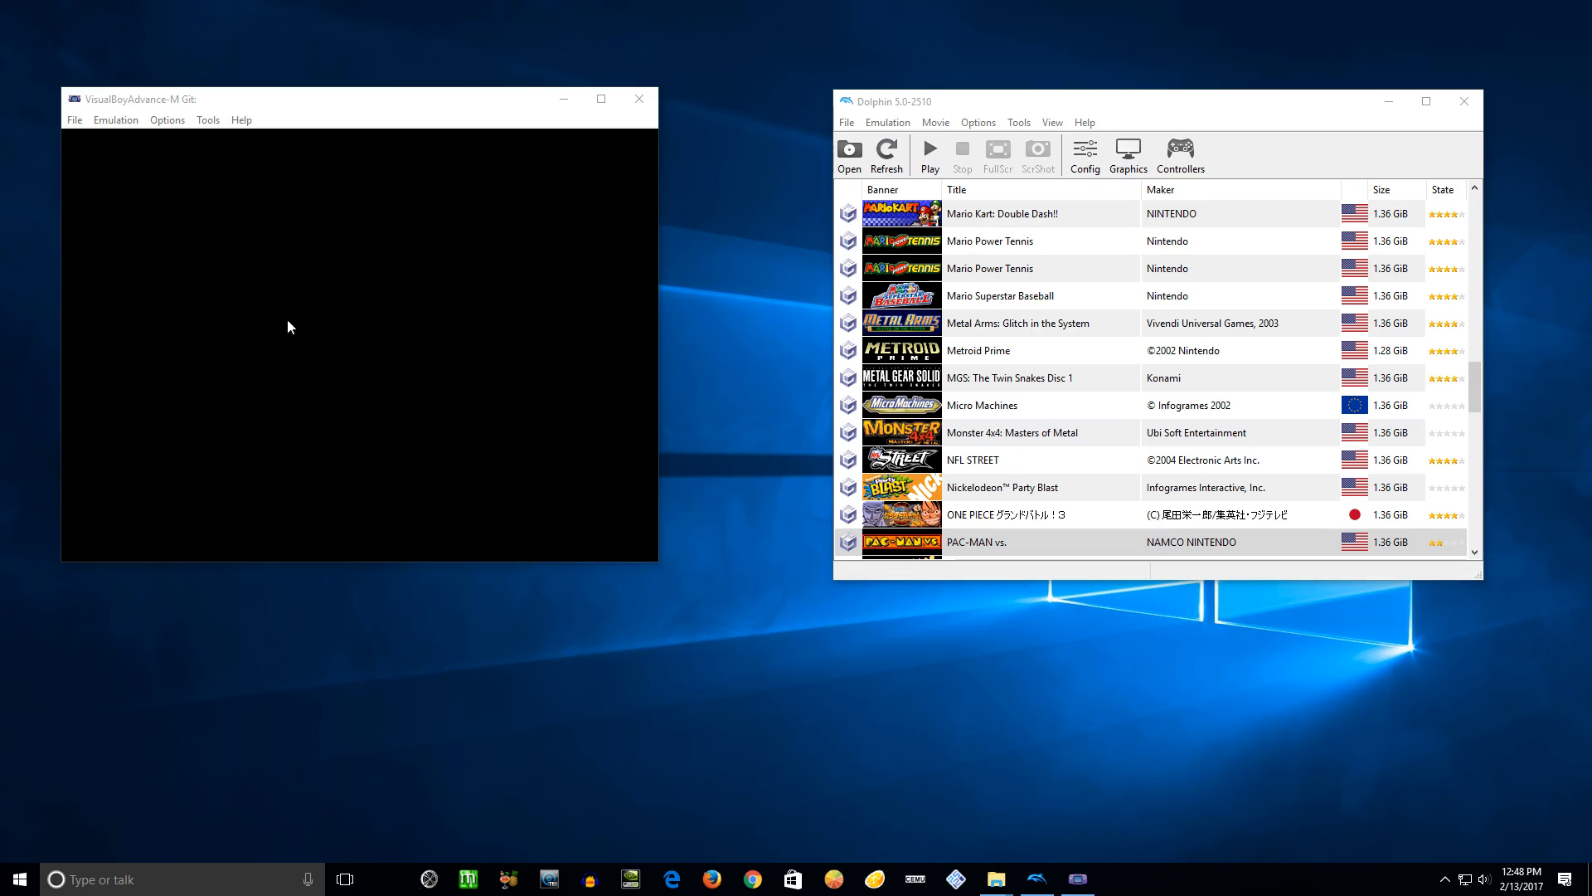
pyautogui.moveTo(172, 110)
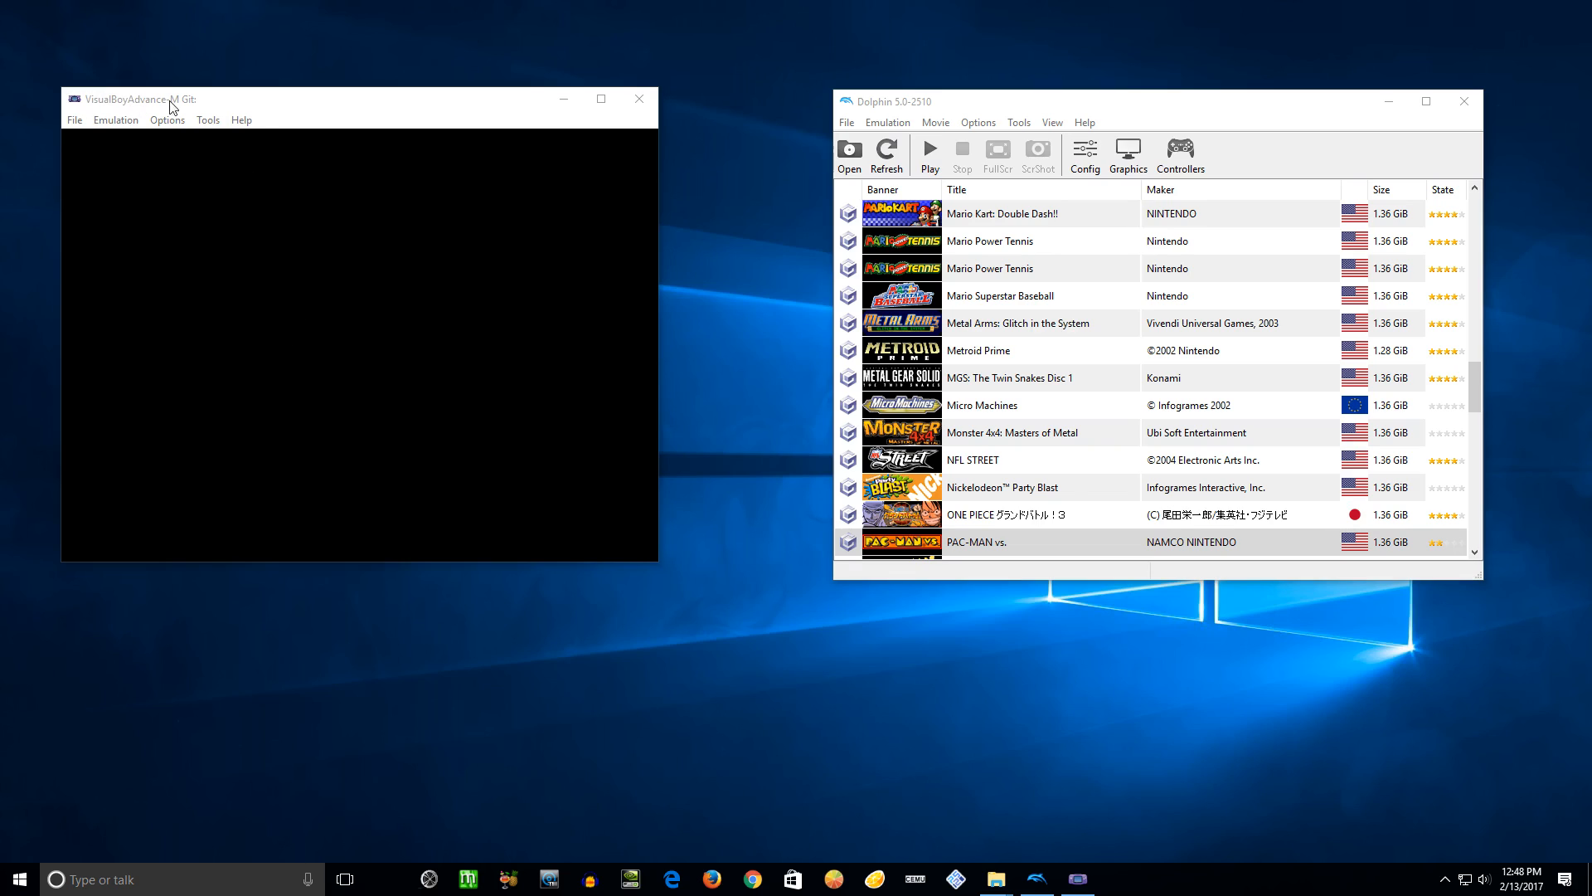
pyautogui.moveTo(675, 483)
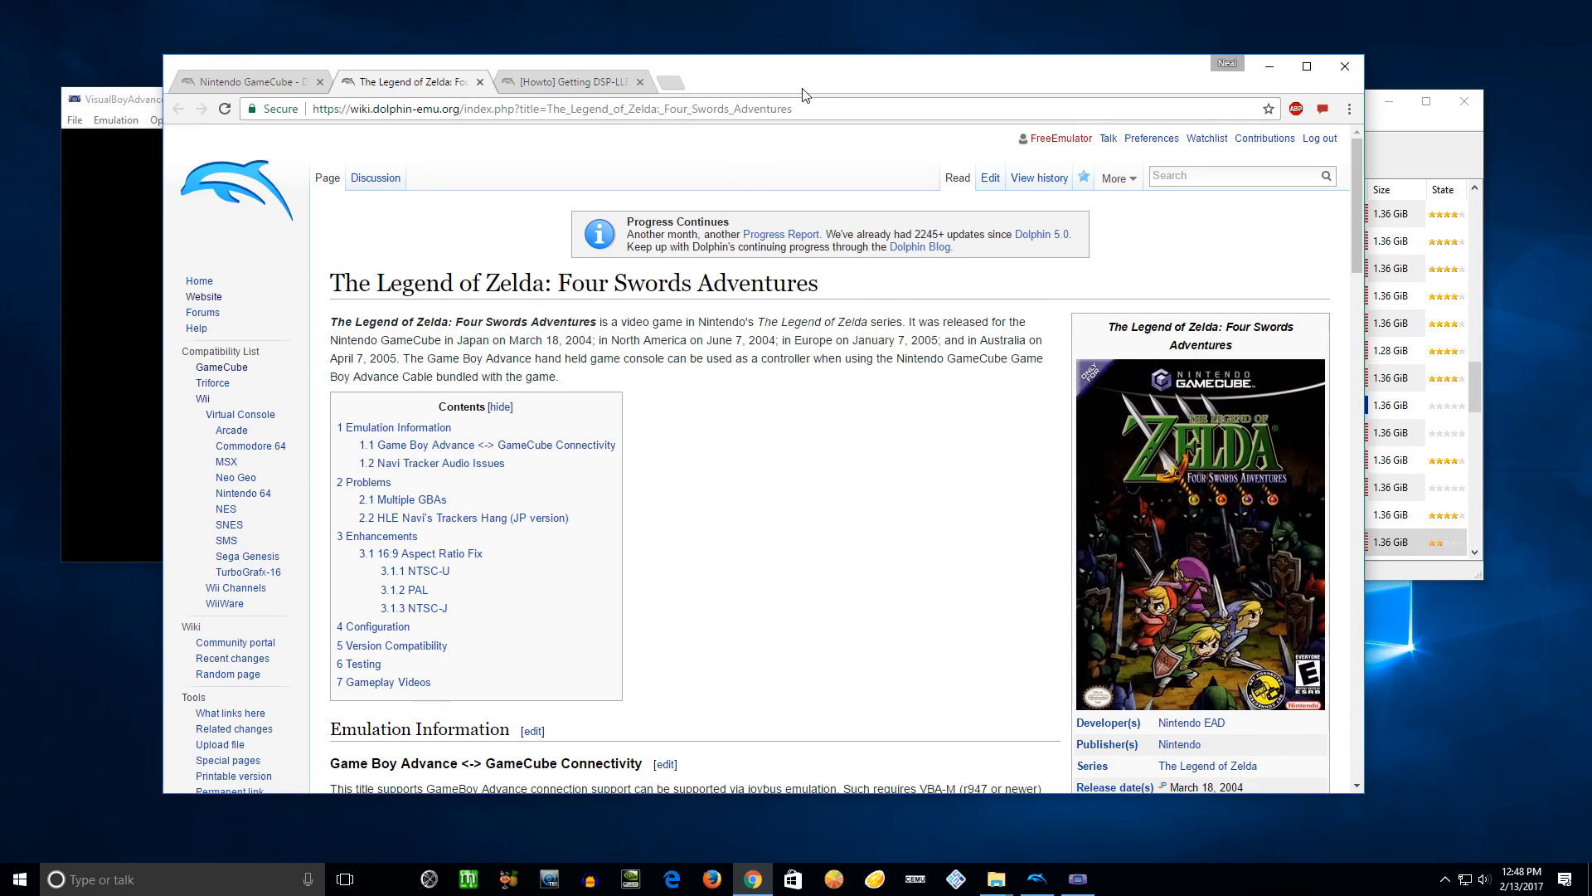
pyautogui.moveTo(818, 262)
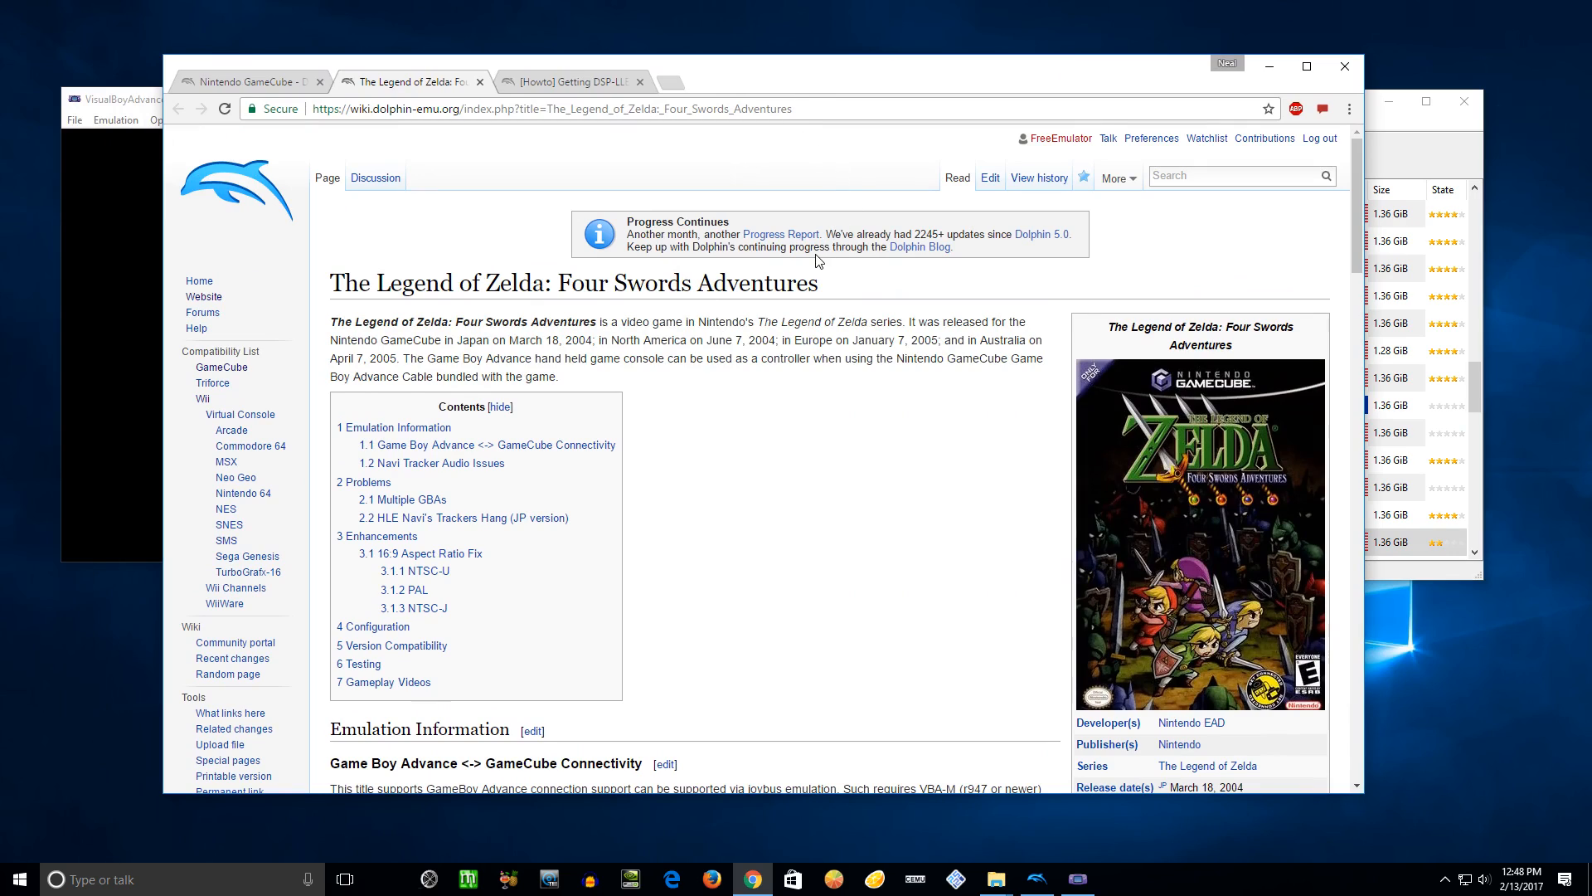
pyautogui.moveTo(775, 408)
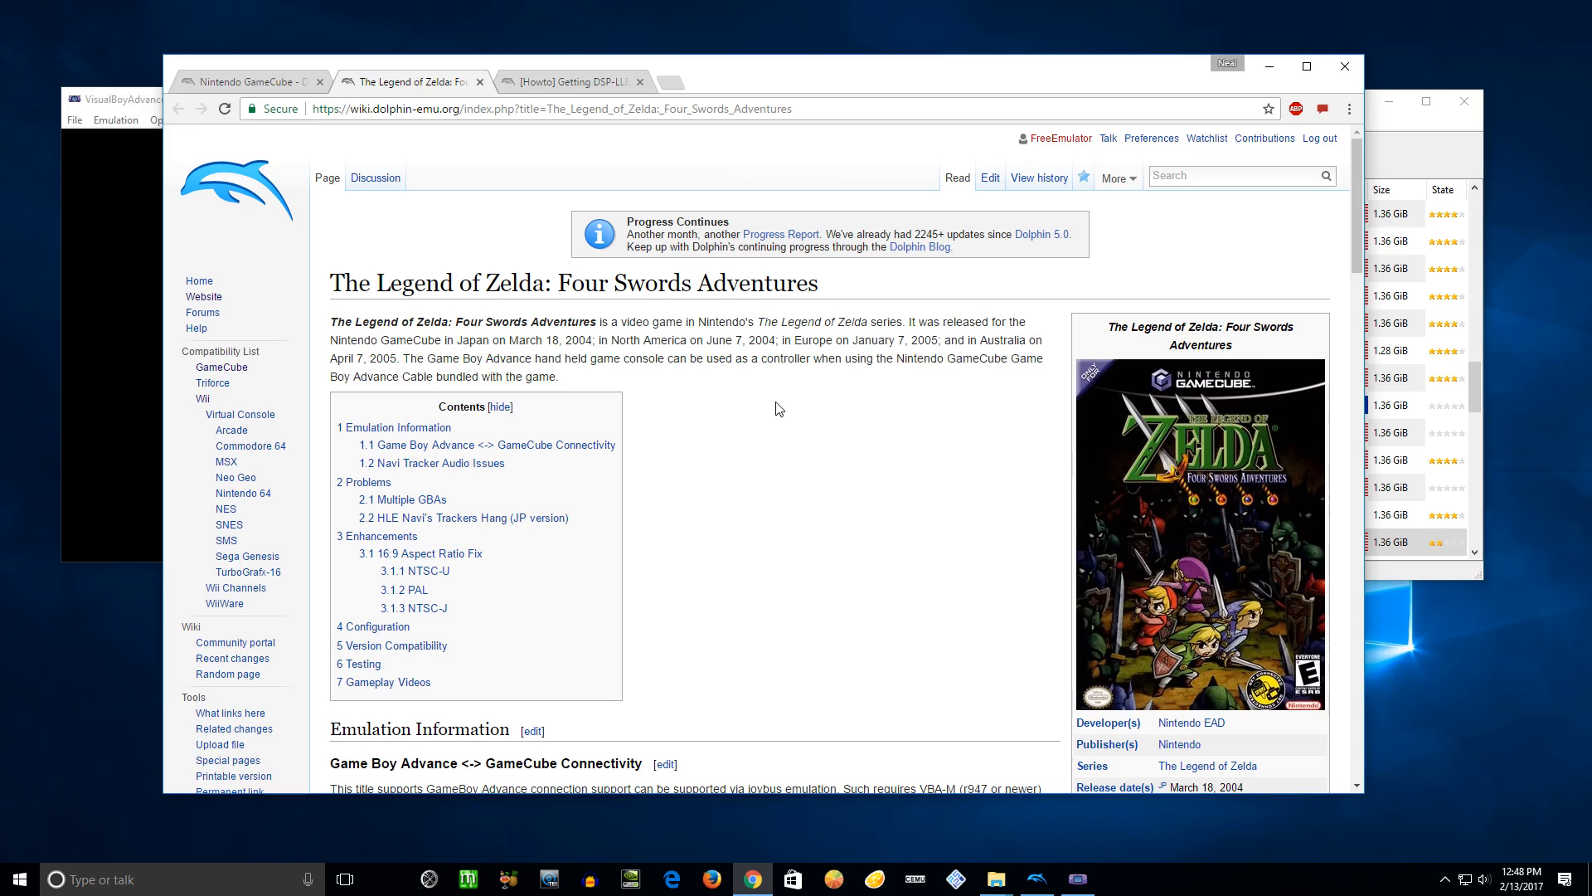
pyautogui.moveTo(421, 270)
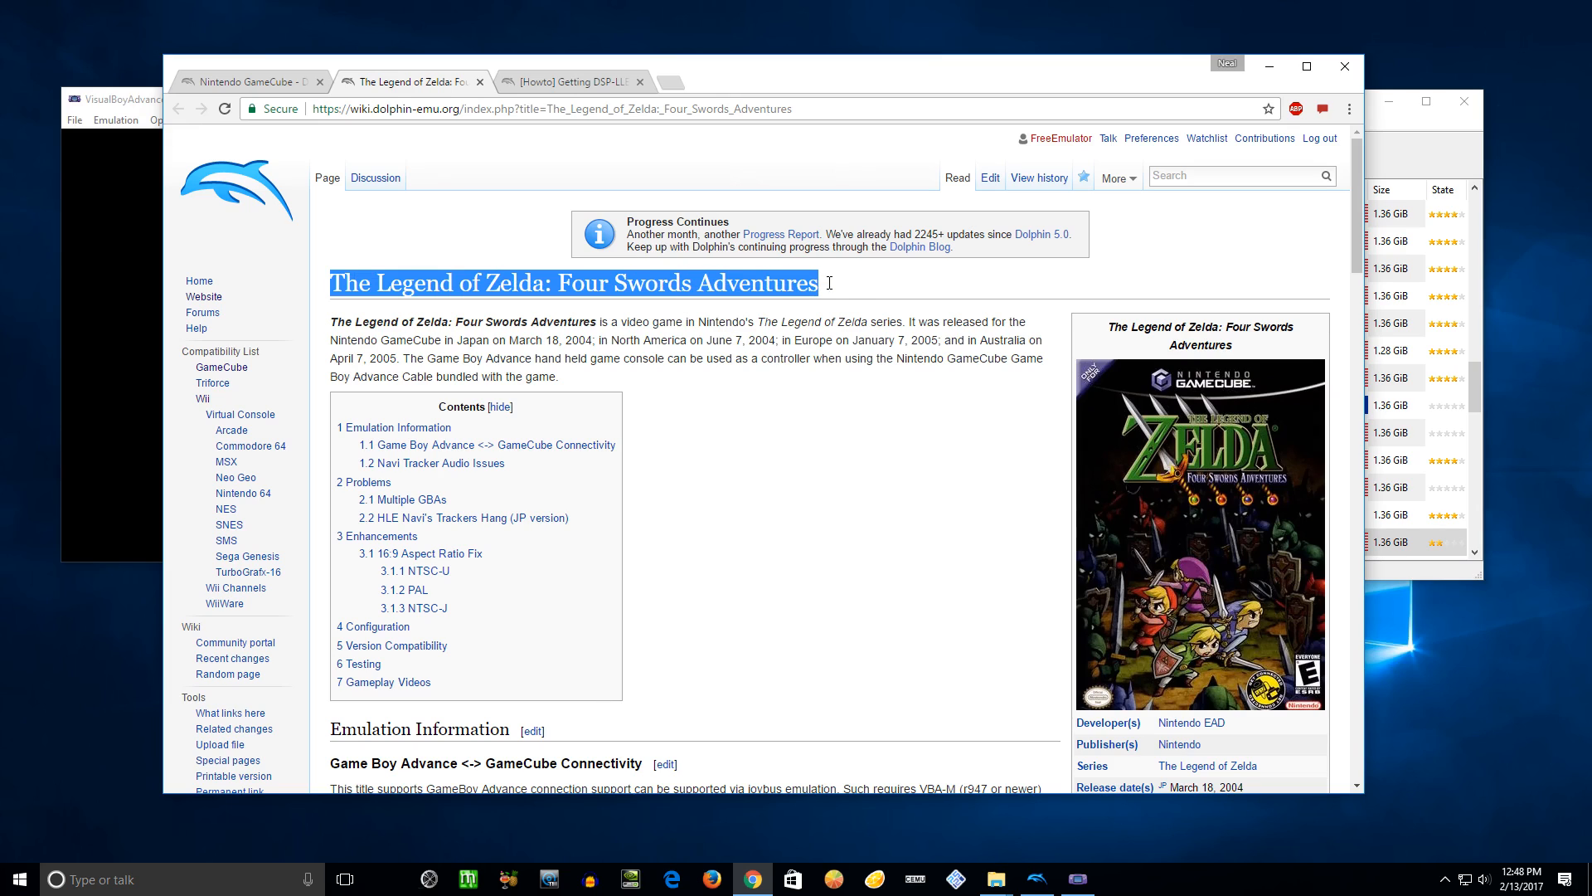
# Step: Read the wiki's VBA-M setup and troubleshooting steps for GBA-to-GameCube connectivity
pyautogui.scroll(-3)
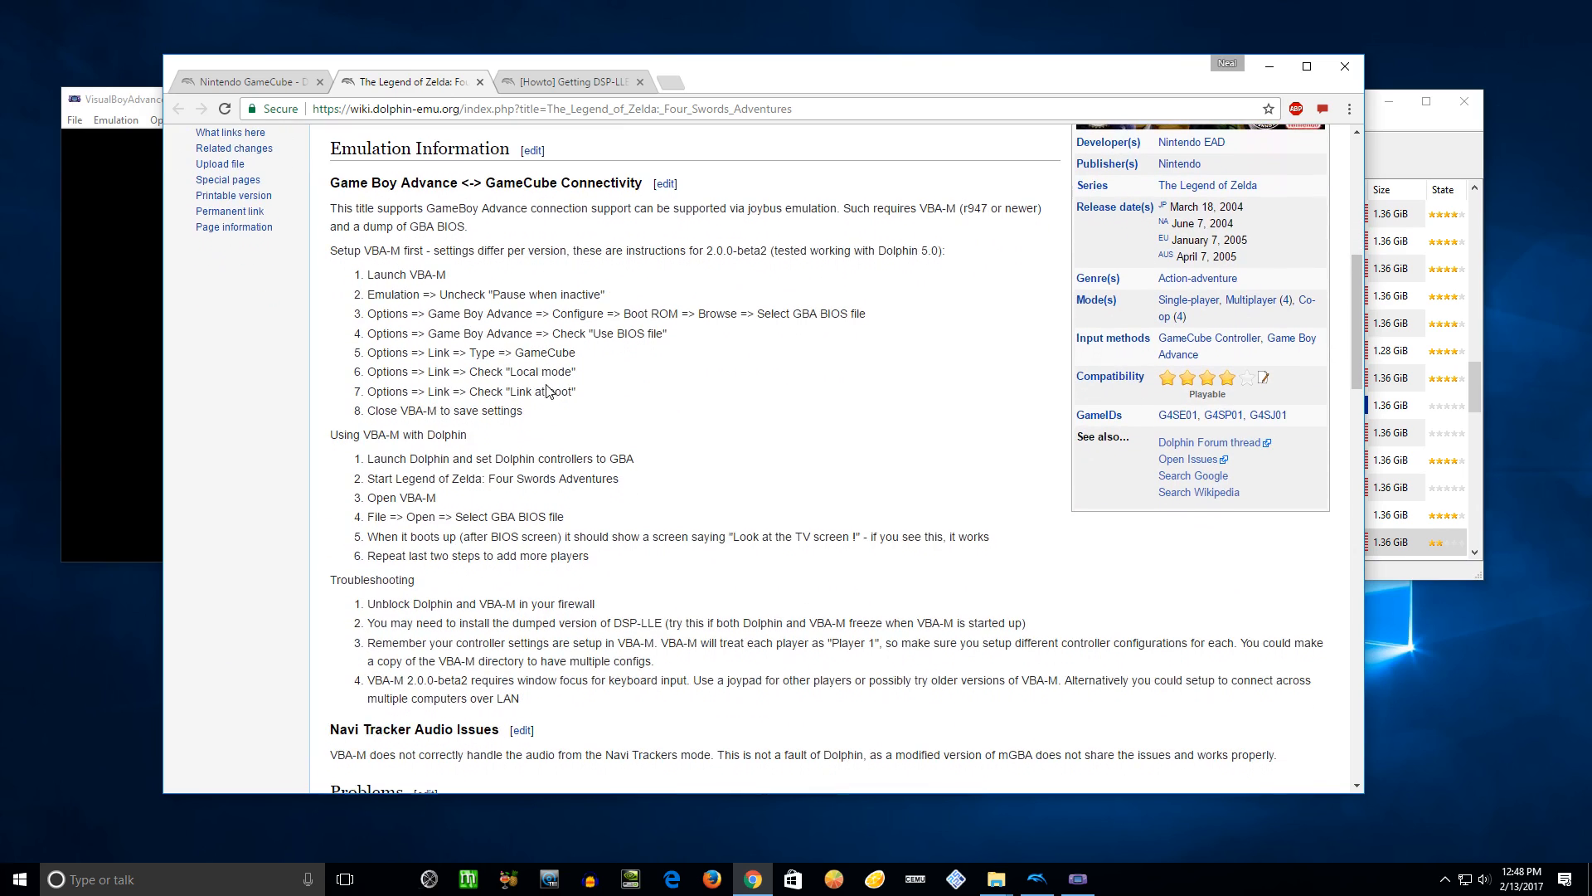
pyautogui.scroll(3)
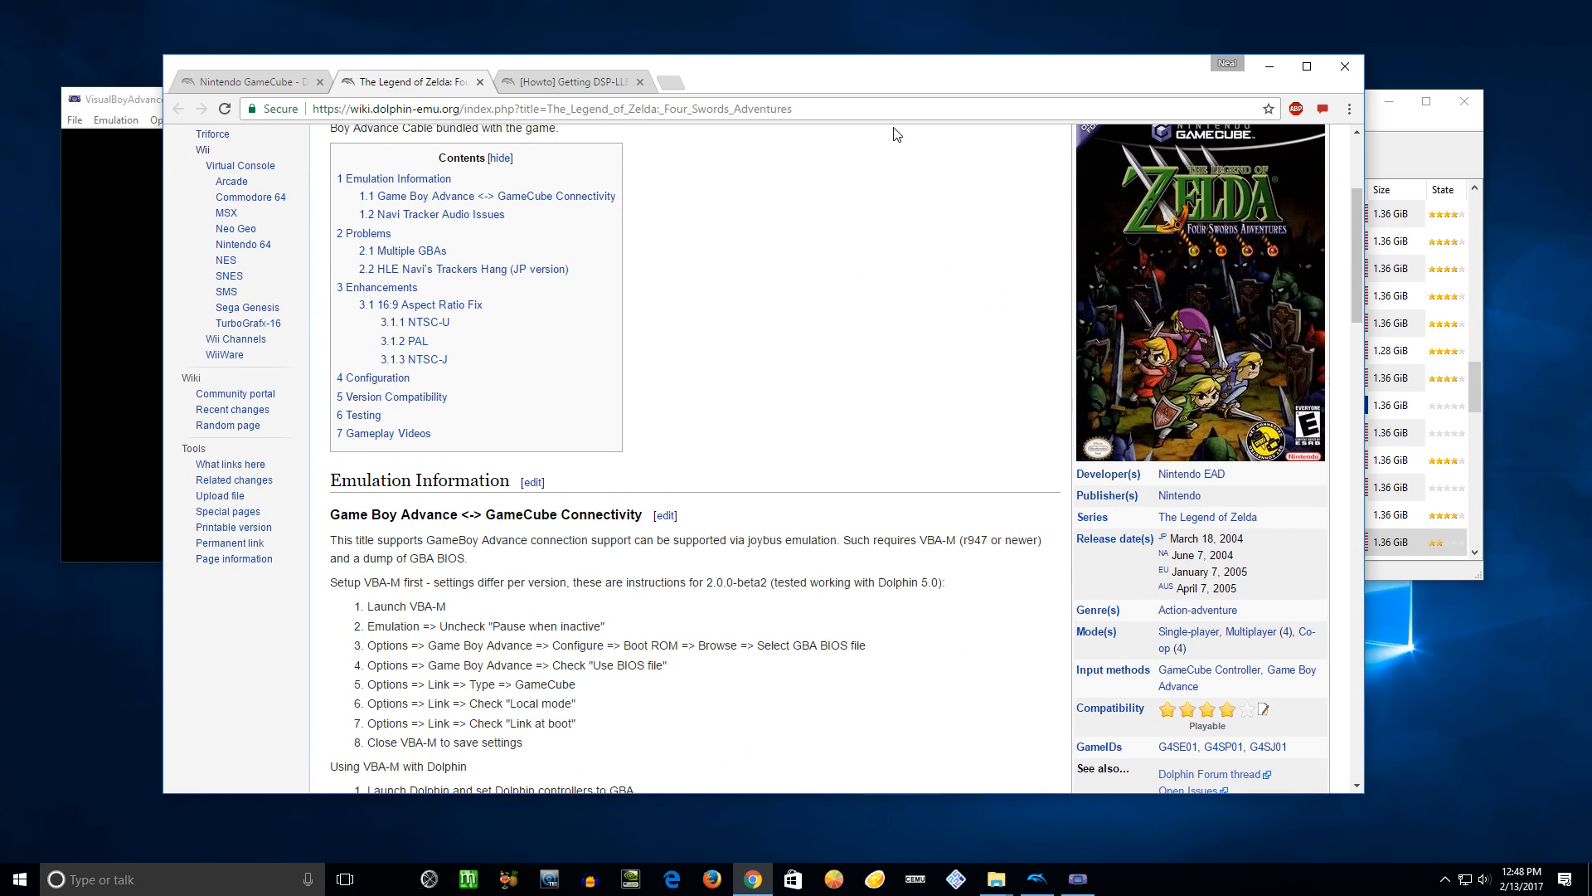
pyautogui.scroll(-3)
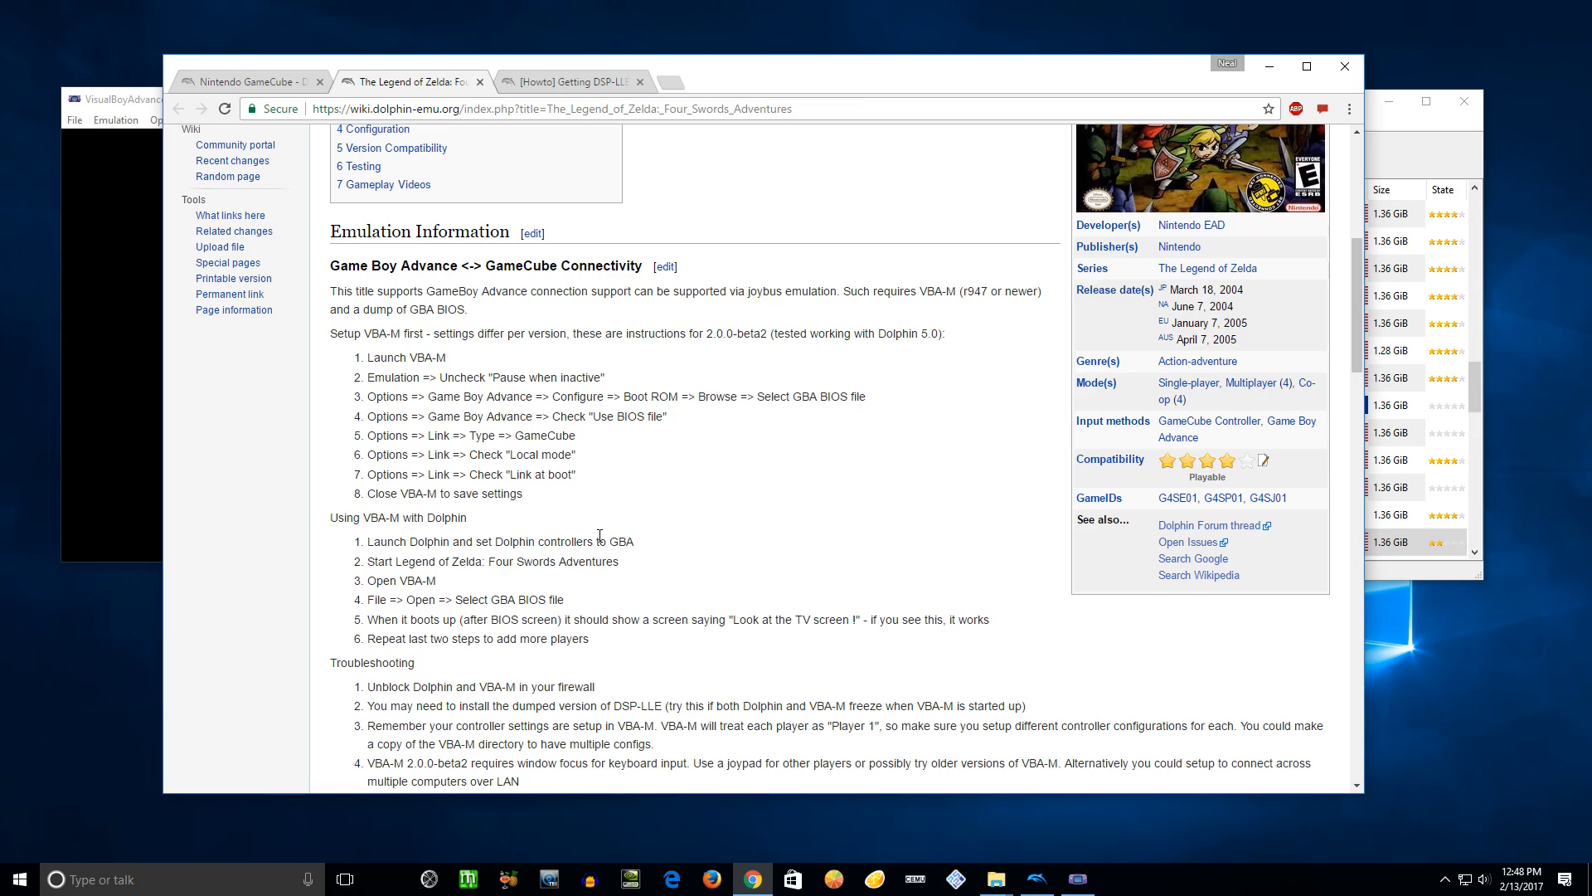
pyautogui.scroll(-3)
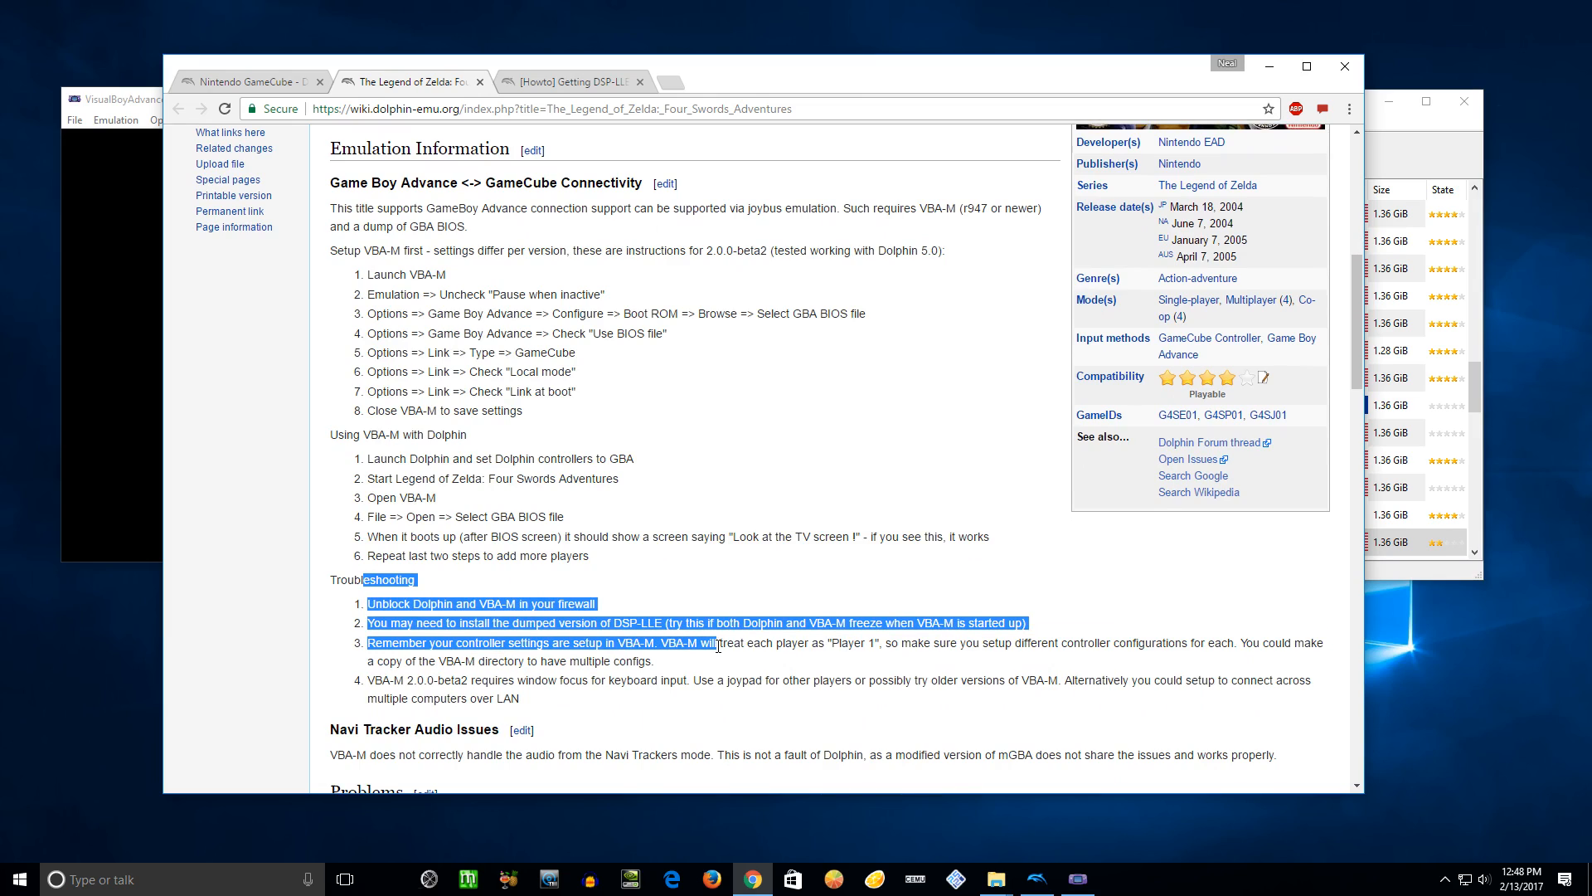
pyautogui.click(582, 623)
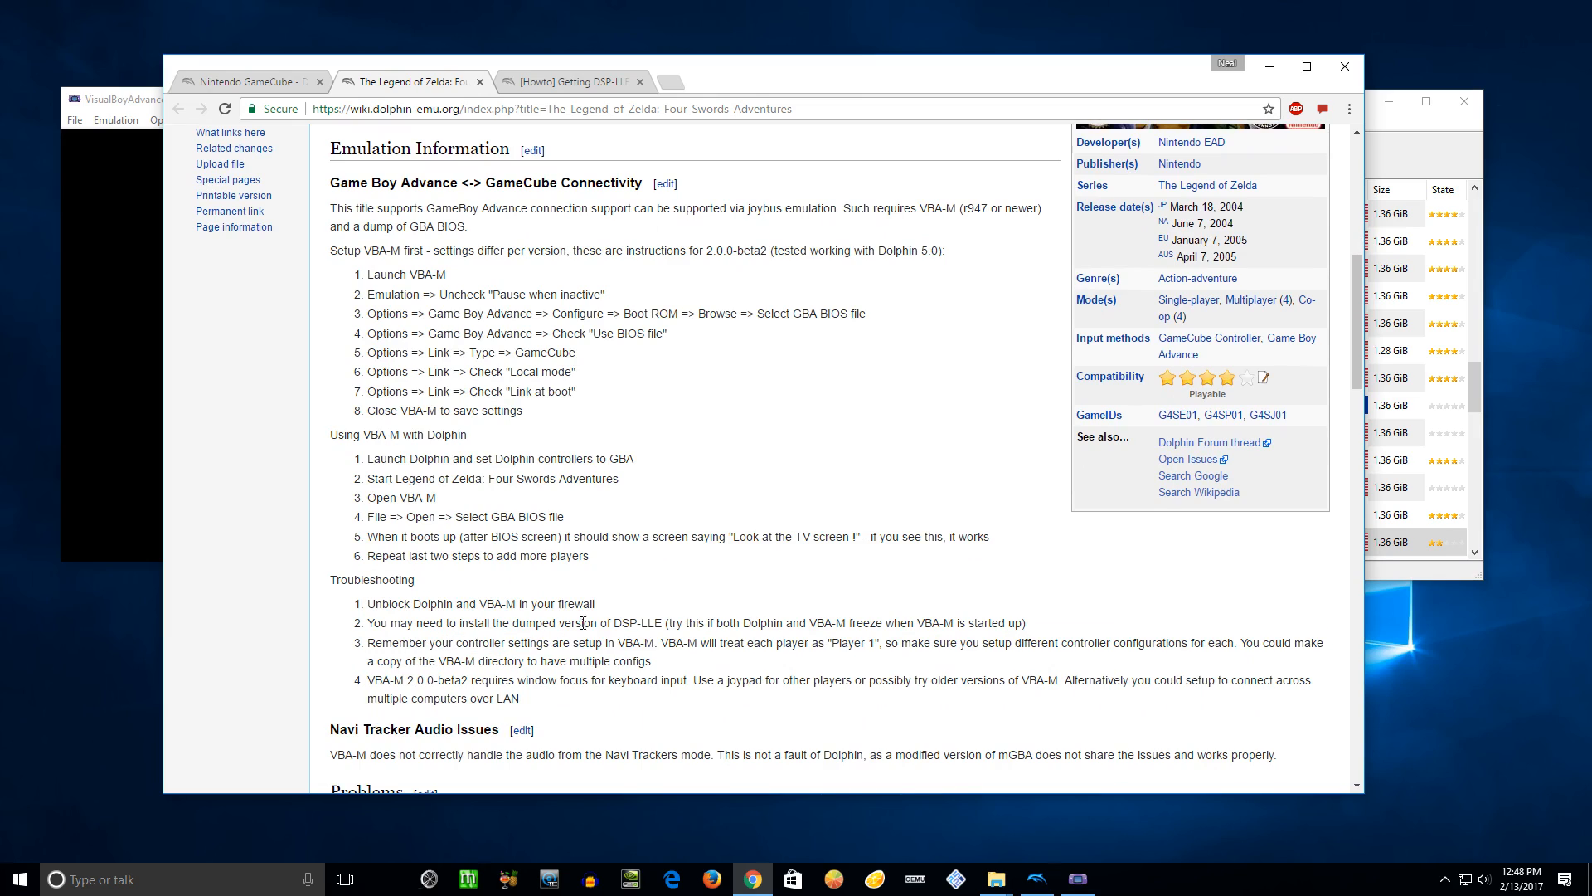
pyautogui.moveTo(409, 622); pyautogui.dragTo(1009, 623)
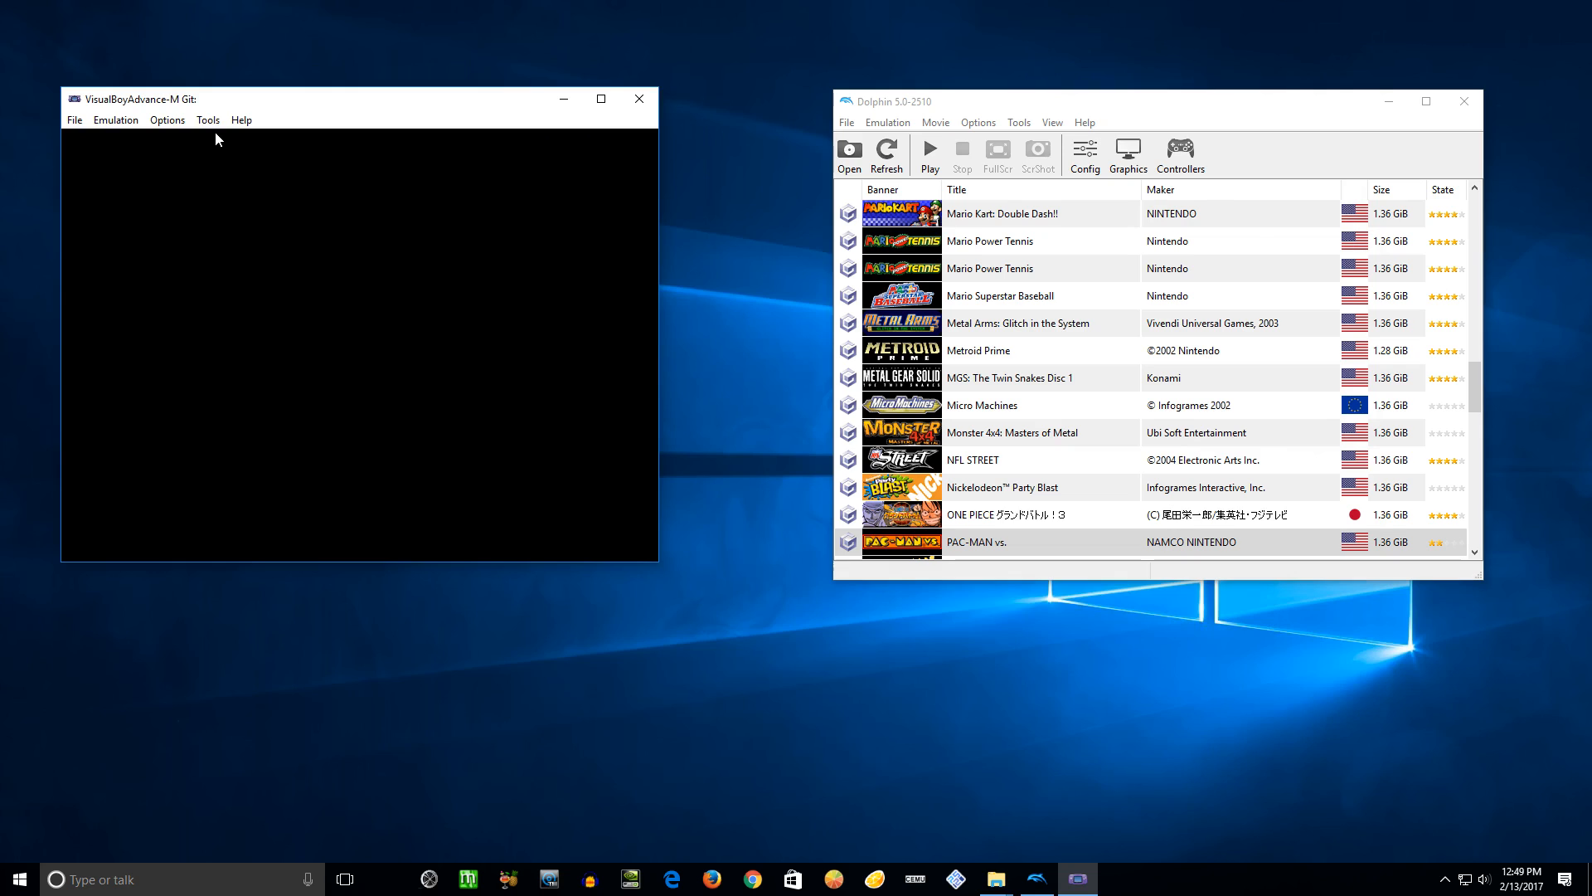
# Step: Uncheck 'Pause when inactive' in VisualBoyAdvance-M's Emulation menu
pyautogui.click(115, 119)
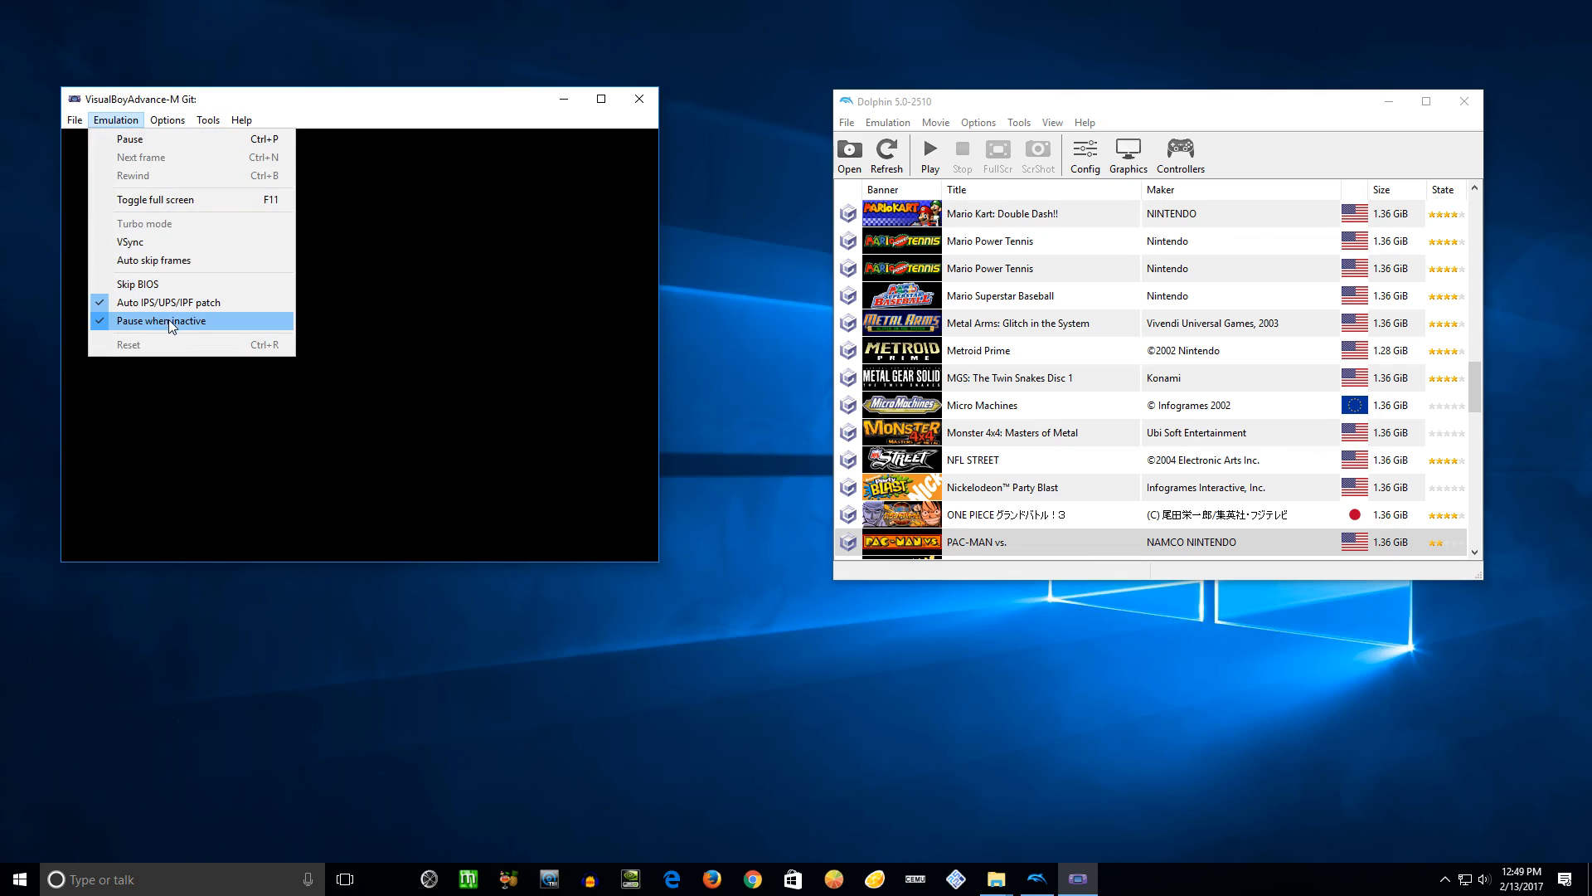
pyautogui.click(162, 321)
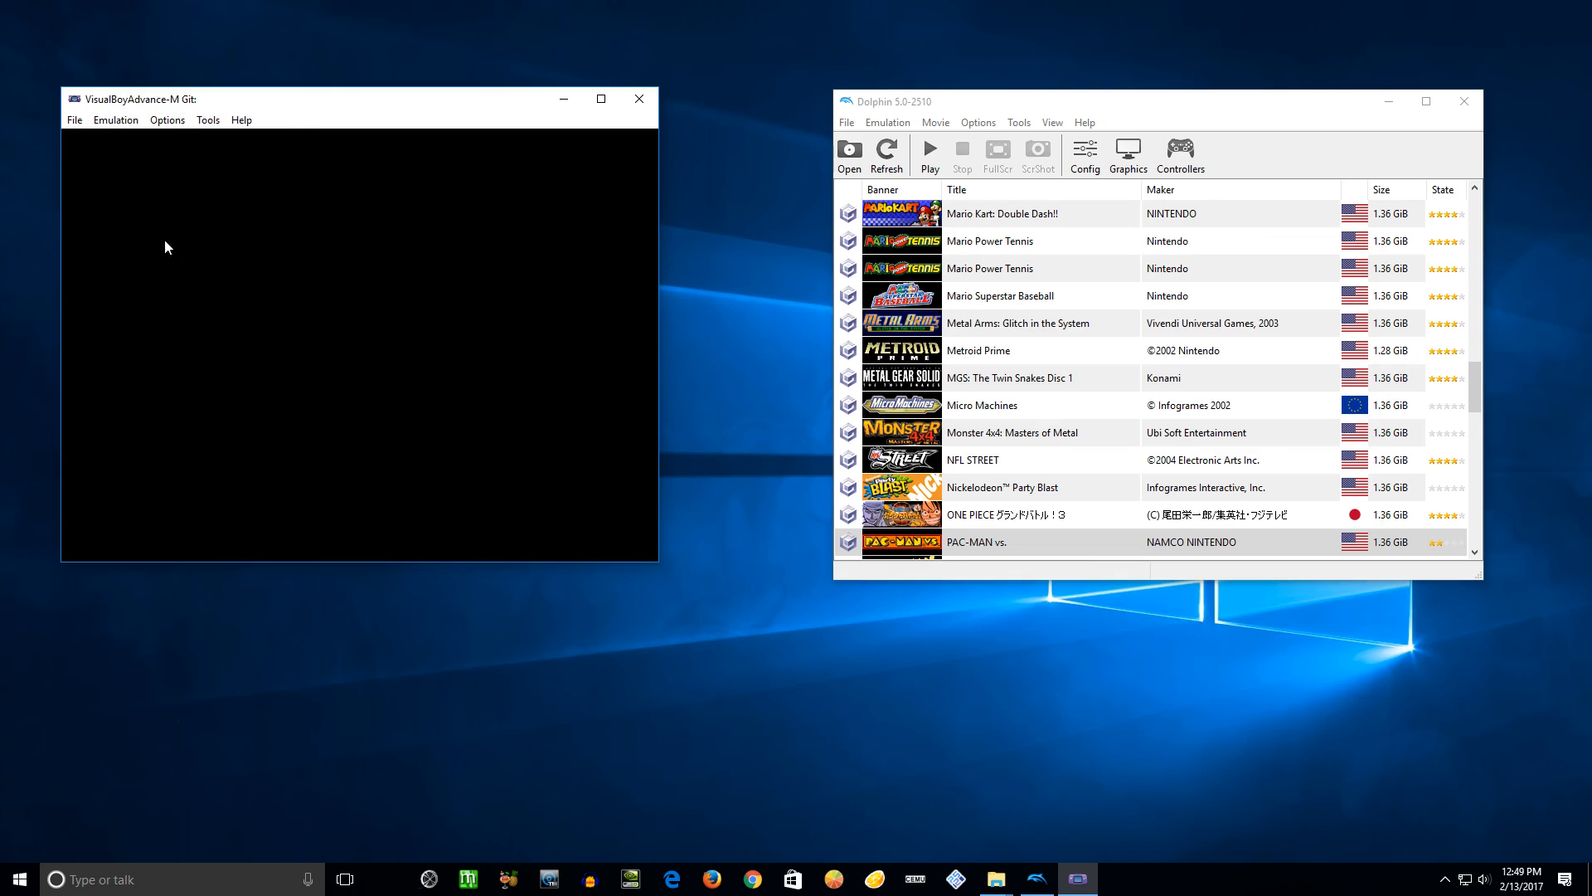
pyautogui.click(115, 119)
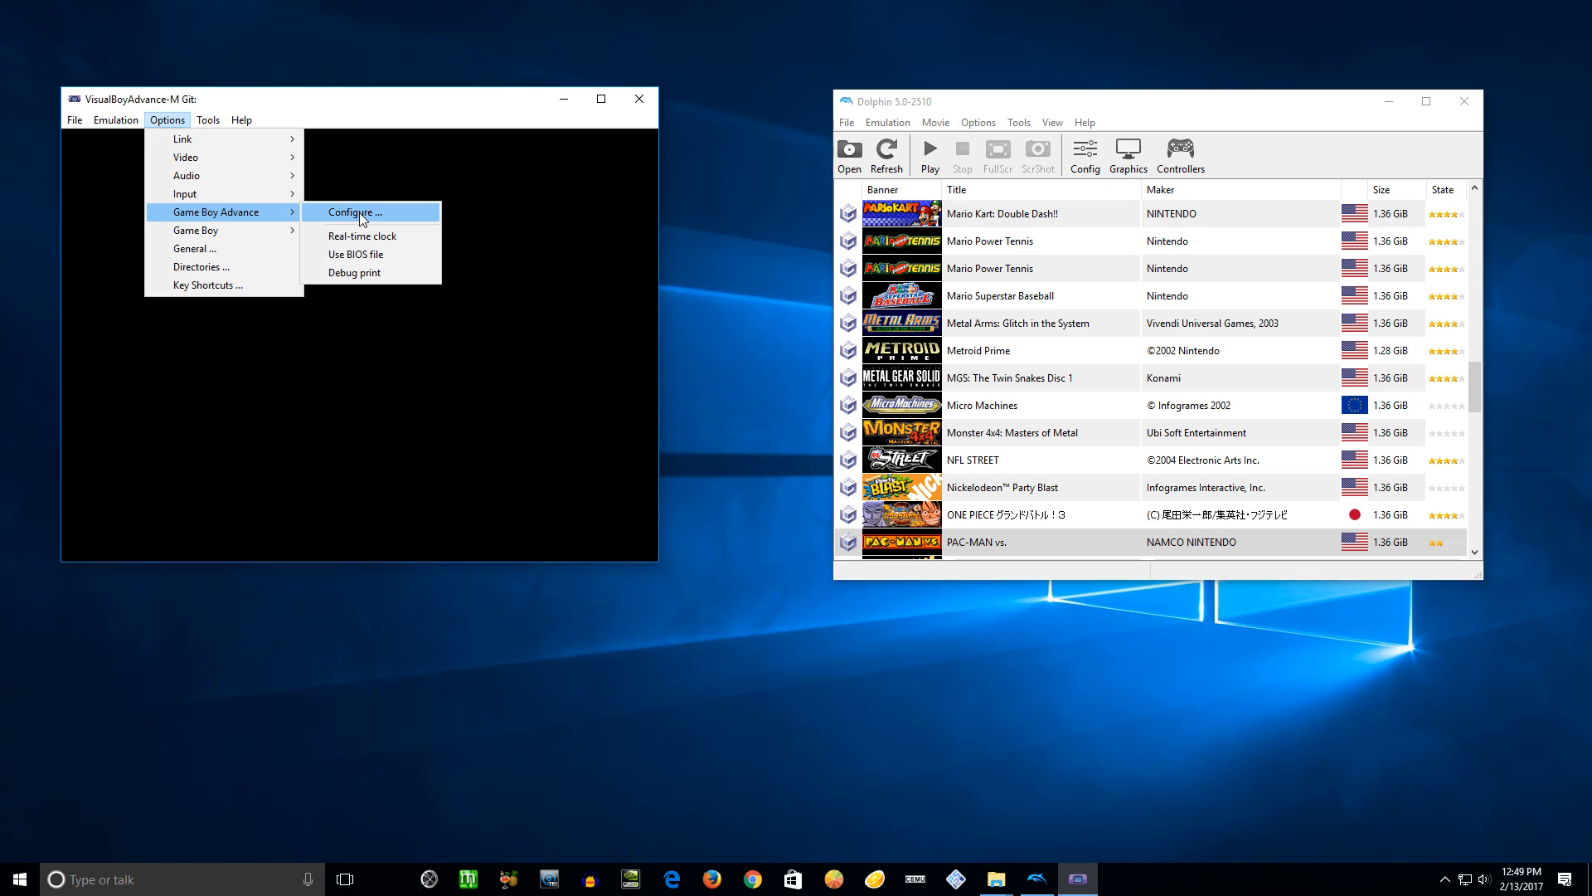
# Step: Select gba_bios.bin as the Game Boy Advance boot ROM and save with OK
pyautogui.click(356, 211)
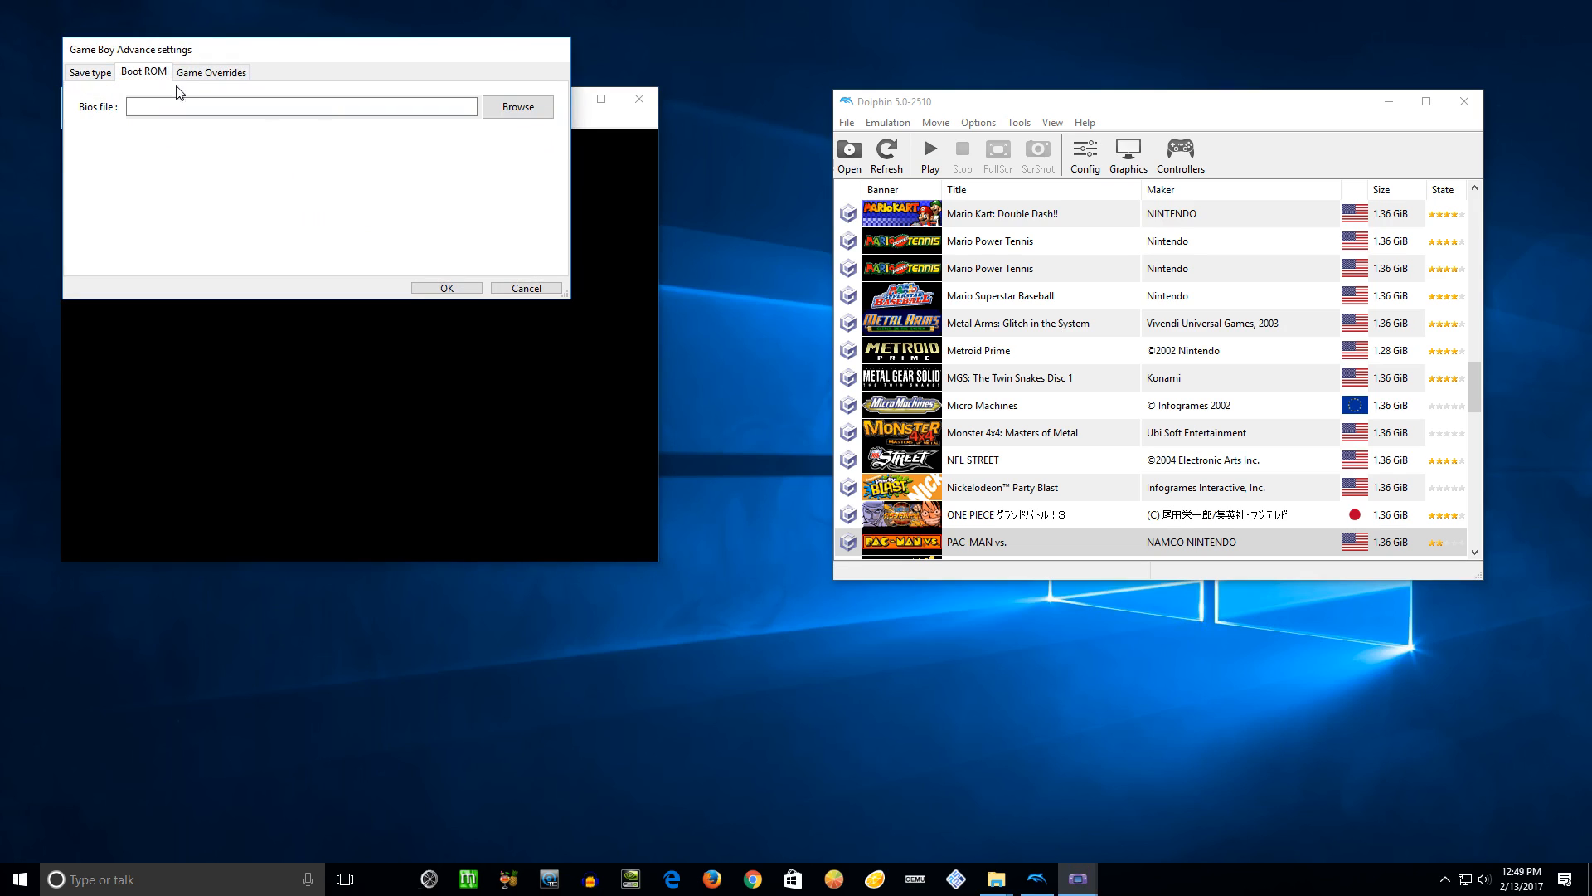
pyautogui.click(517, 106)
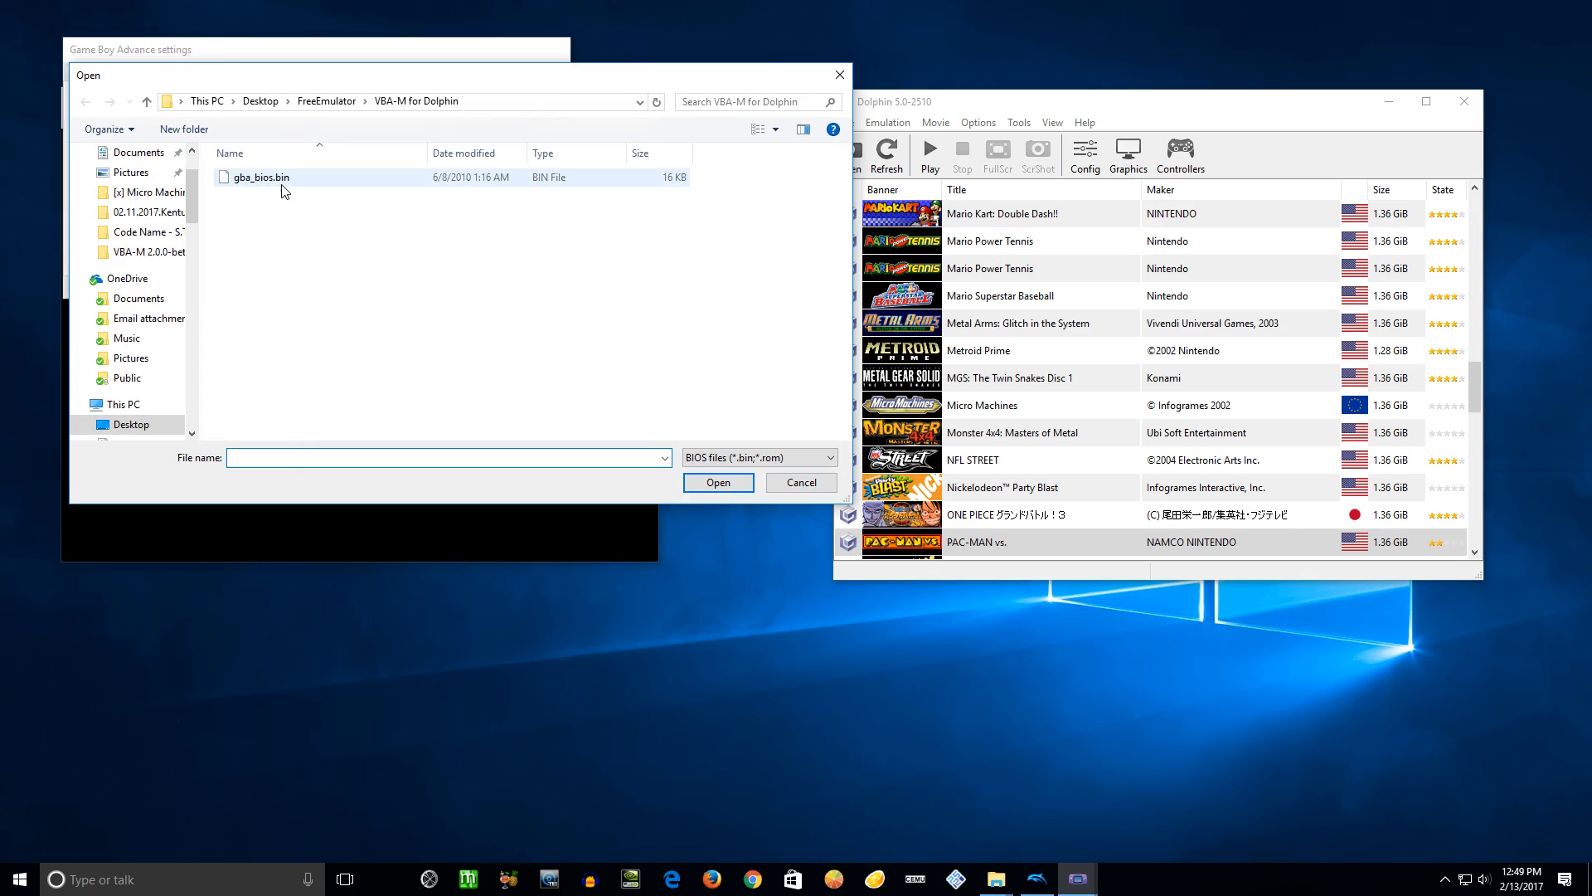
pyautogui.click(258, 177)
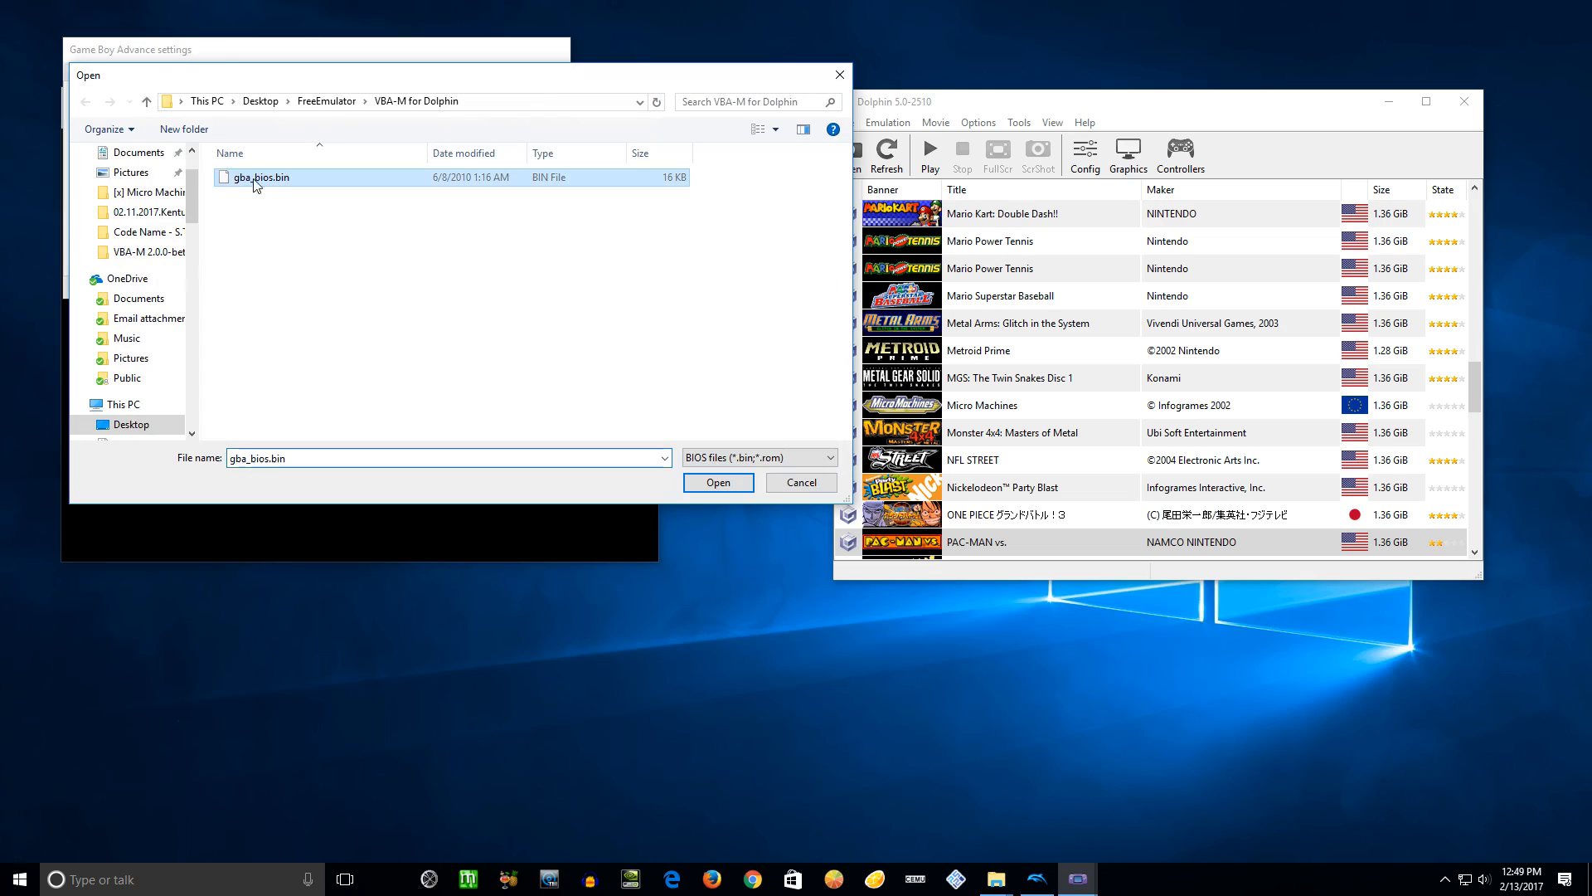
pyautogui.moveTo(237, 186)
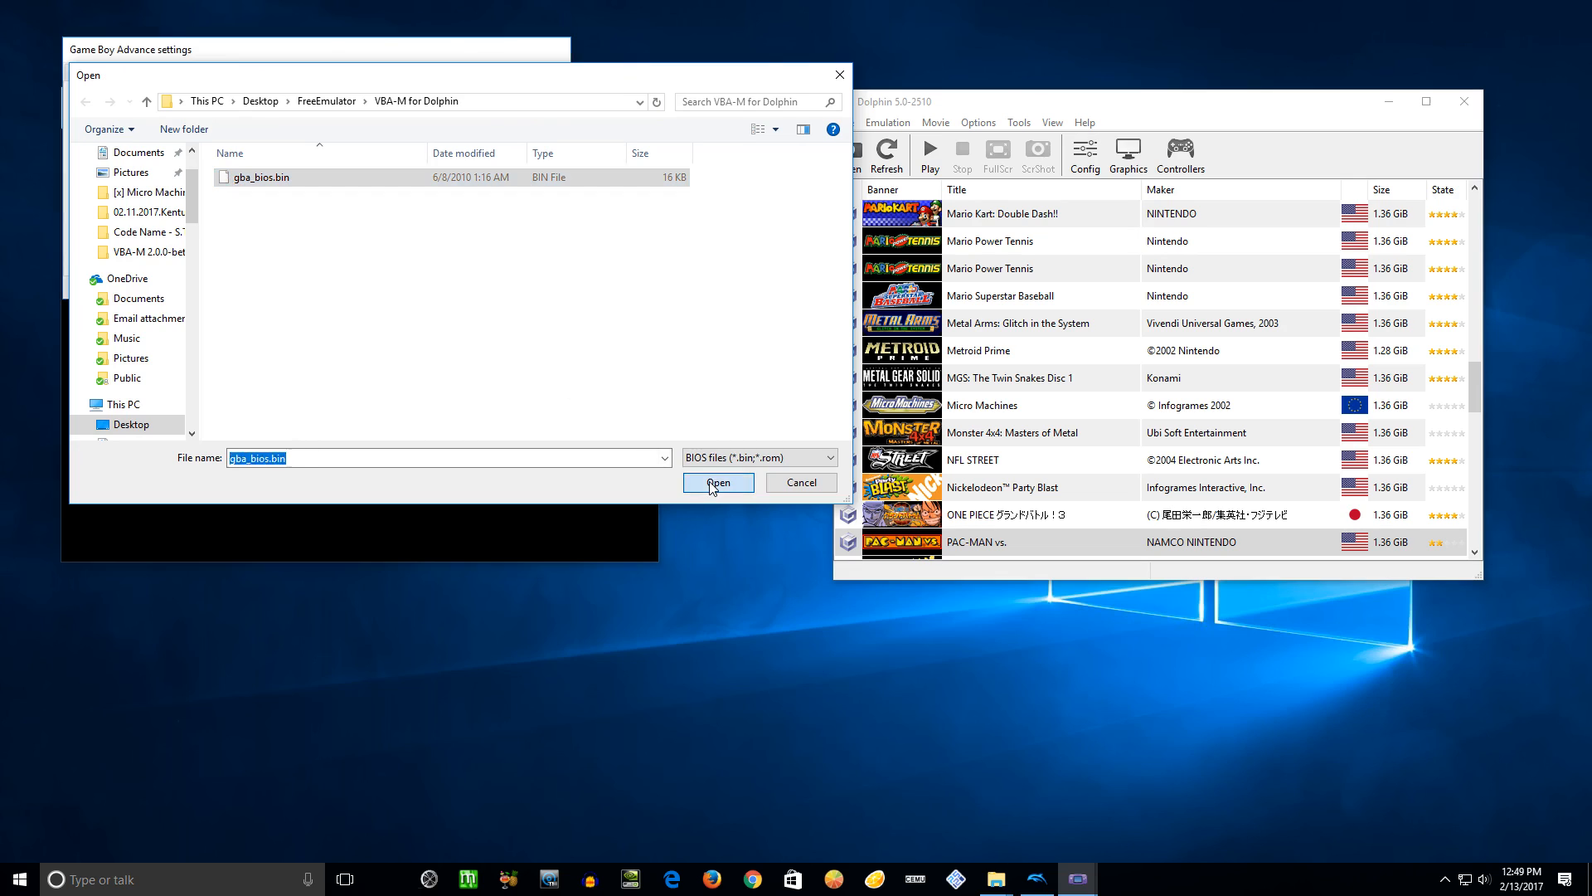
pyautogui.click(718, 481)
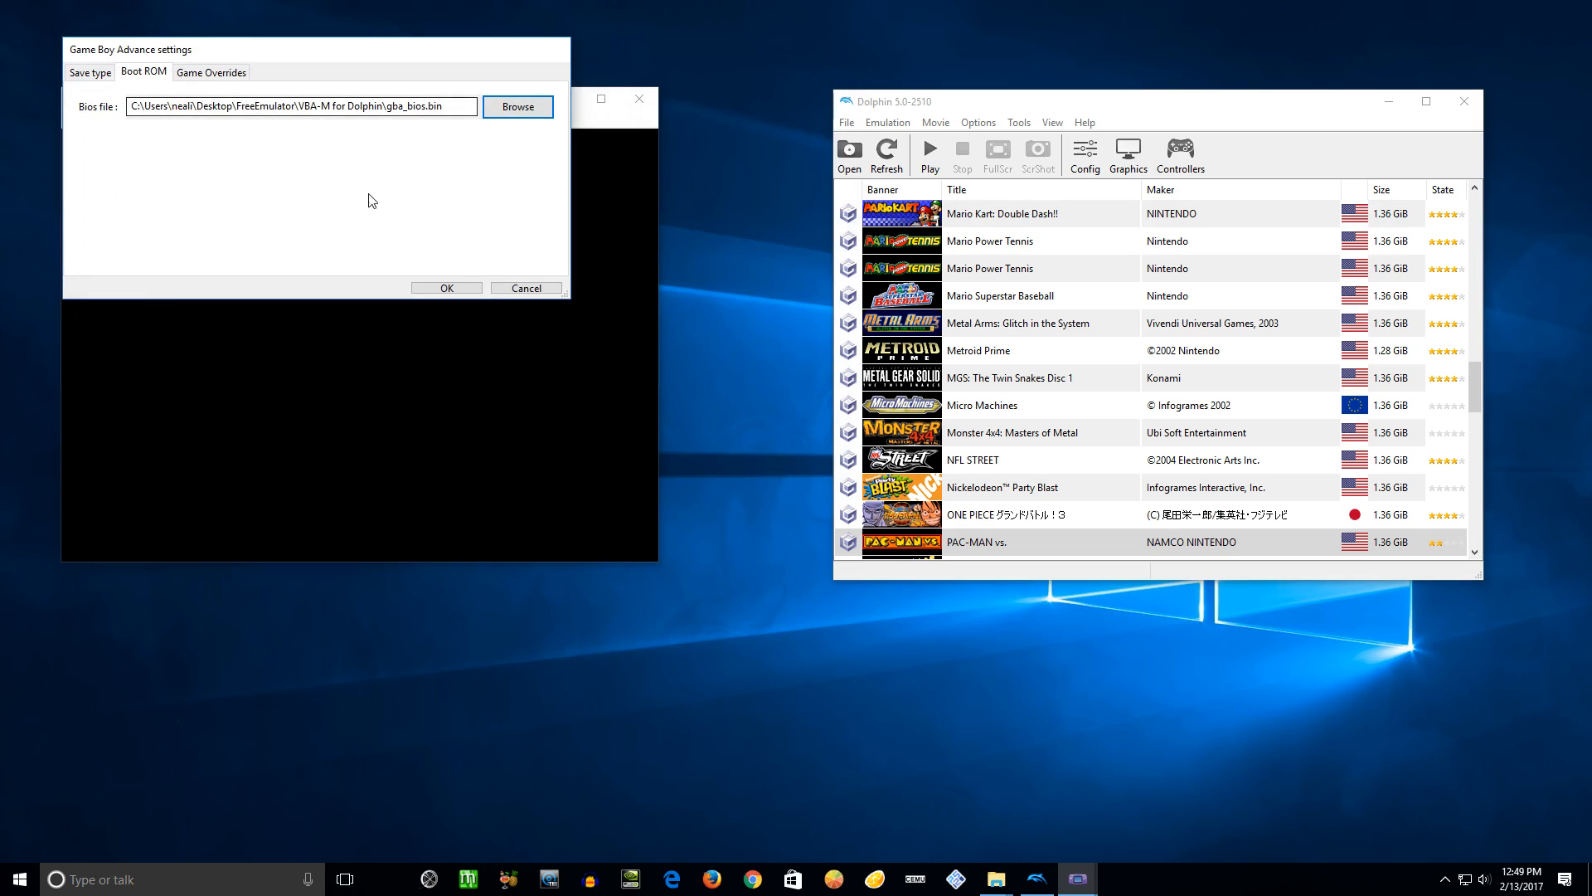
pyautogui.click(446, 288)
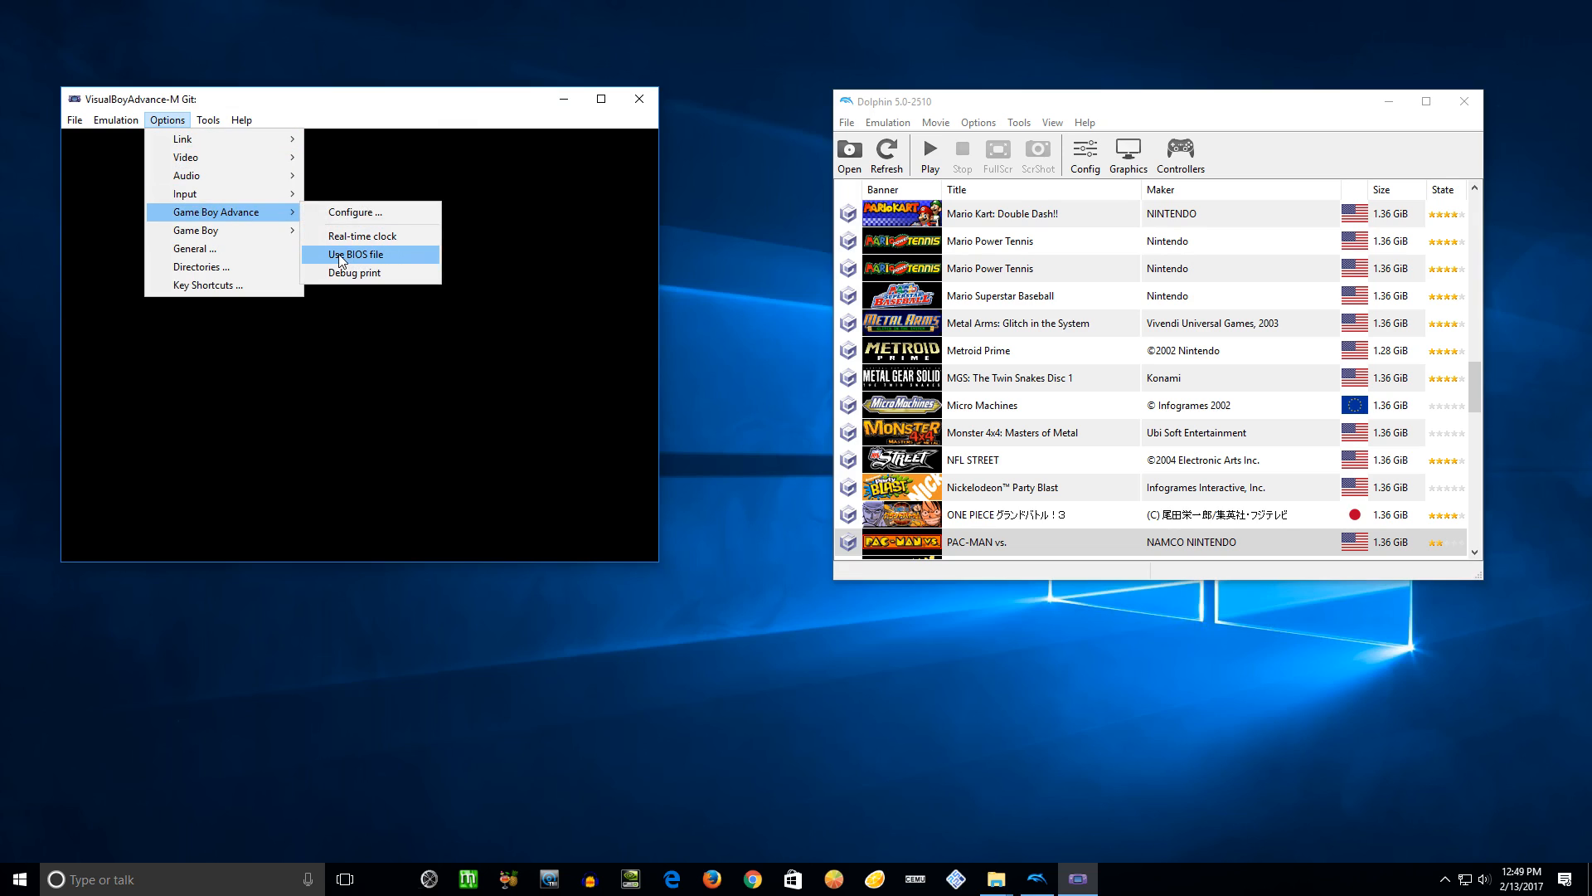
# Step: Enable booting with the BIOS file and set the link type to GameCube
pyautogui.click(340, 259)
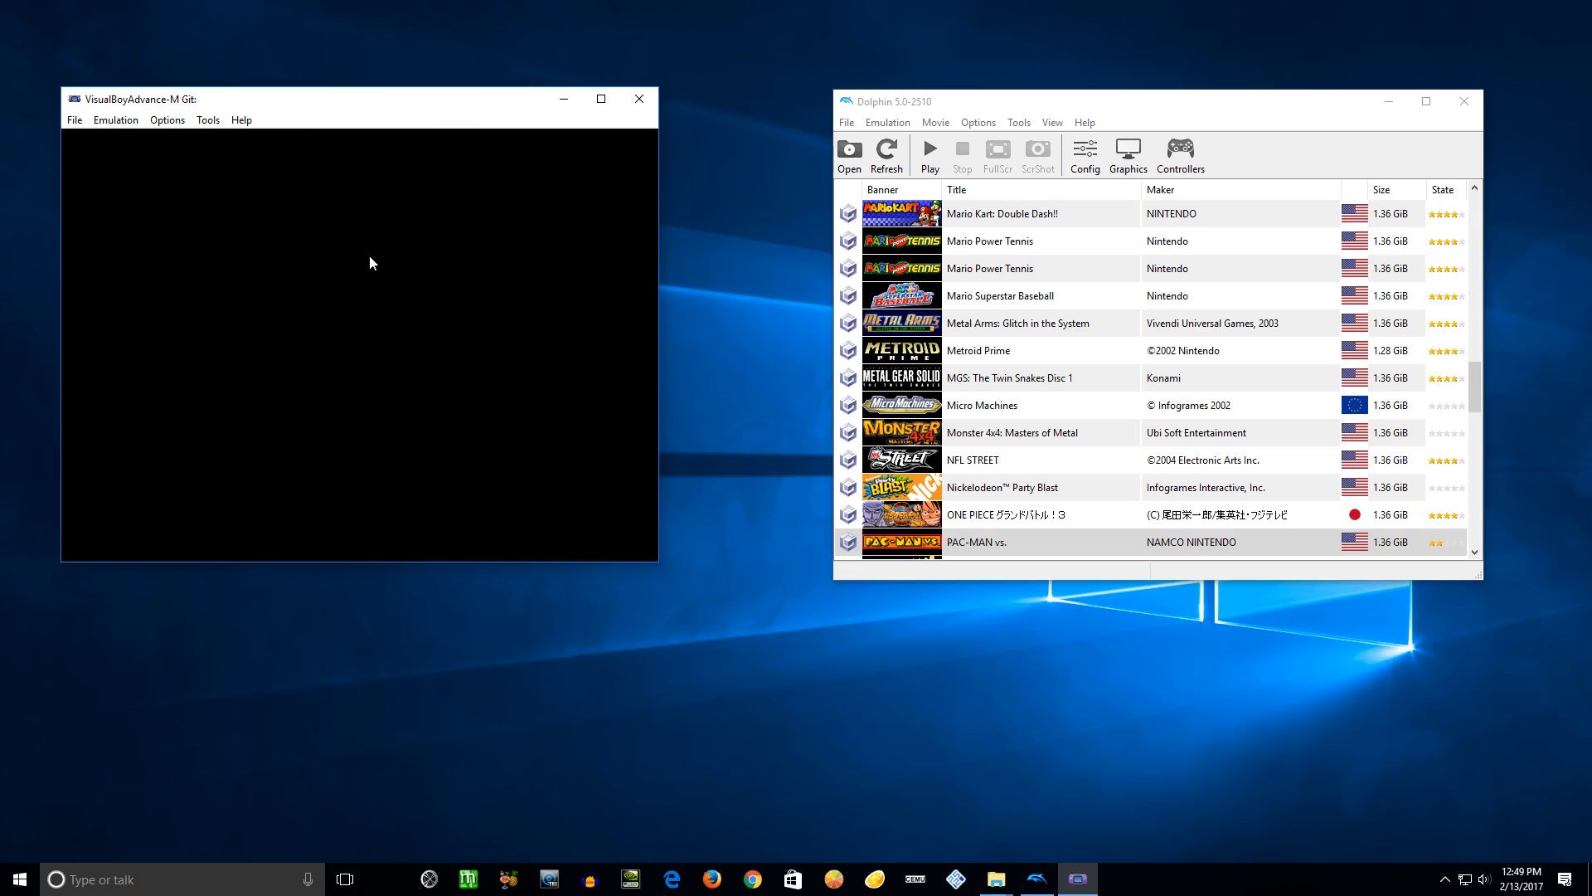
pyautogui.click(168, 120)
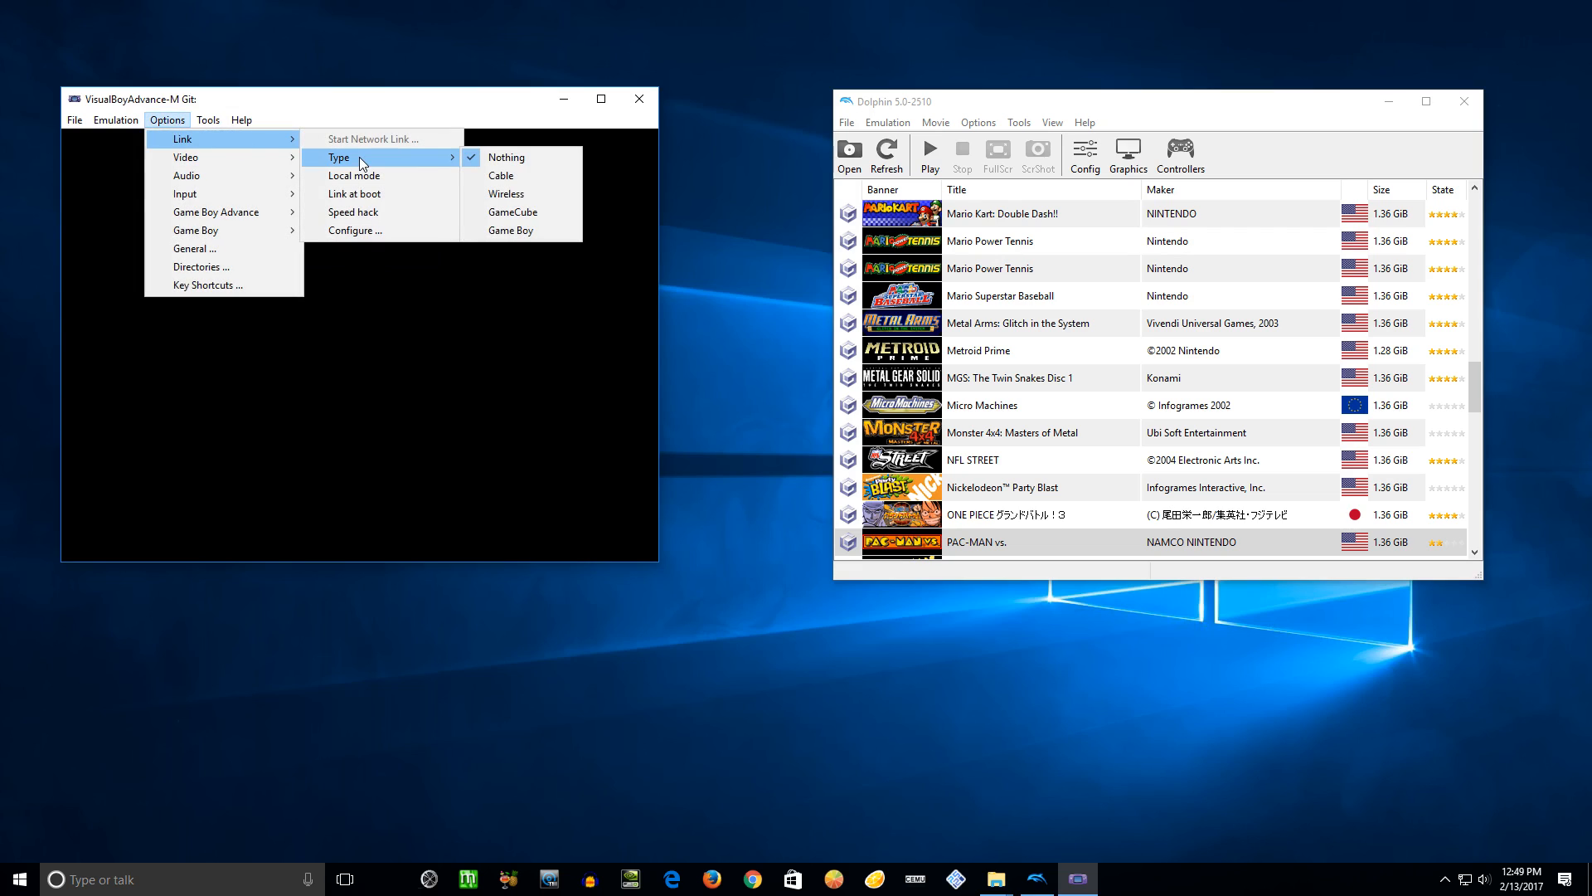
pyautogui.moveTo(519, 214)
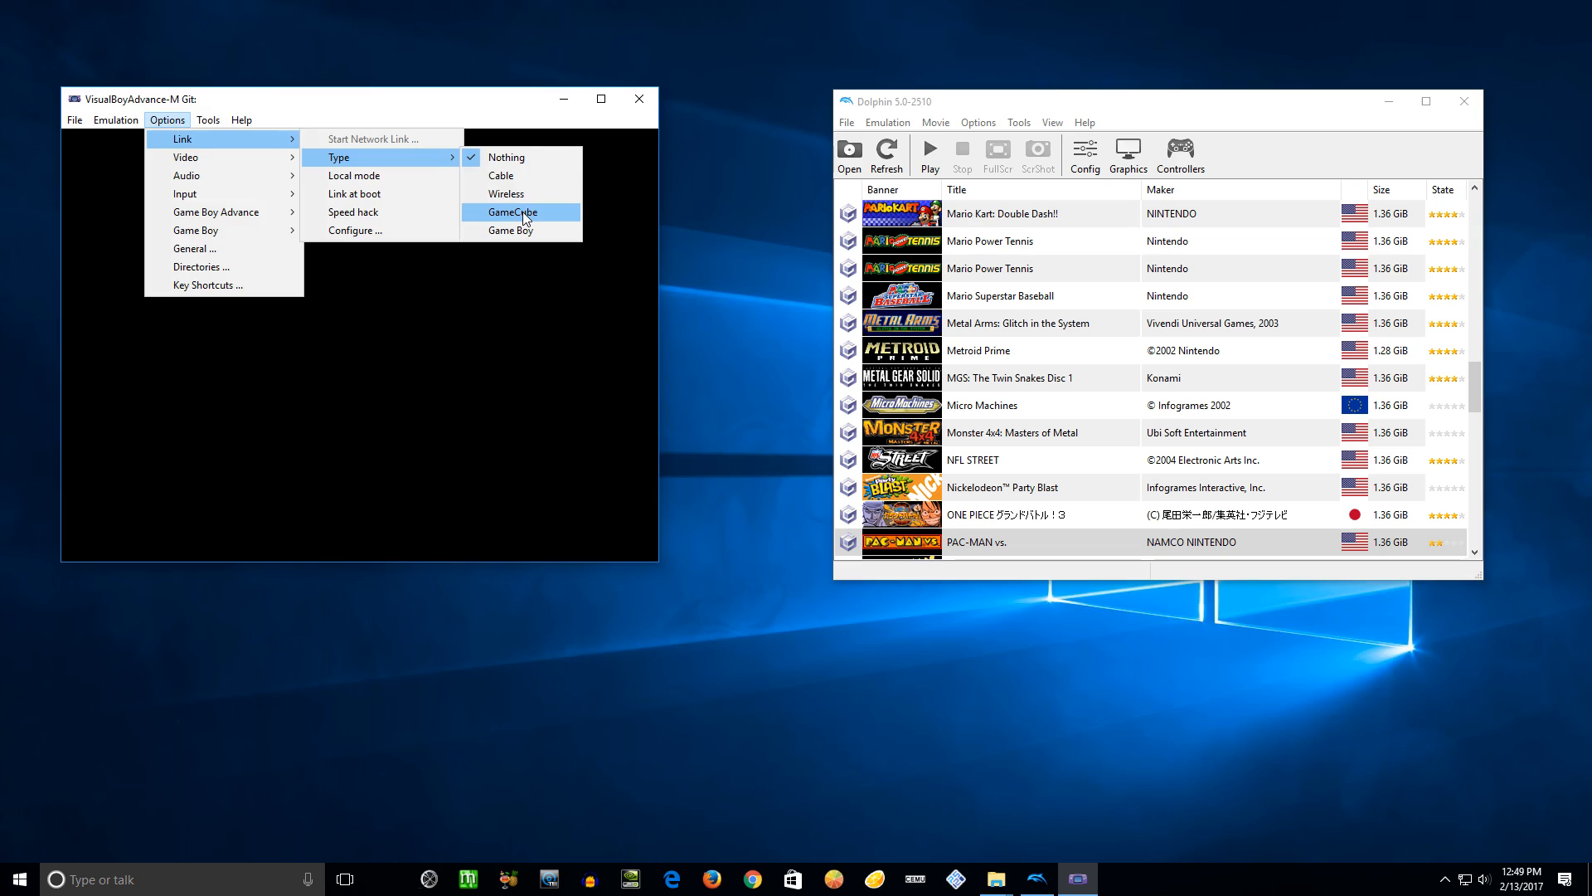
pyautogui.click(513, 212)
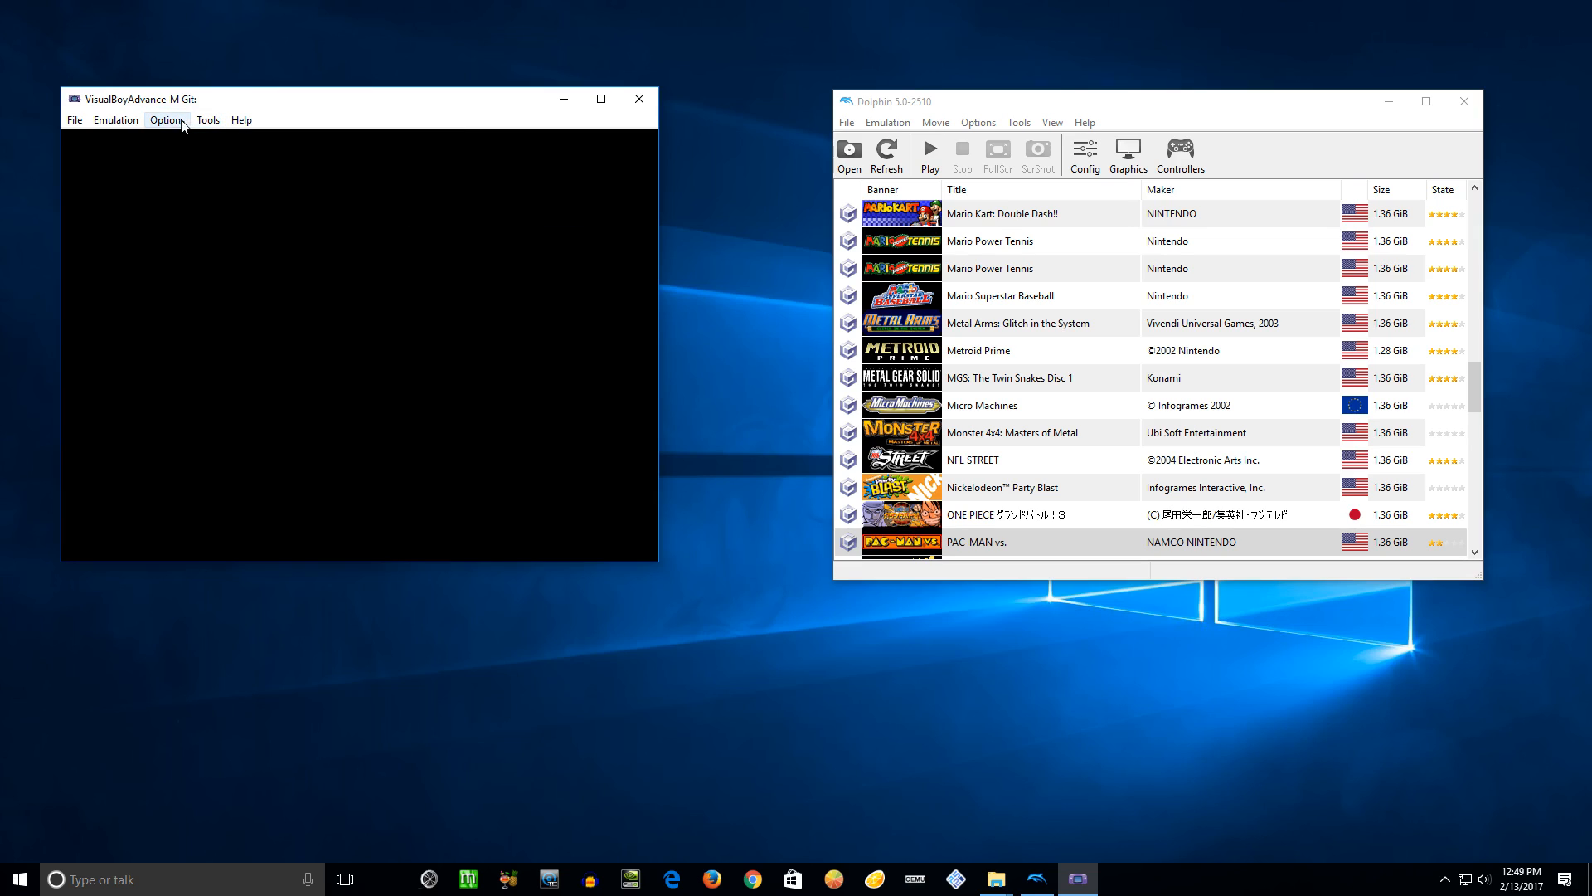
pyautogui.click(167, 119)
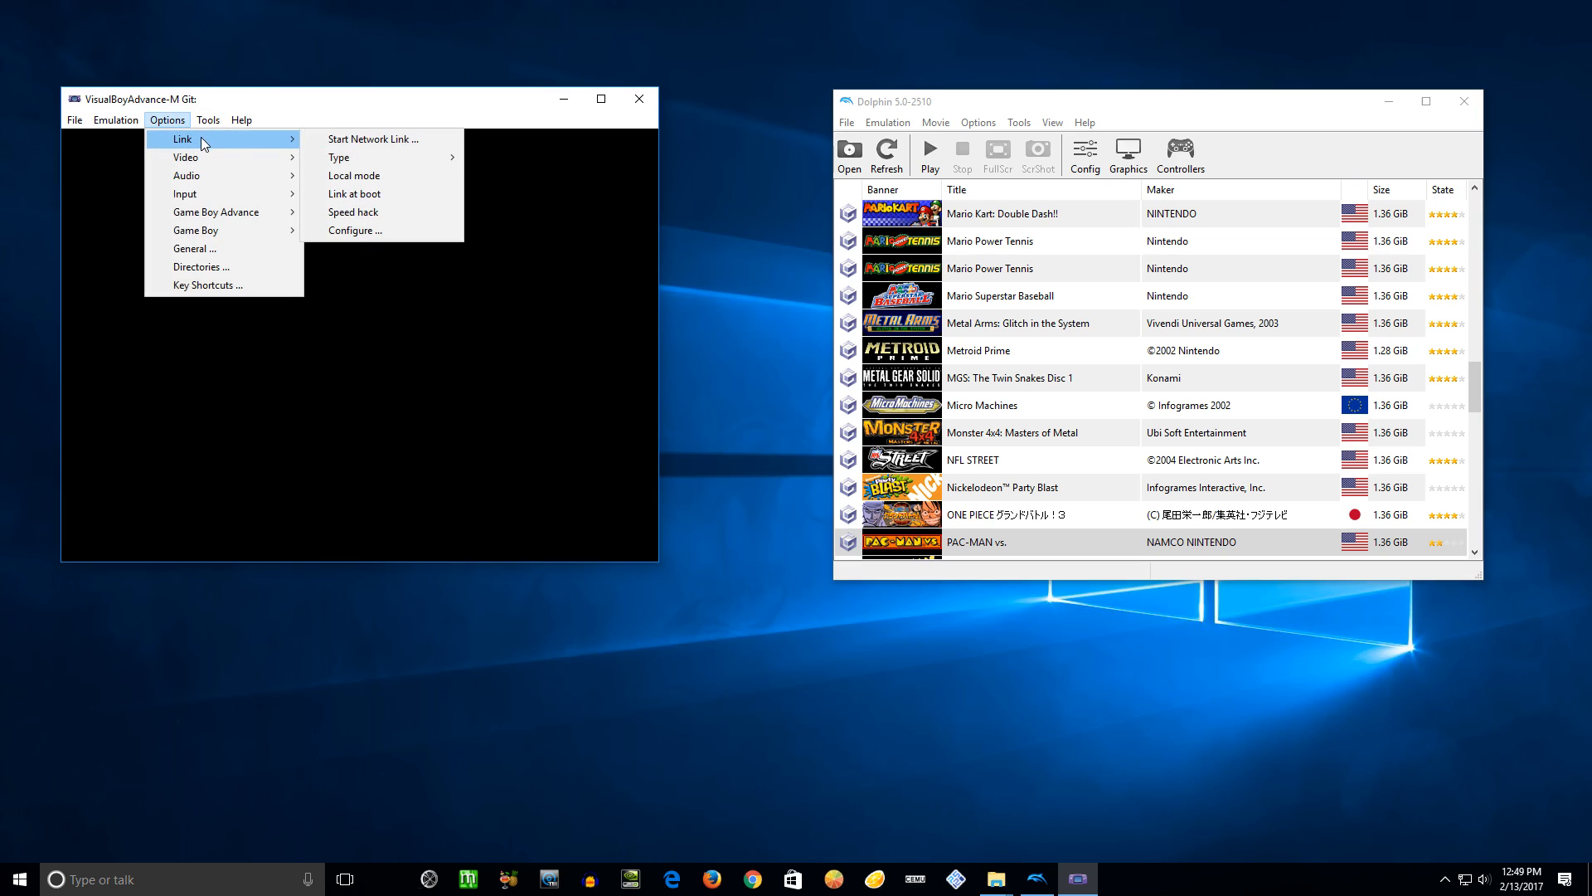
pyautogui.moveTo(398, 180)
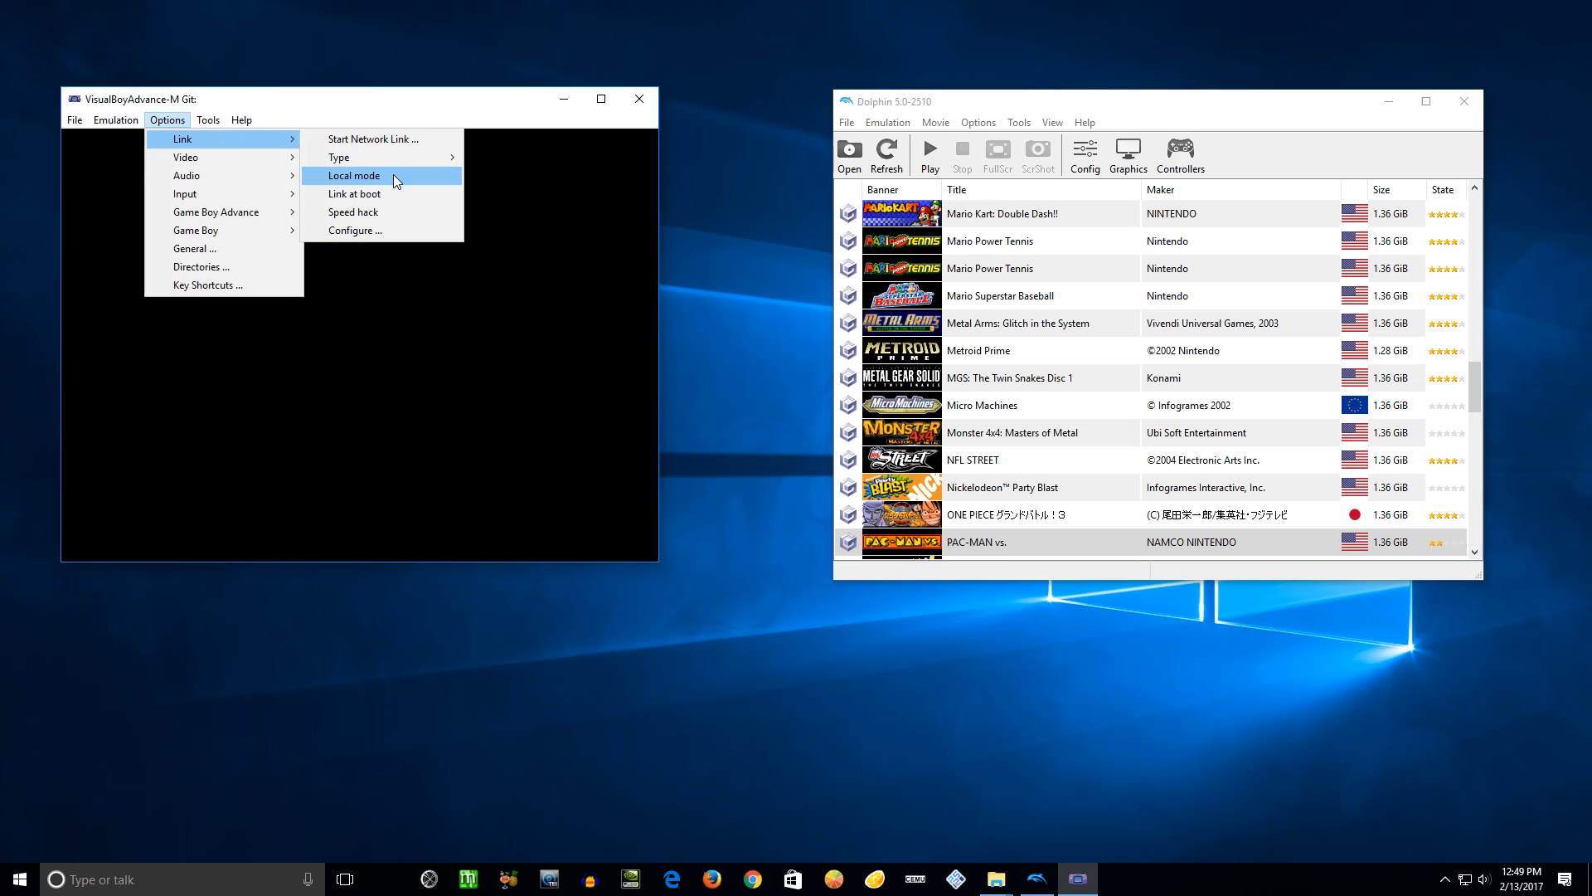
pyautogui.moveTo(181, 139)
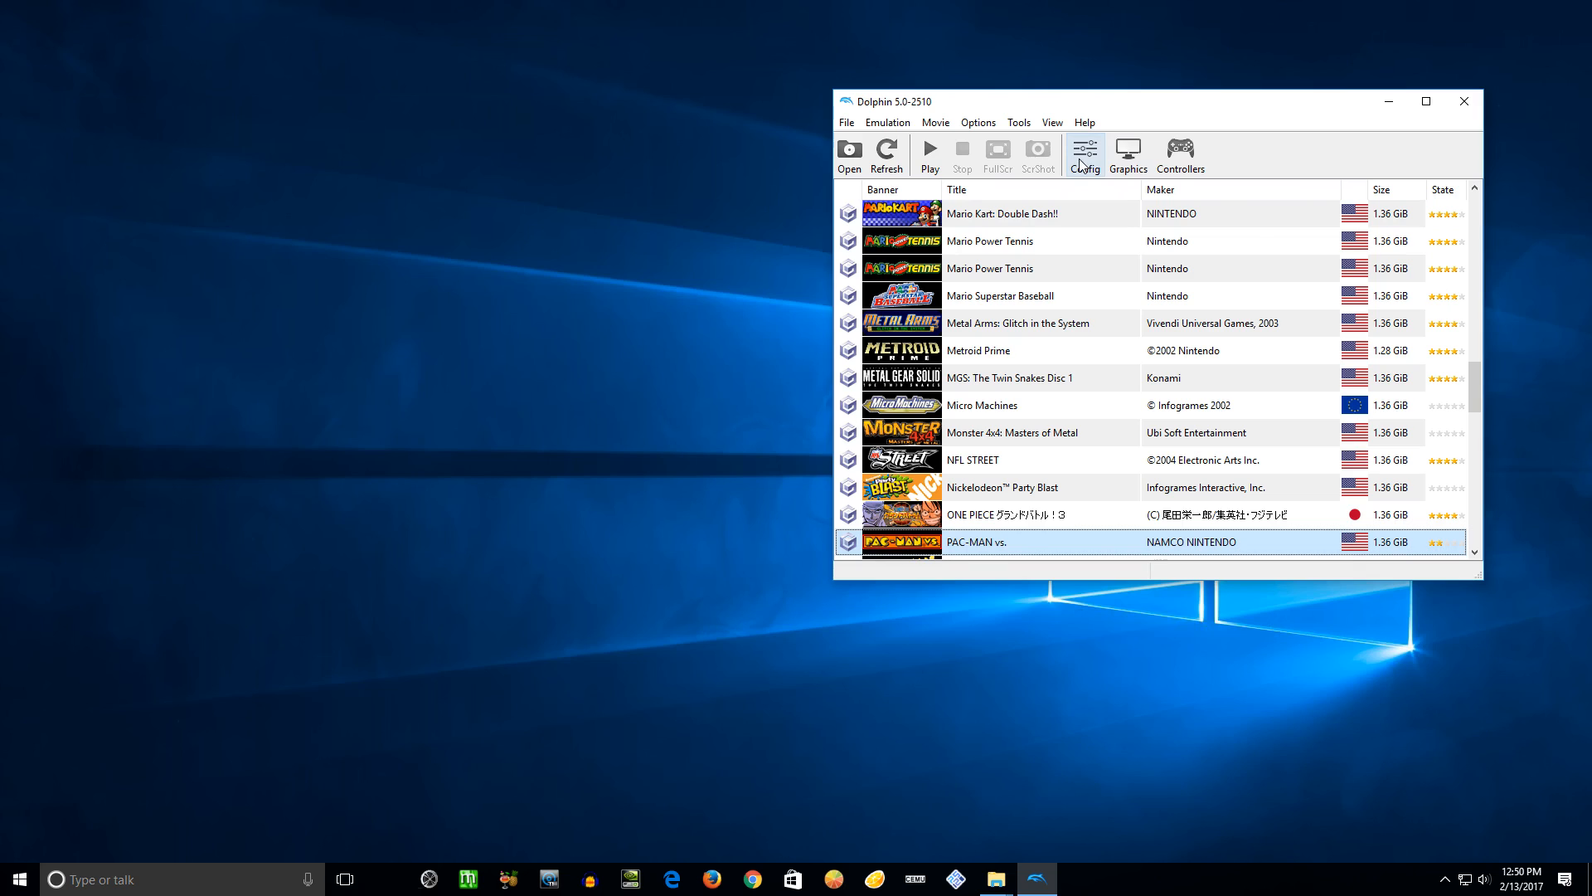
pyautogui.click(1180, 154)
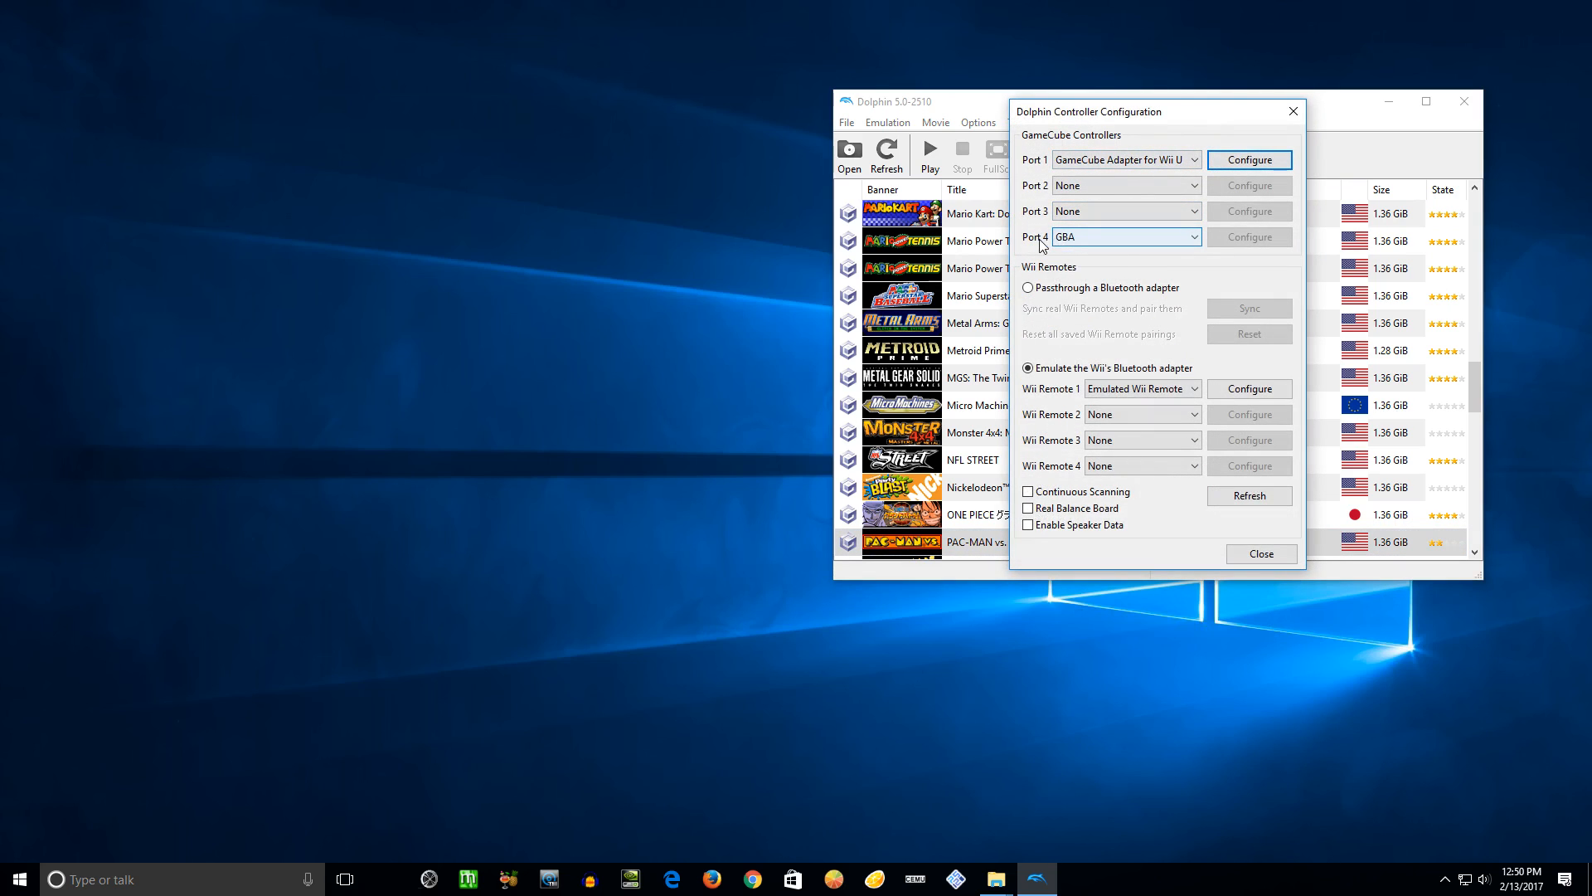
pyautogui.click(1124, 237)
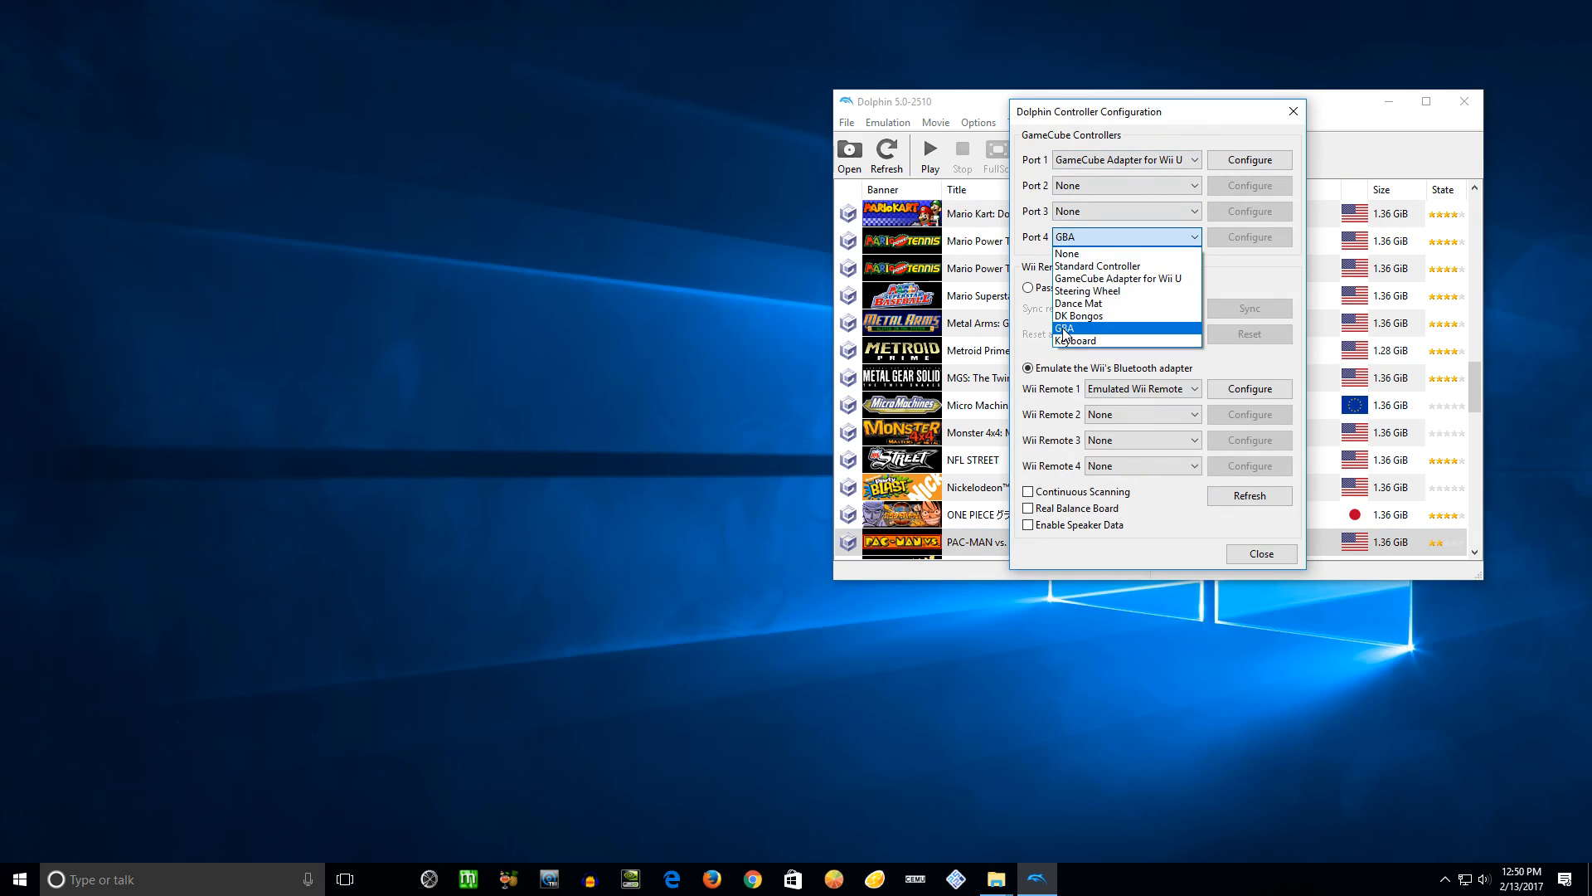
pyautogui.click(1065, 328)
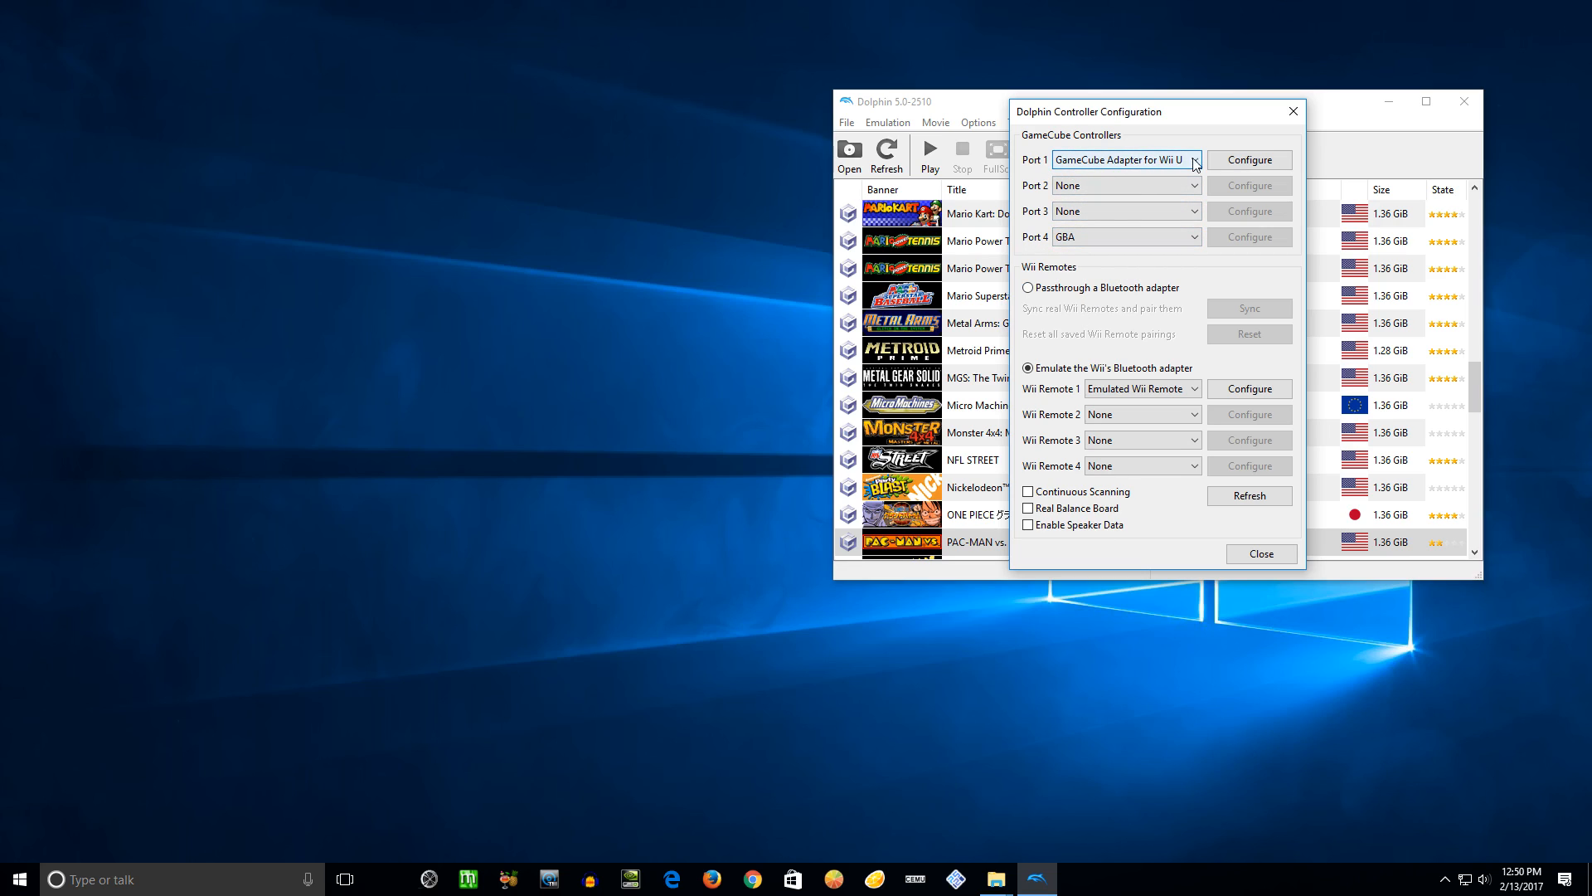
pyautogui.click(1249, 160)
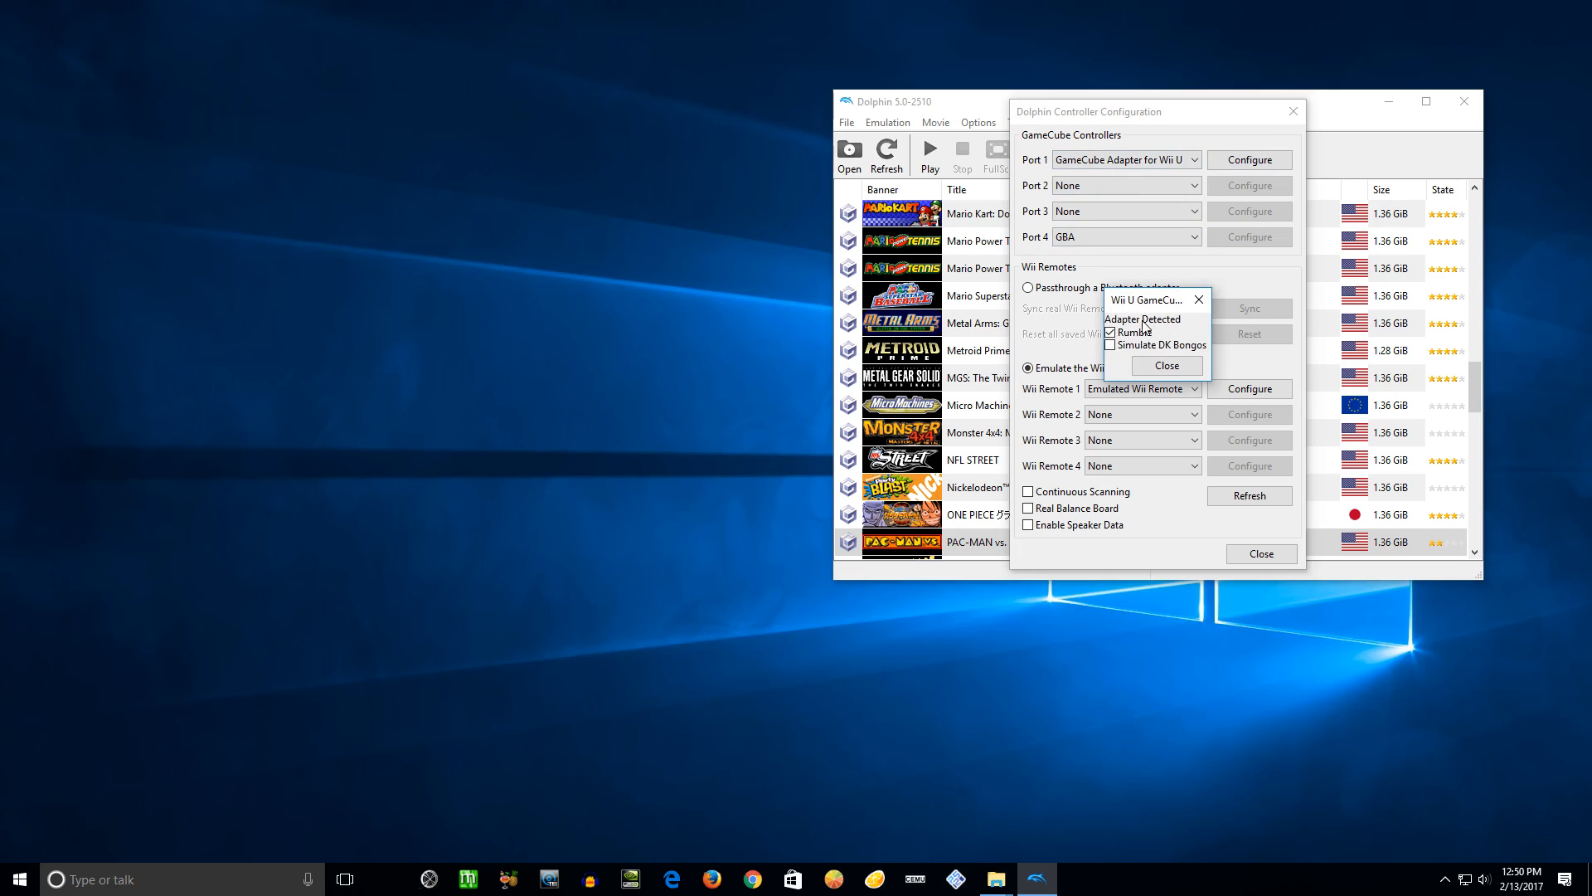
pyautogui.click(1166, 366)
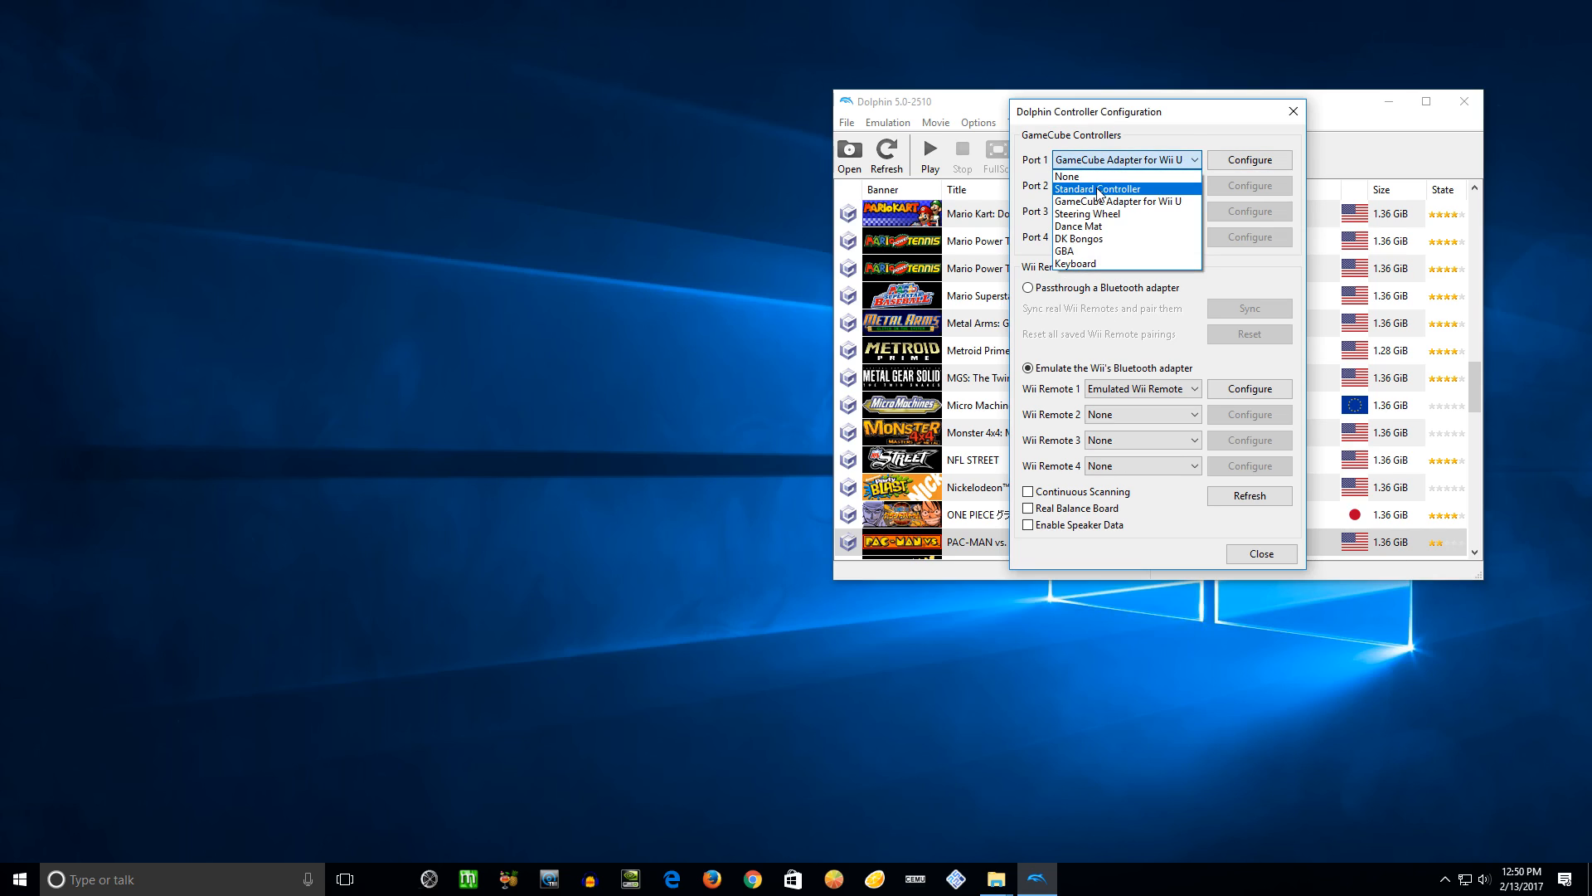
pyautogui.moveTo(1136, 226)
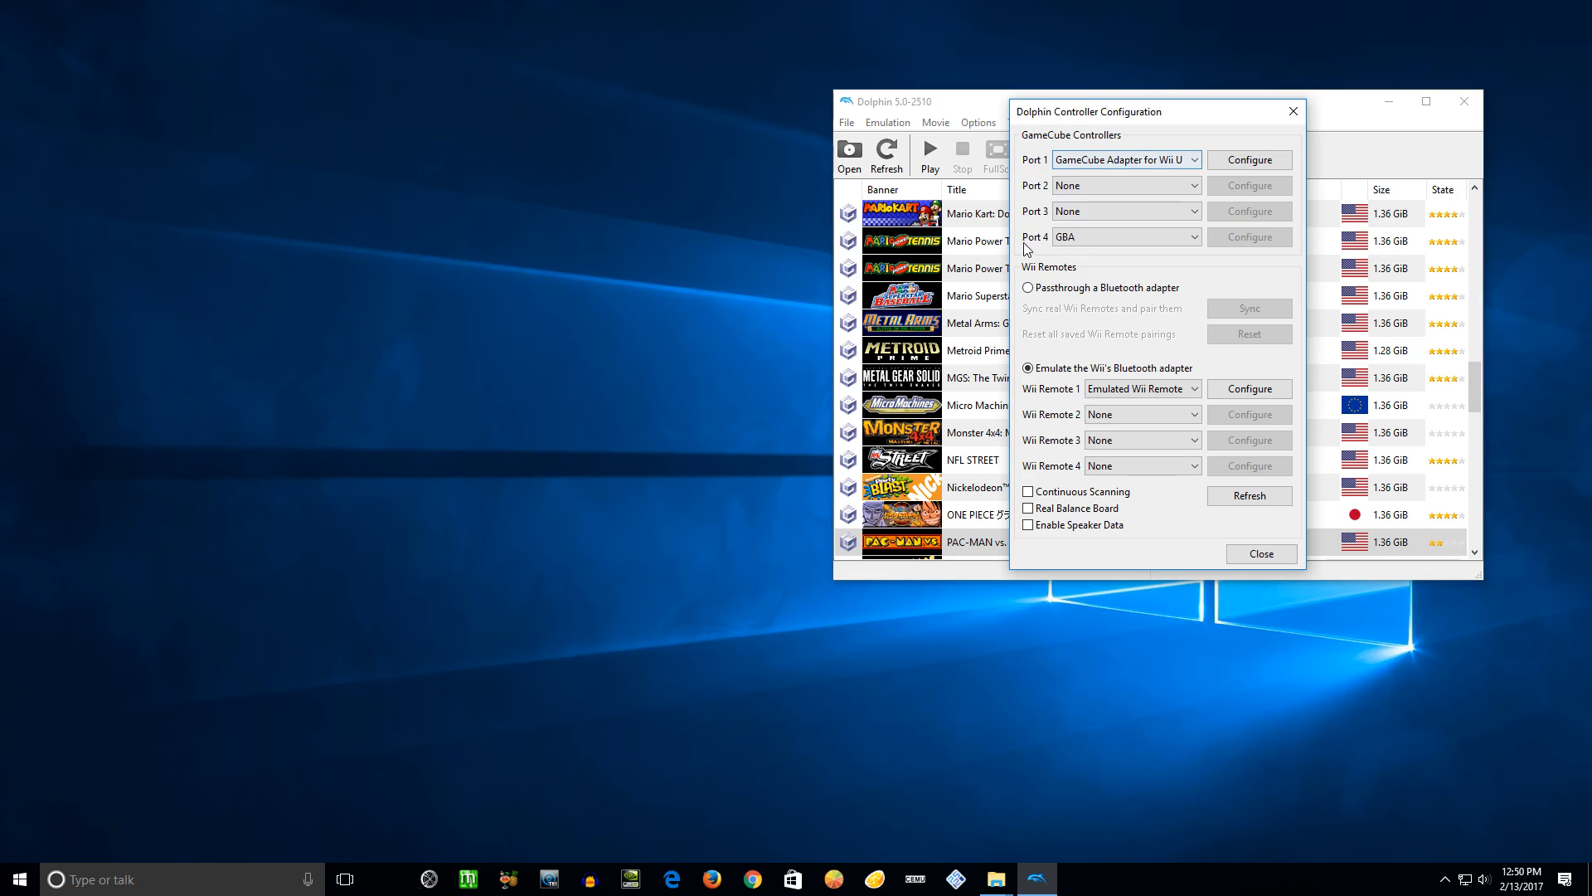
pyautogui.click(1126, 237)
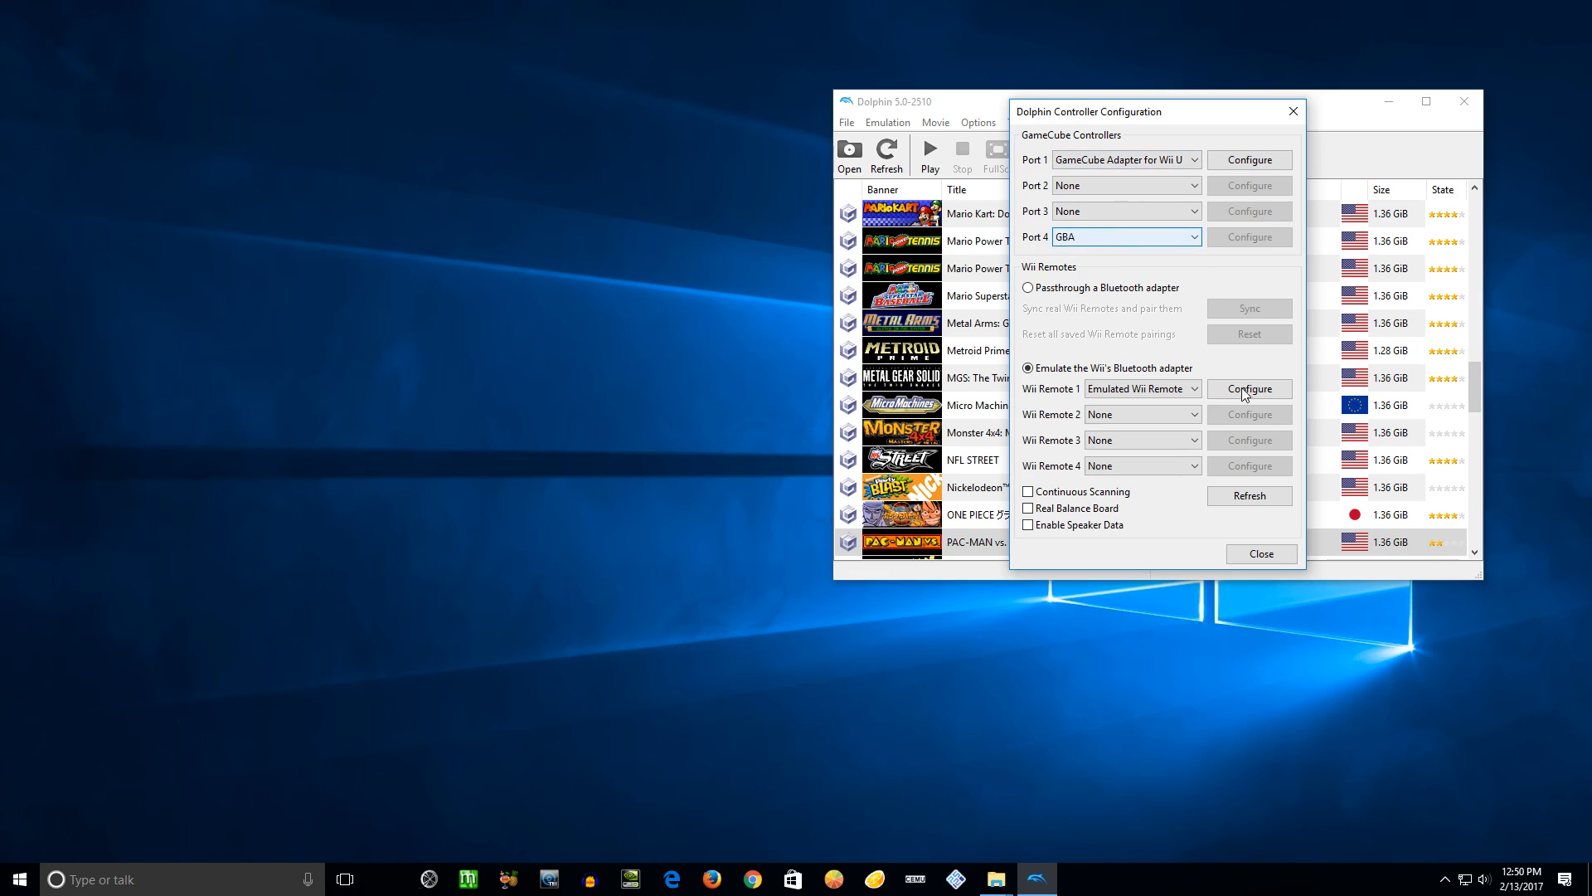
pyautogui.moveTo(1252, 560)
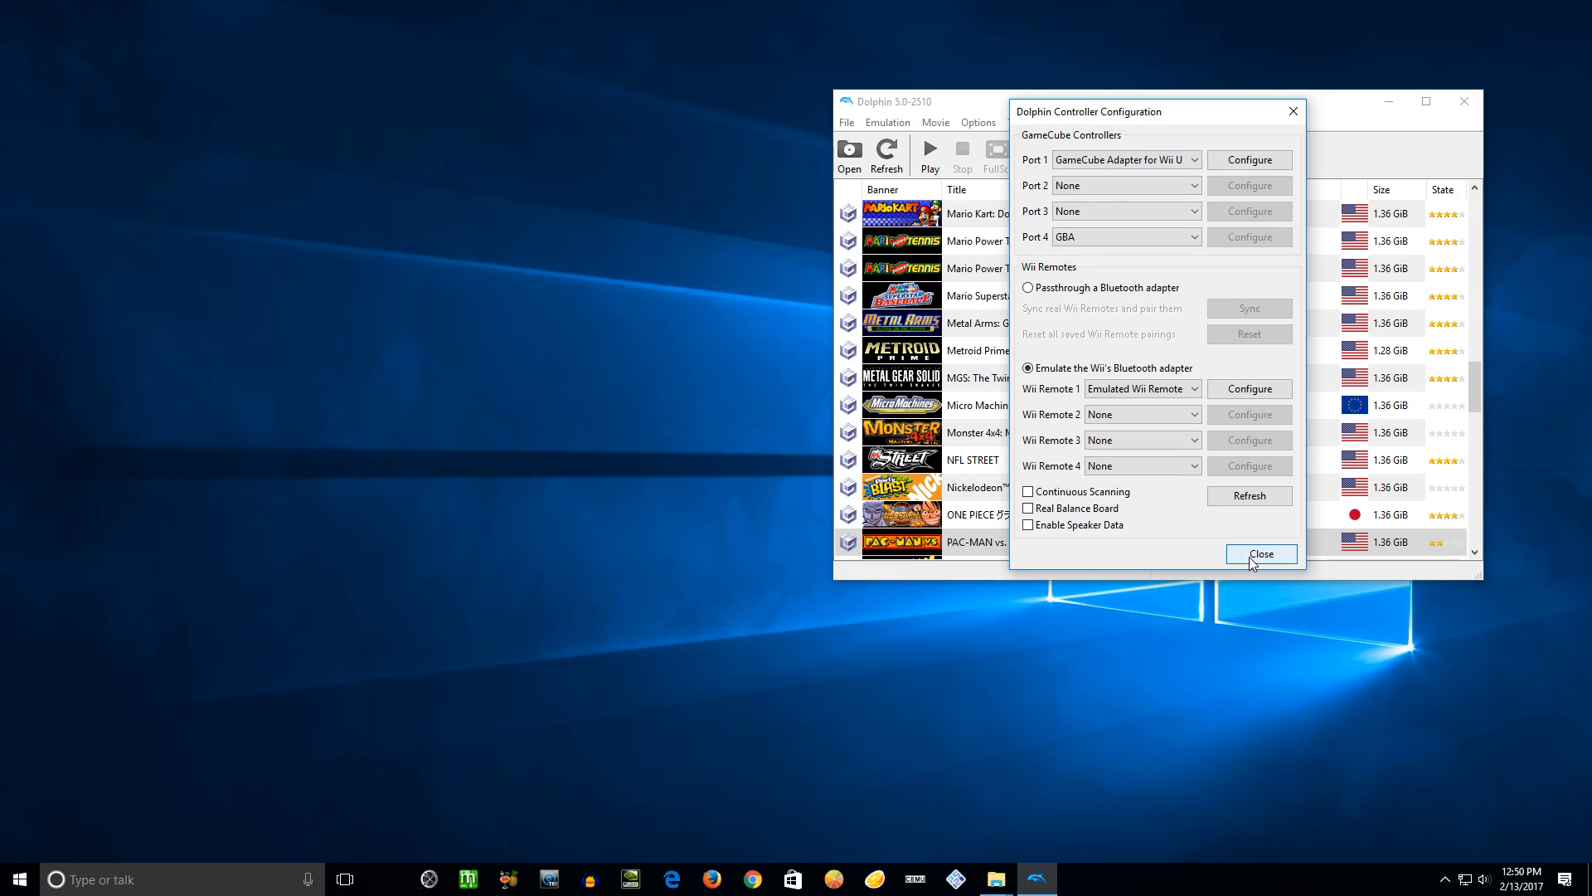
pyautogui.click(1261, 553)
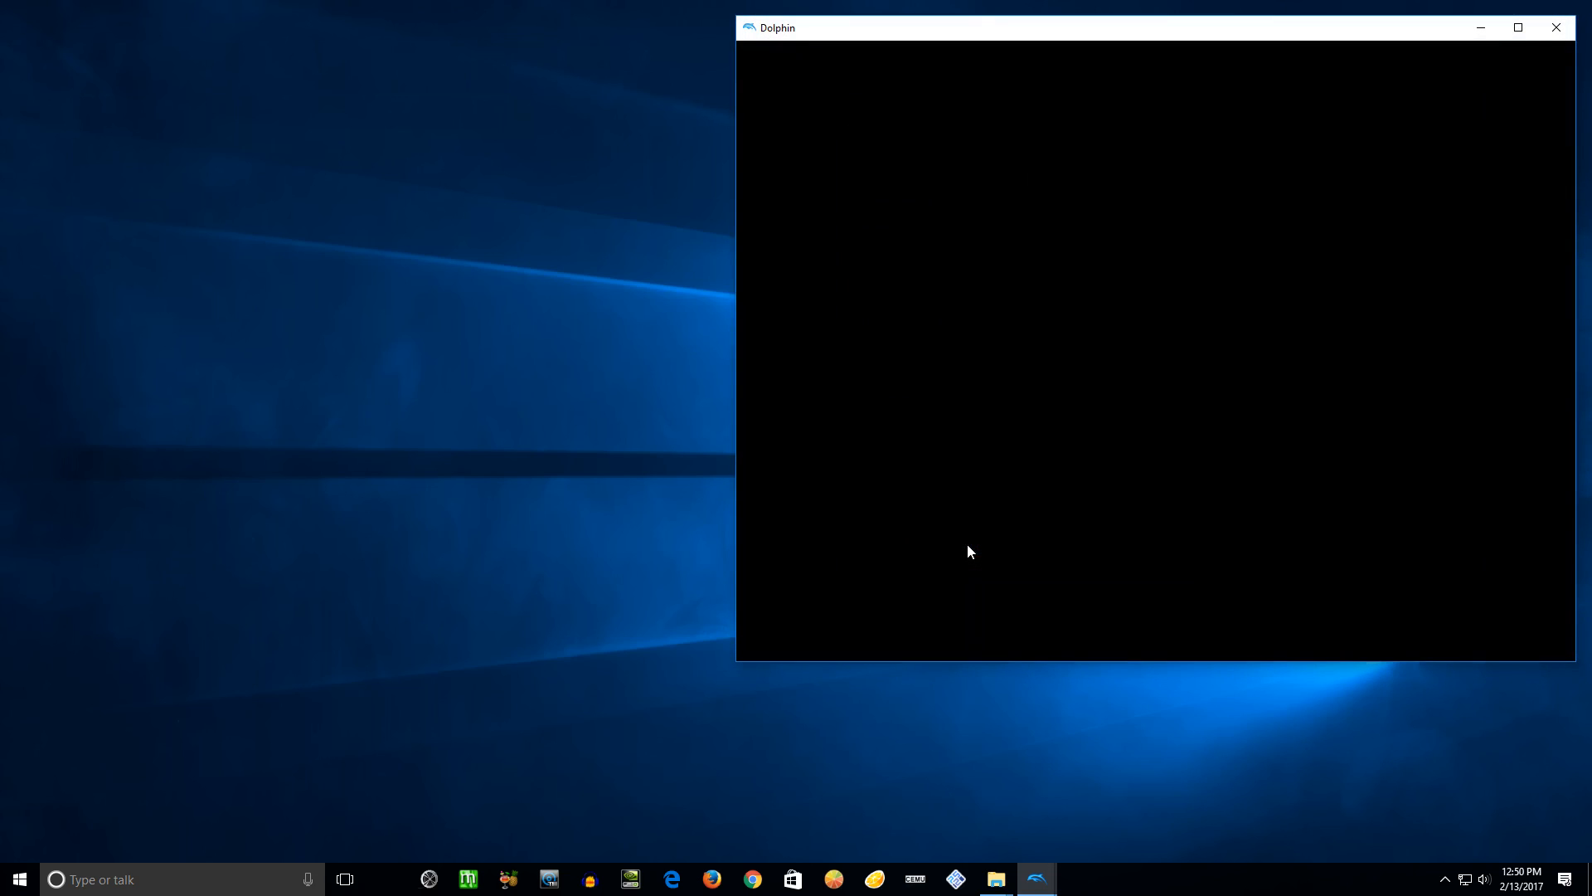
pyautogui.moveTo(726, 122)
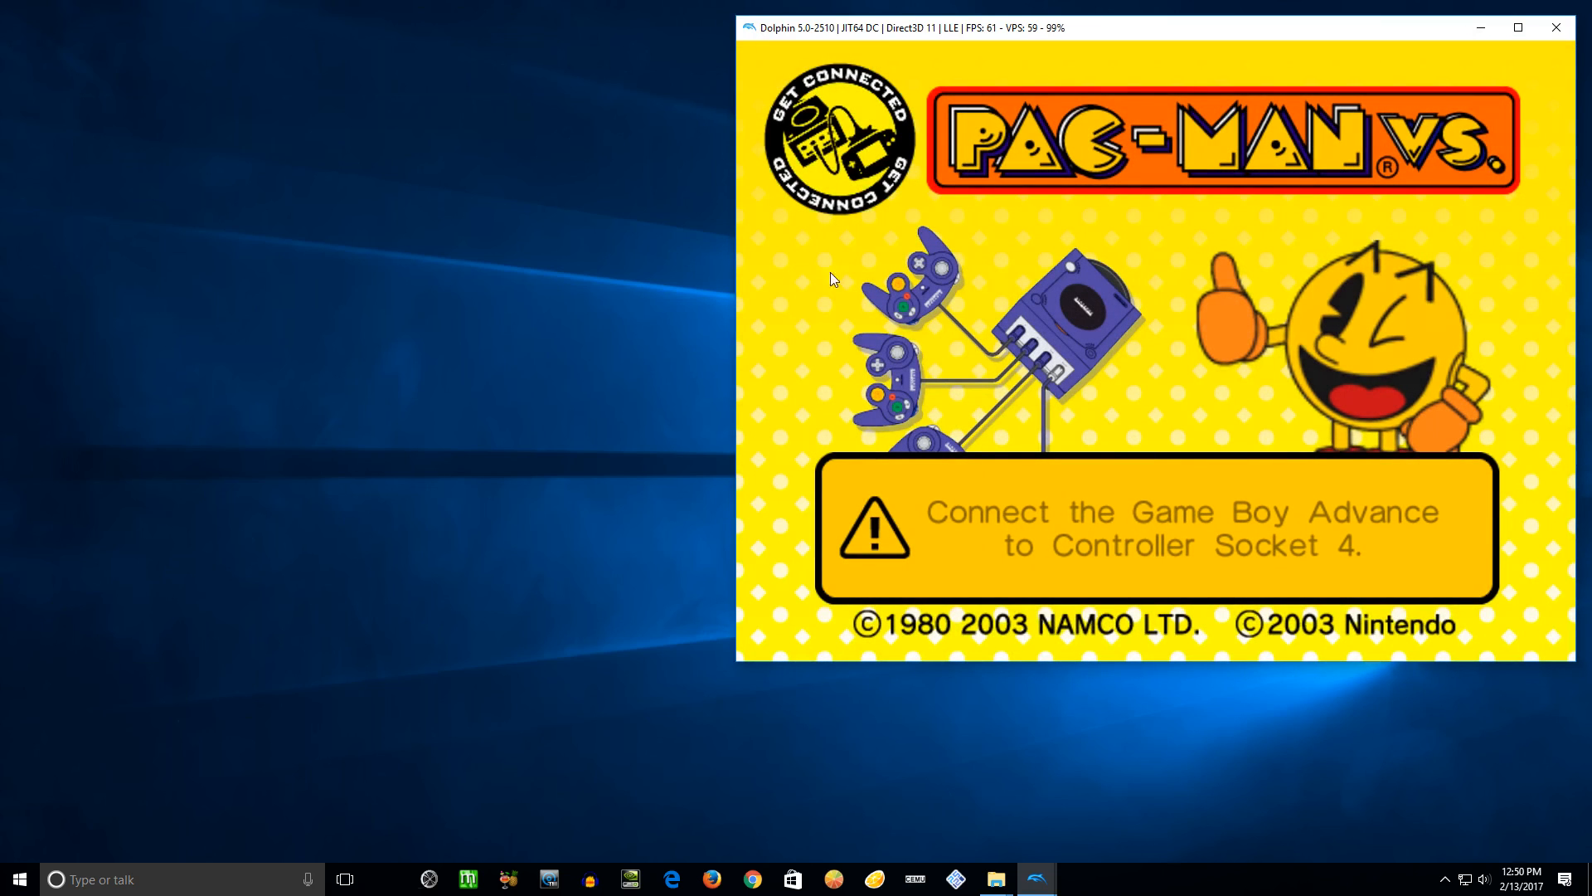
pyautogui.moveTo(1006, 149)
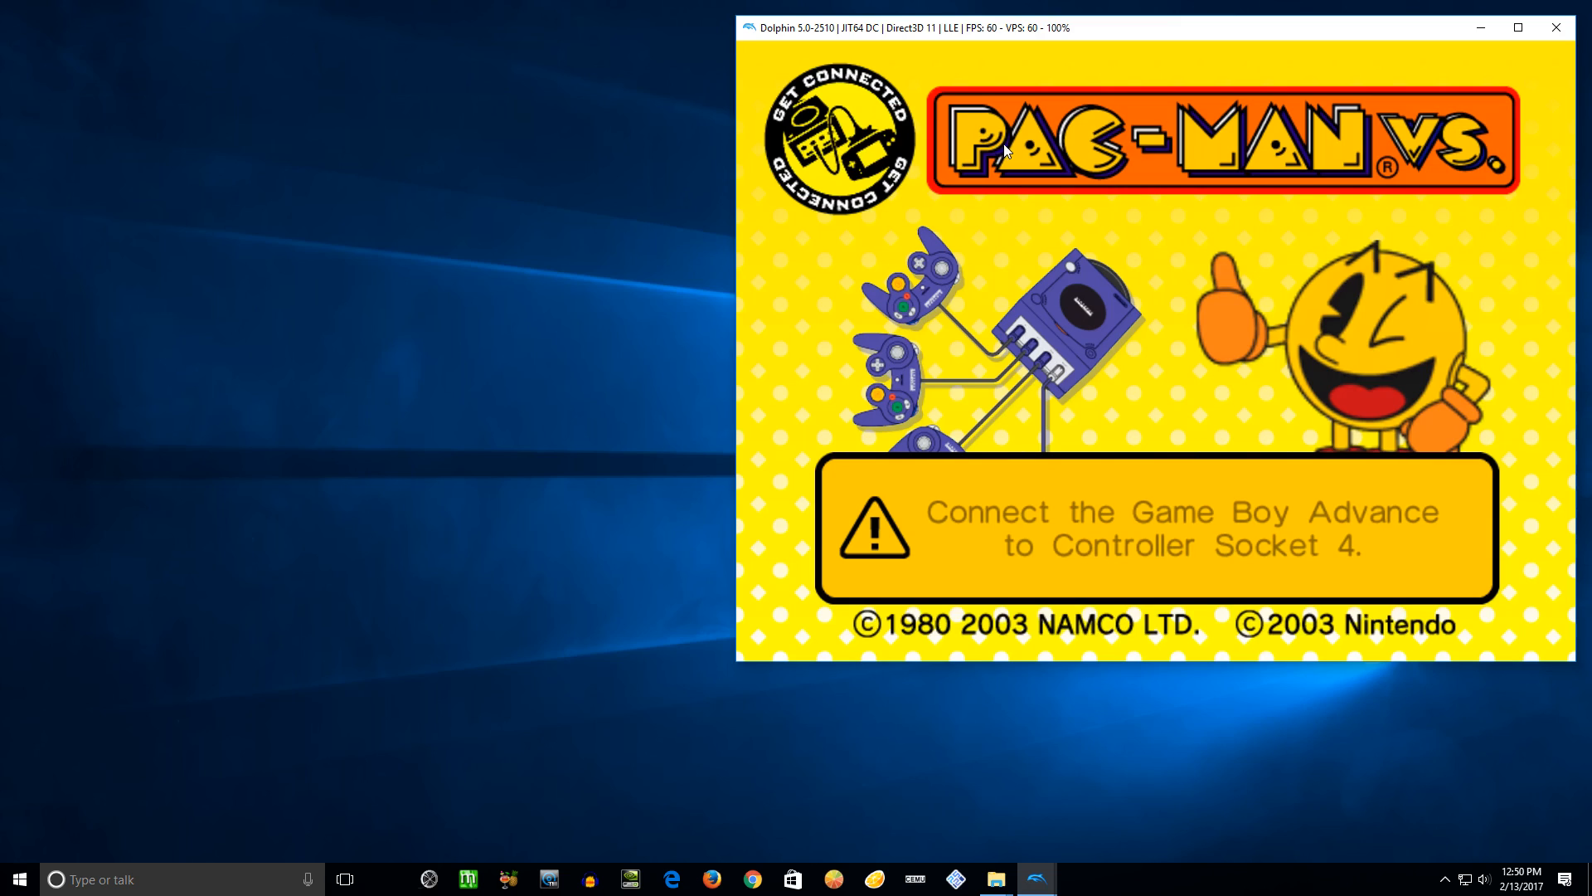
pyautogui.moveTo(1359, 521)
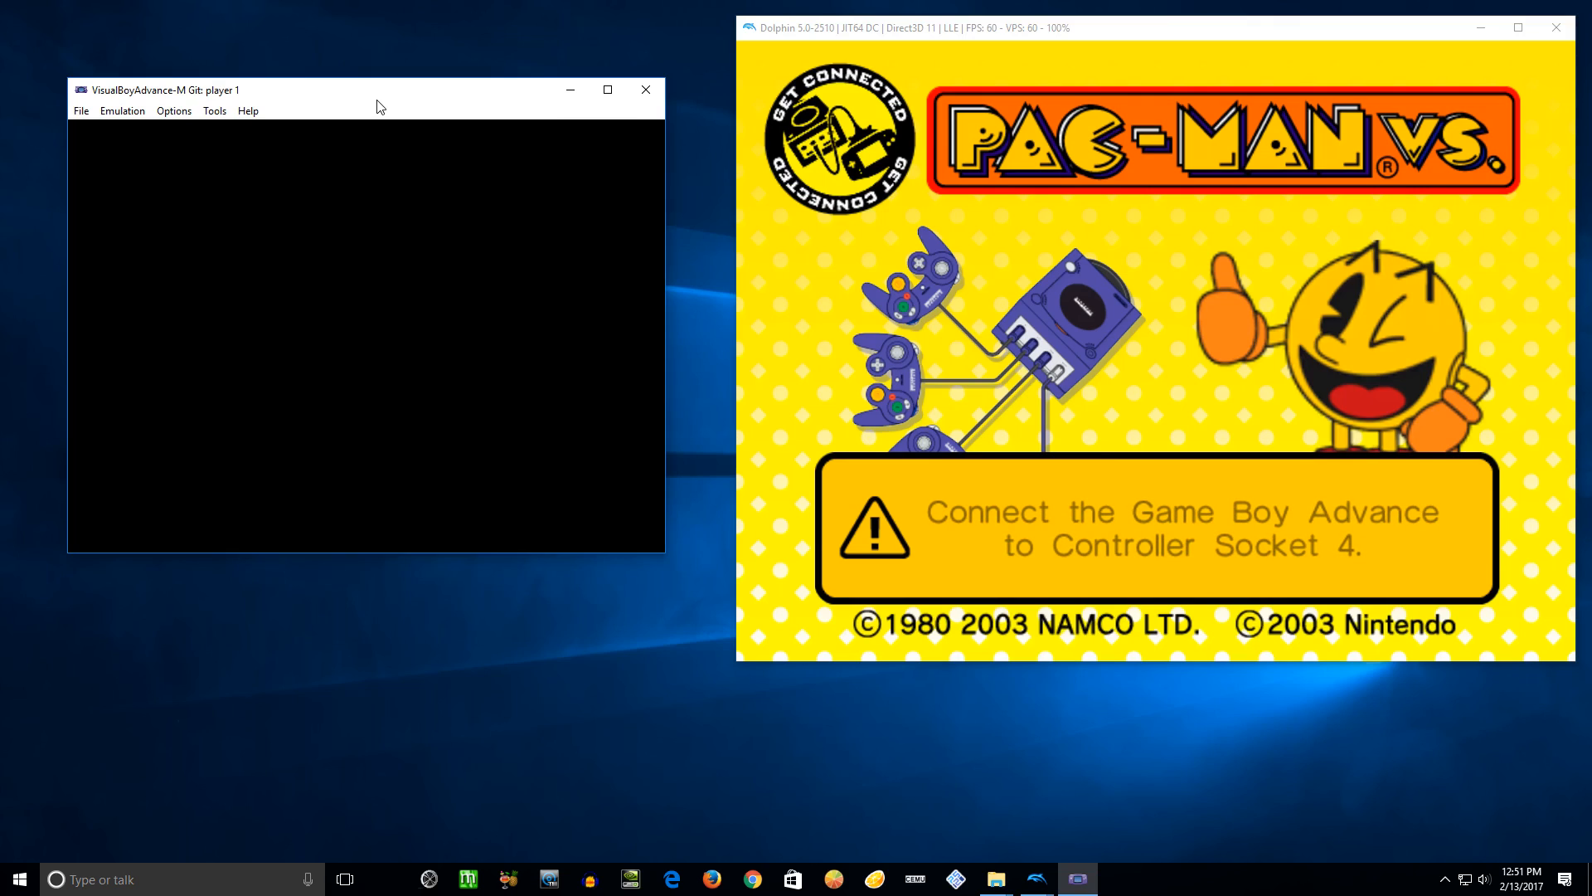
pyautogui.moveTo(357, 106)
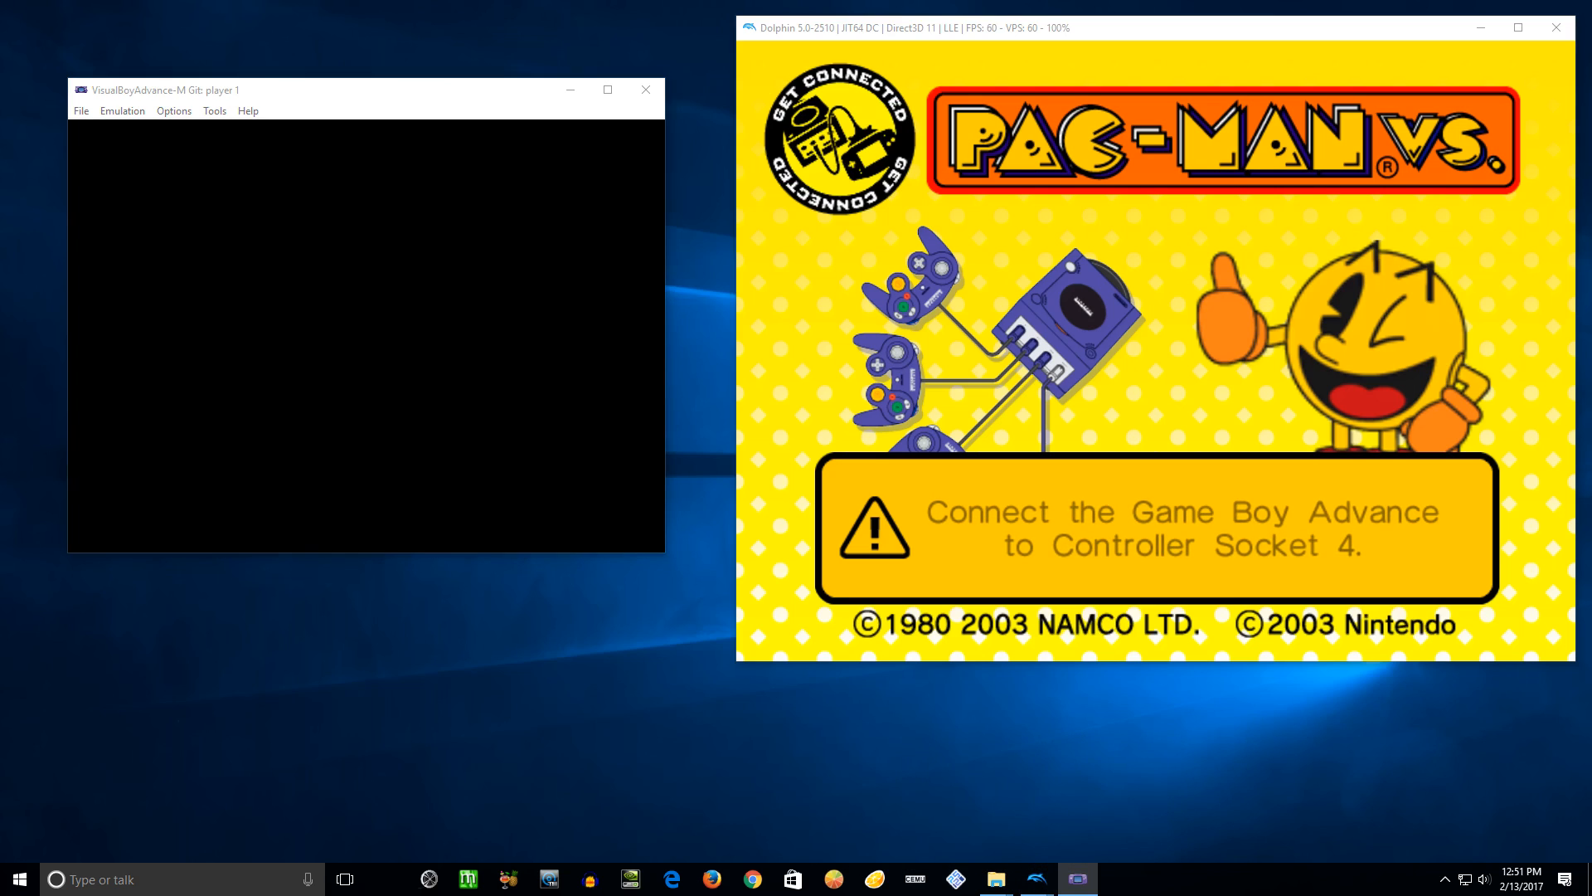
# Step: Bring Chrome with the Getting DSP-LLE dumps forum thread to the front
pyautogui.click(751, 879)
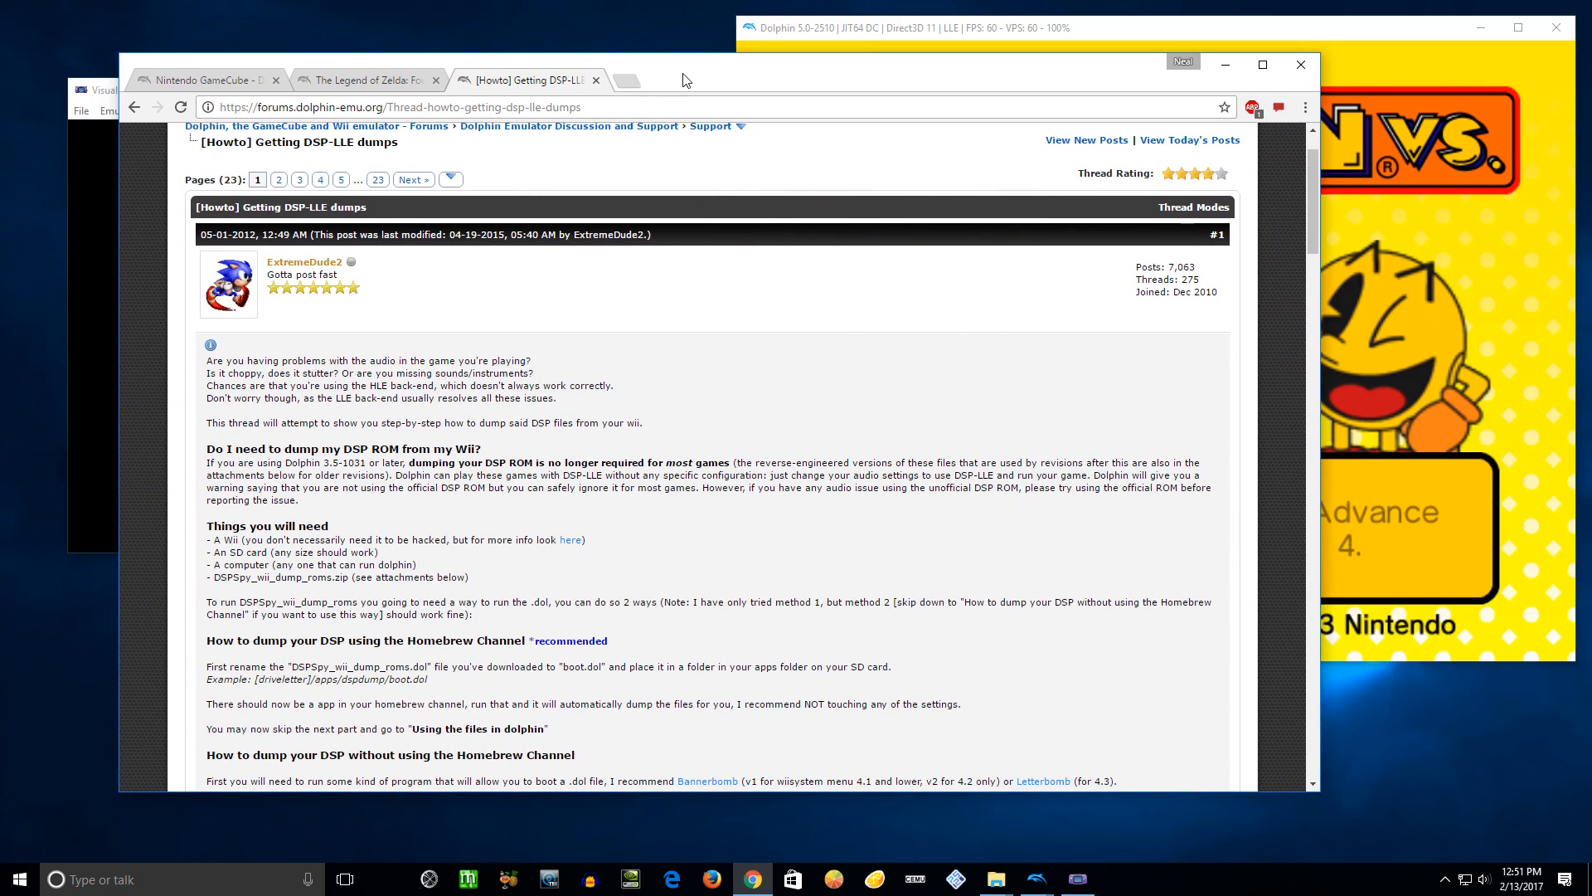
pyautogui.click(367, 80)
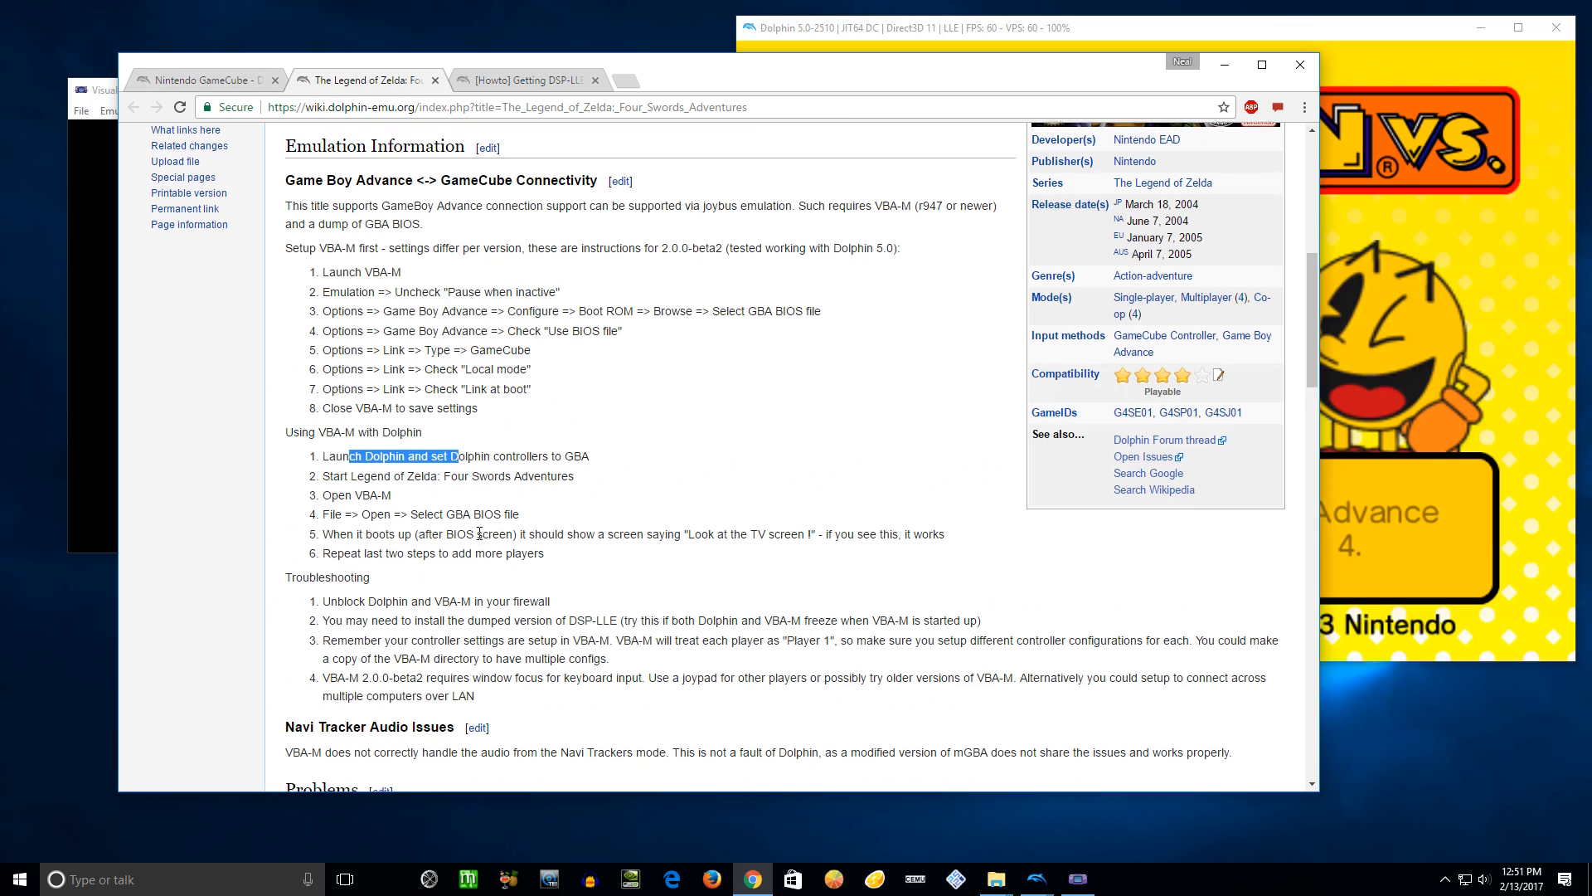
pyautogui.scroll(-3)
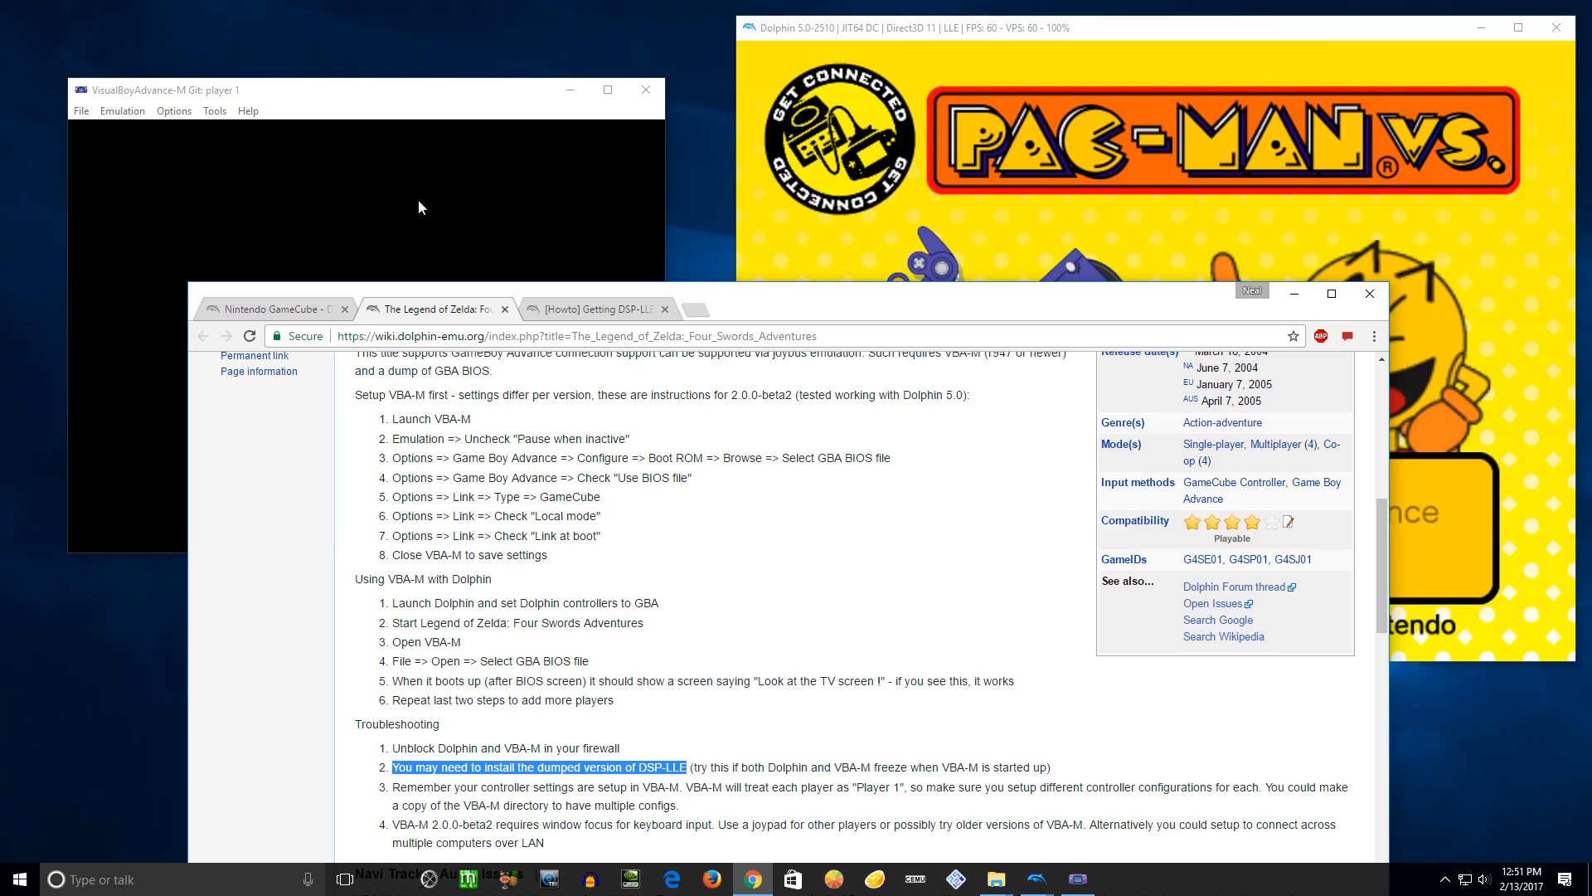
pyautogui.moveTo(299, 193)
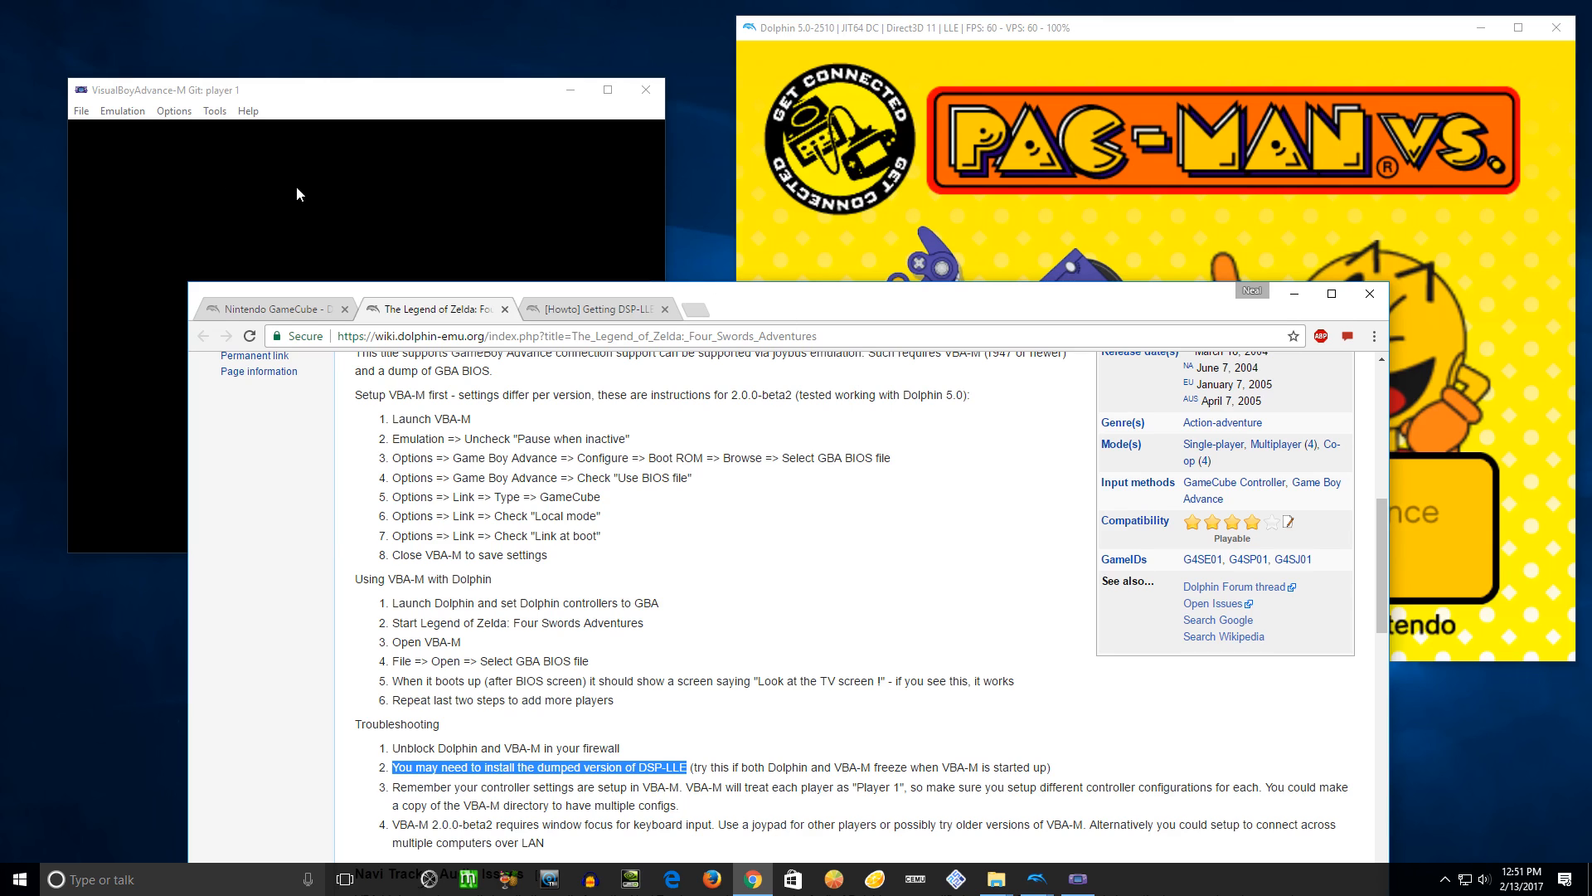
pyautogui.moveTo(890, 315)
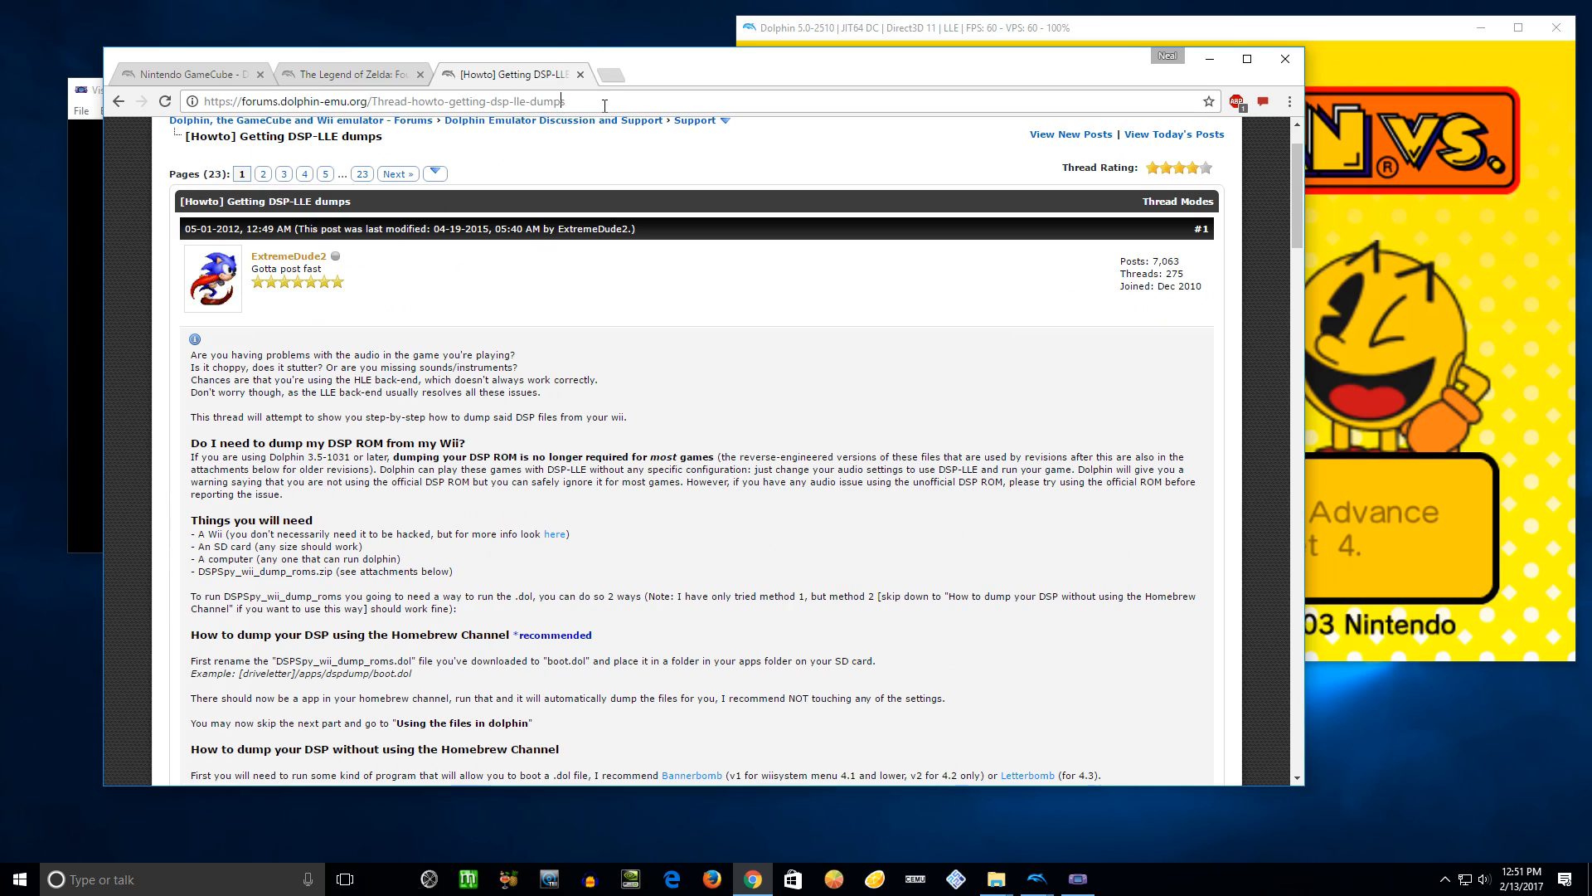
pyautogui.click(397, 102)
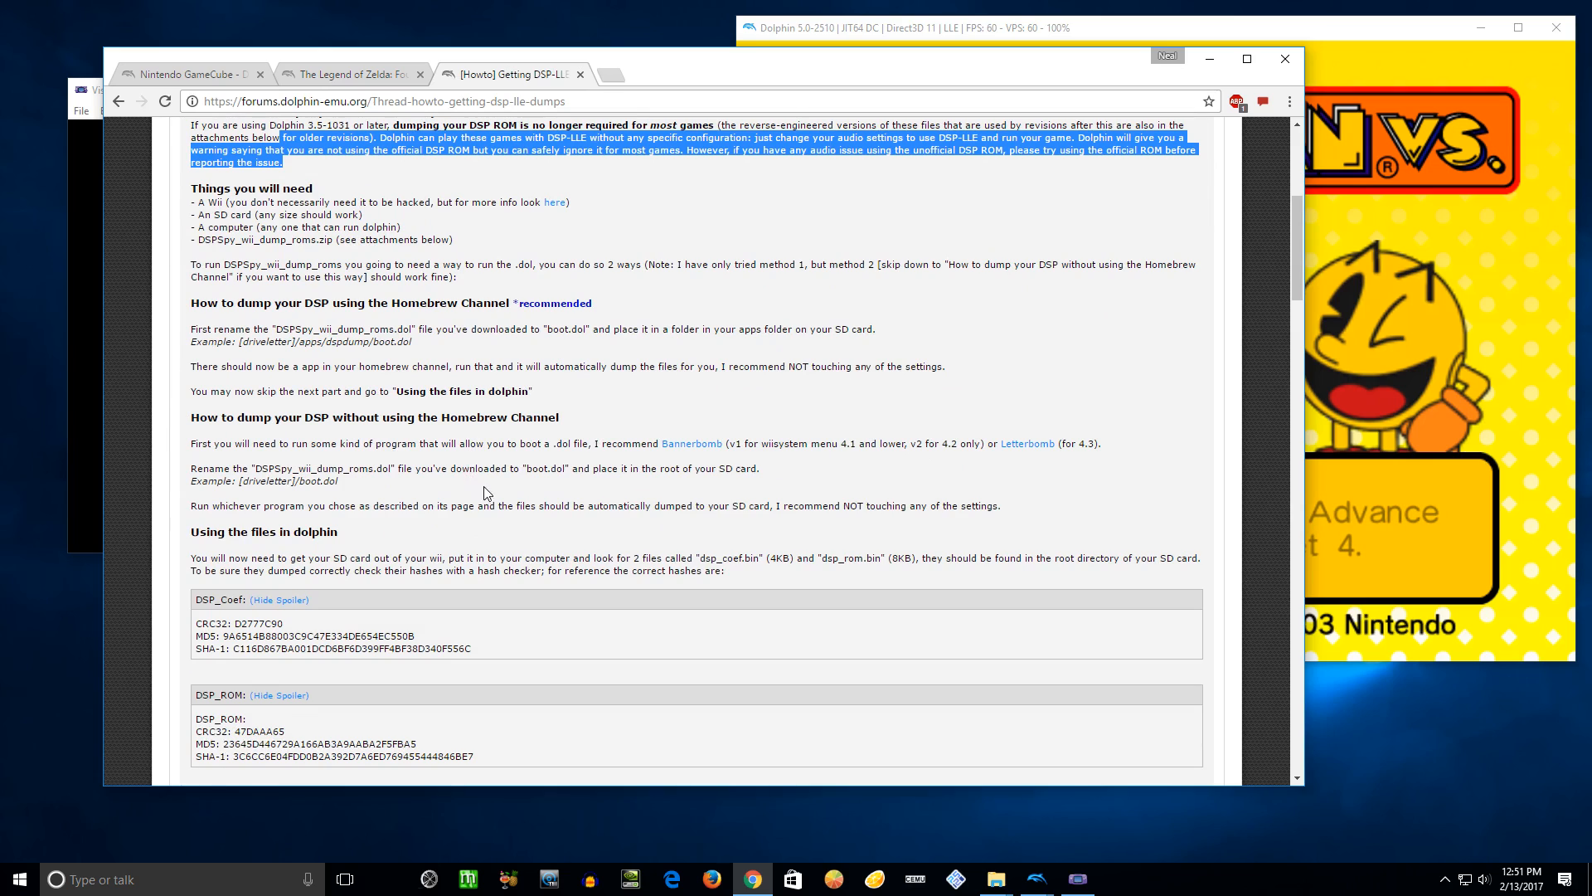
pyautogui.scroll(-3)
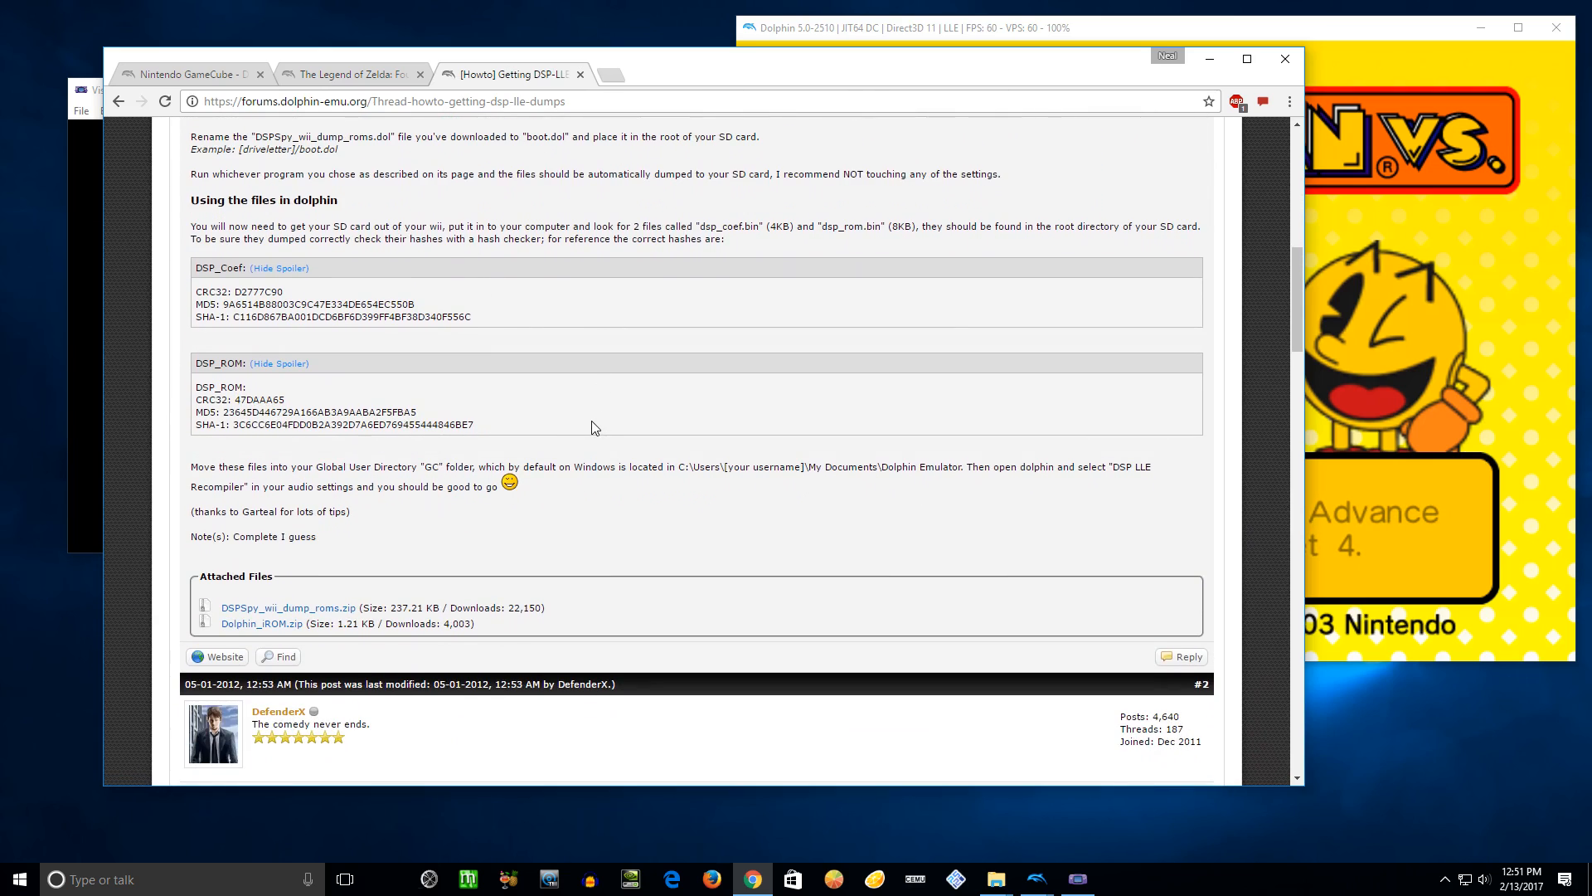
pyautogui.moveTo(370, 303)
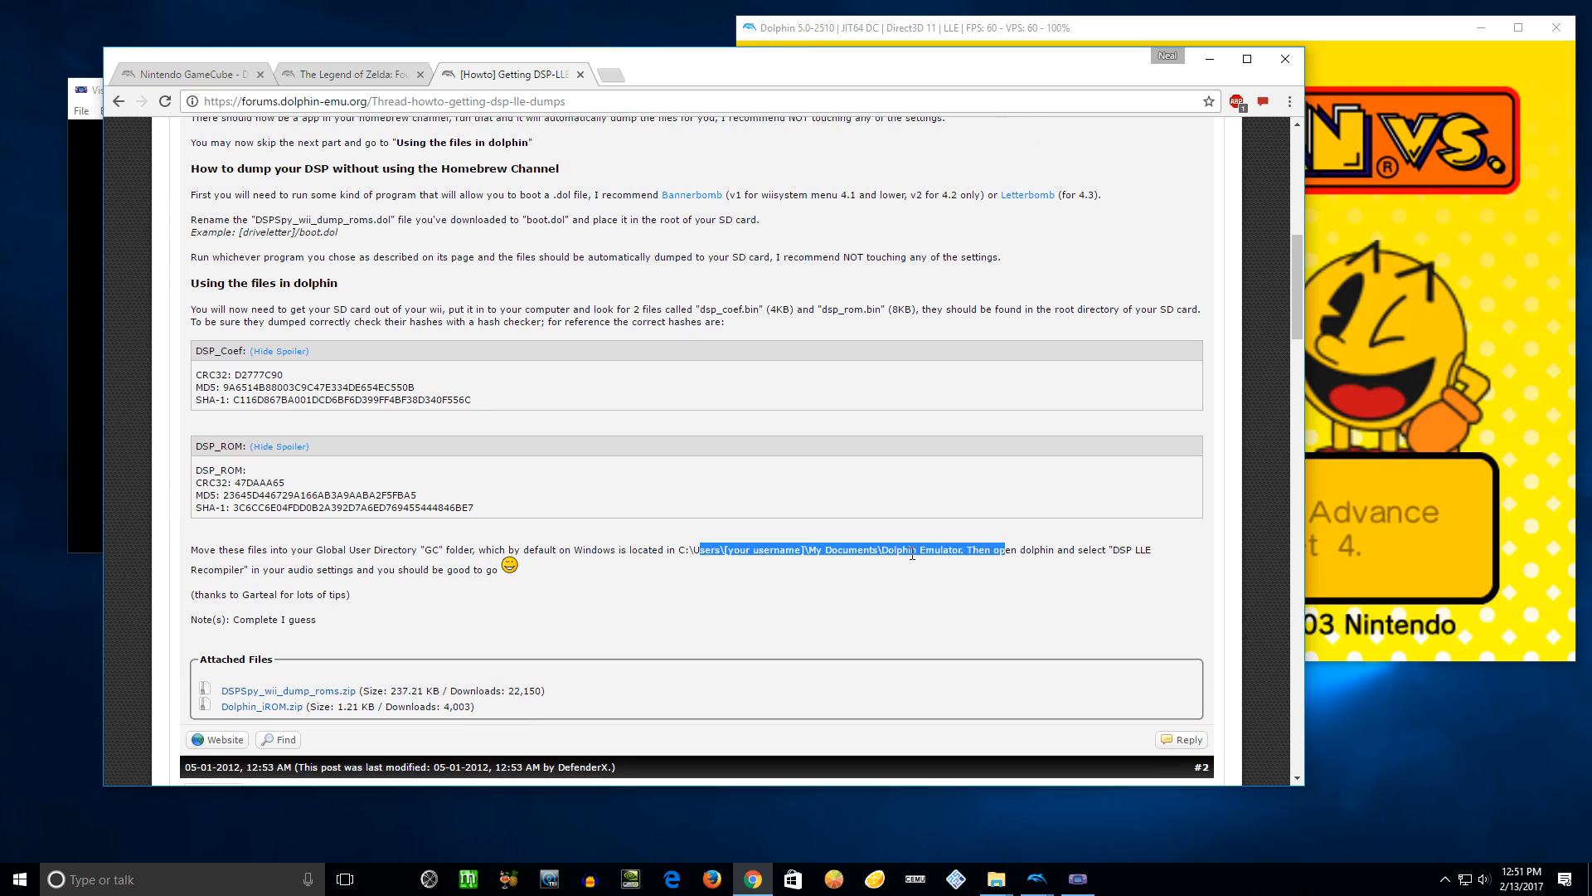
pyautogui.moveTo(906, 512)
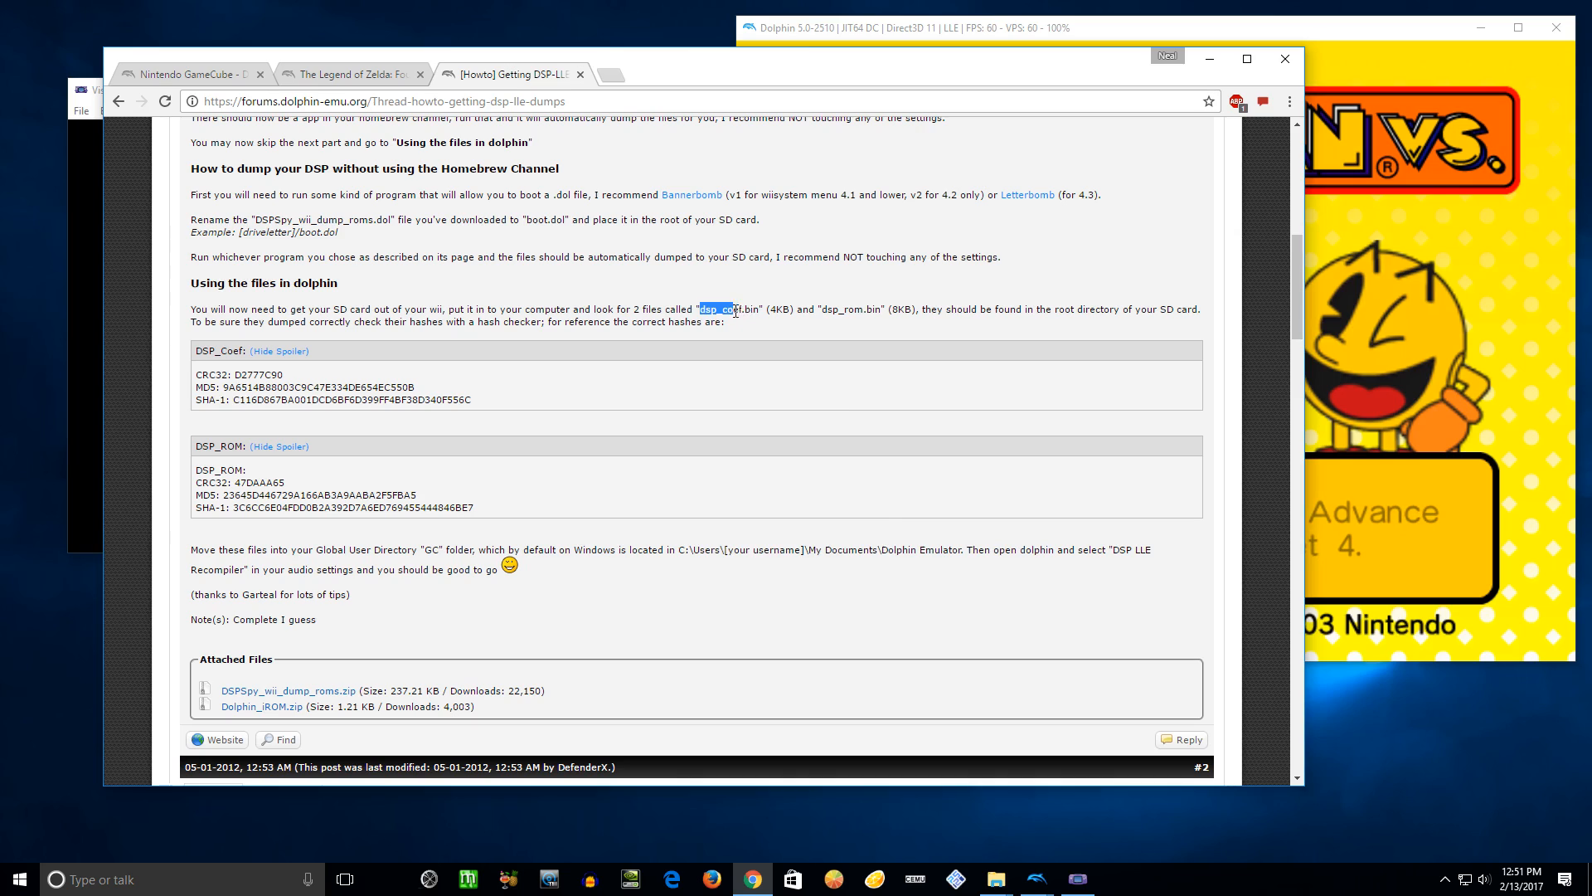
pyautogui.doubleClick(850, 310)
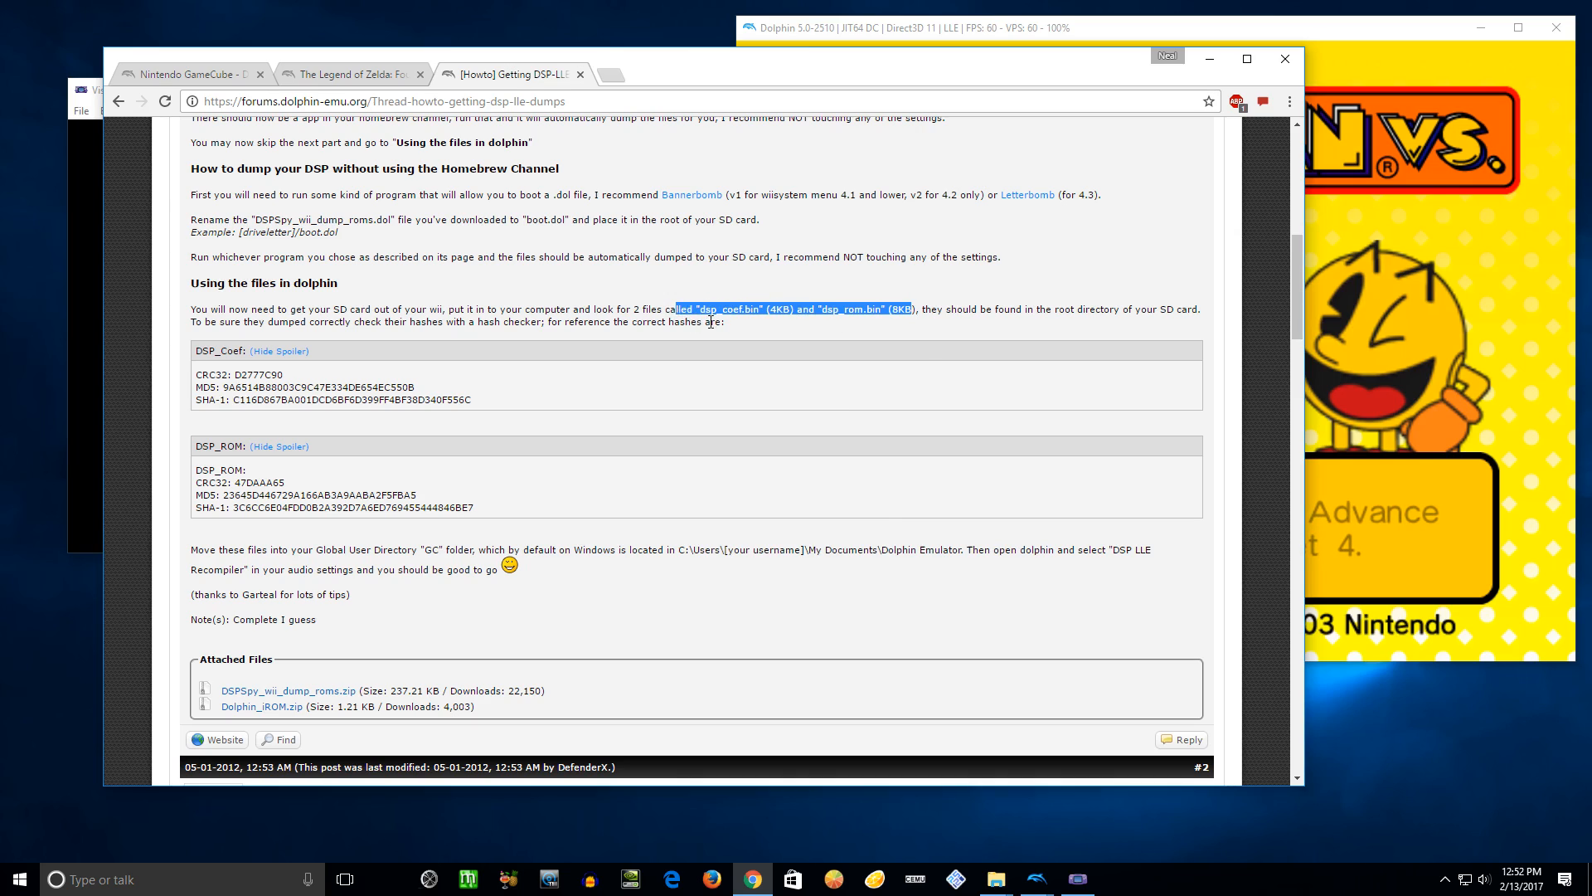
pyautogui.scroll(3)
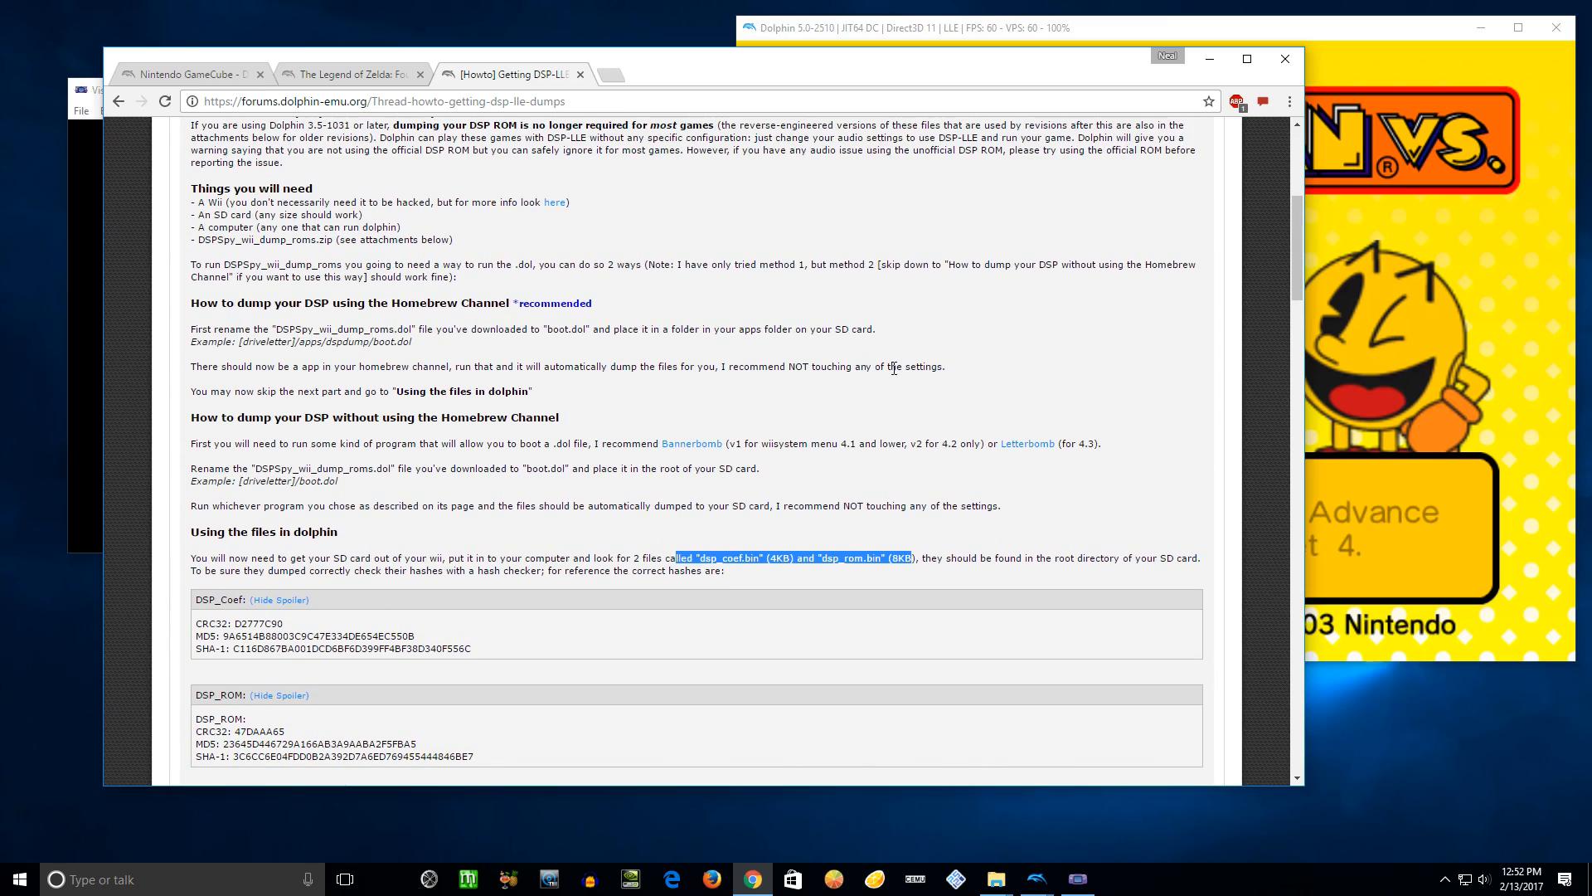
pyautogui.moveTo(866, 353)
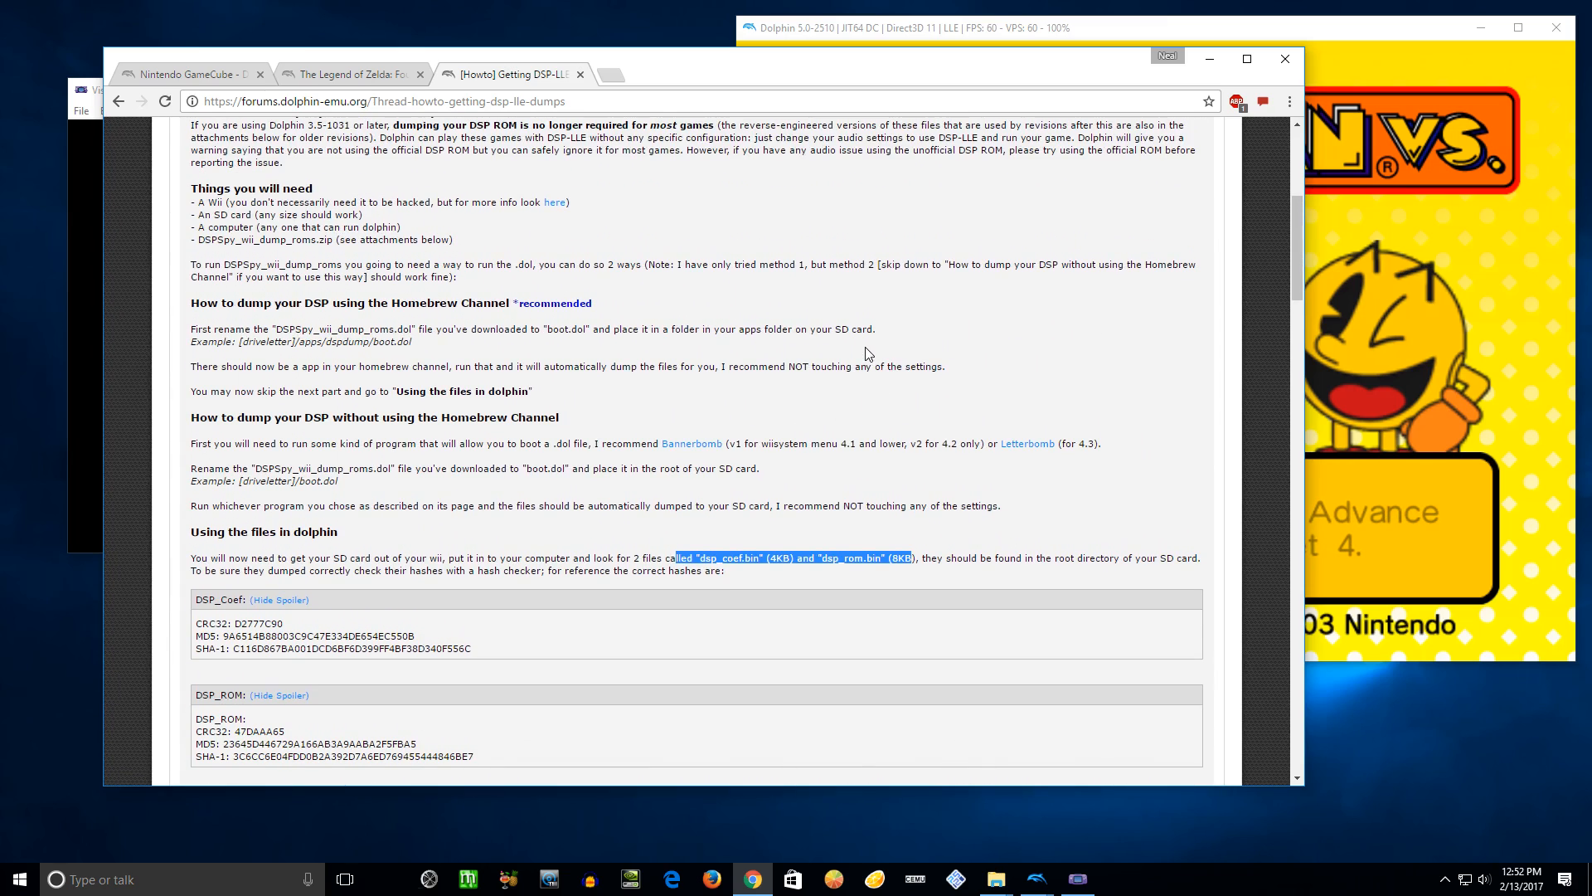
pyautogui.moveTo(838, 494)
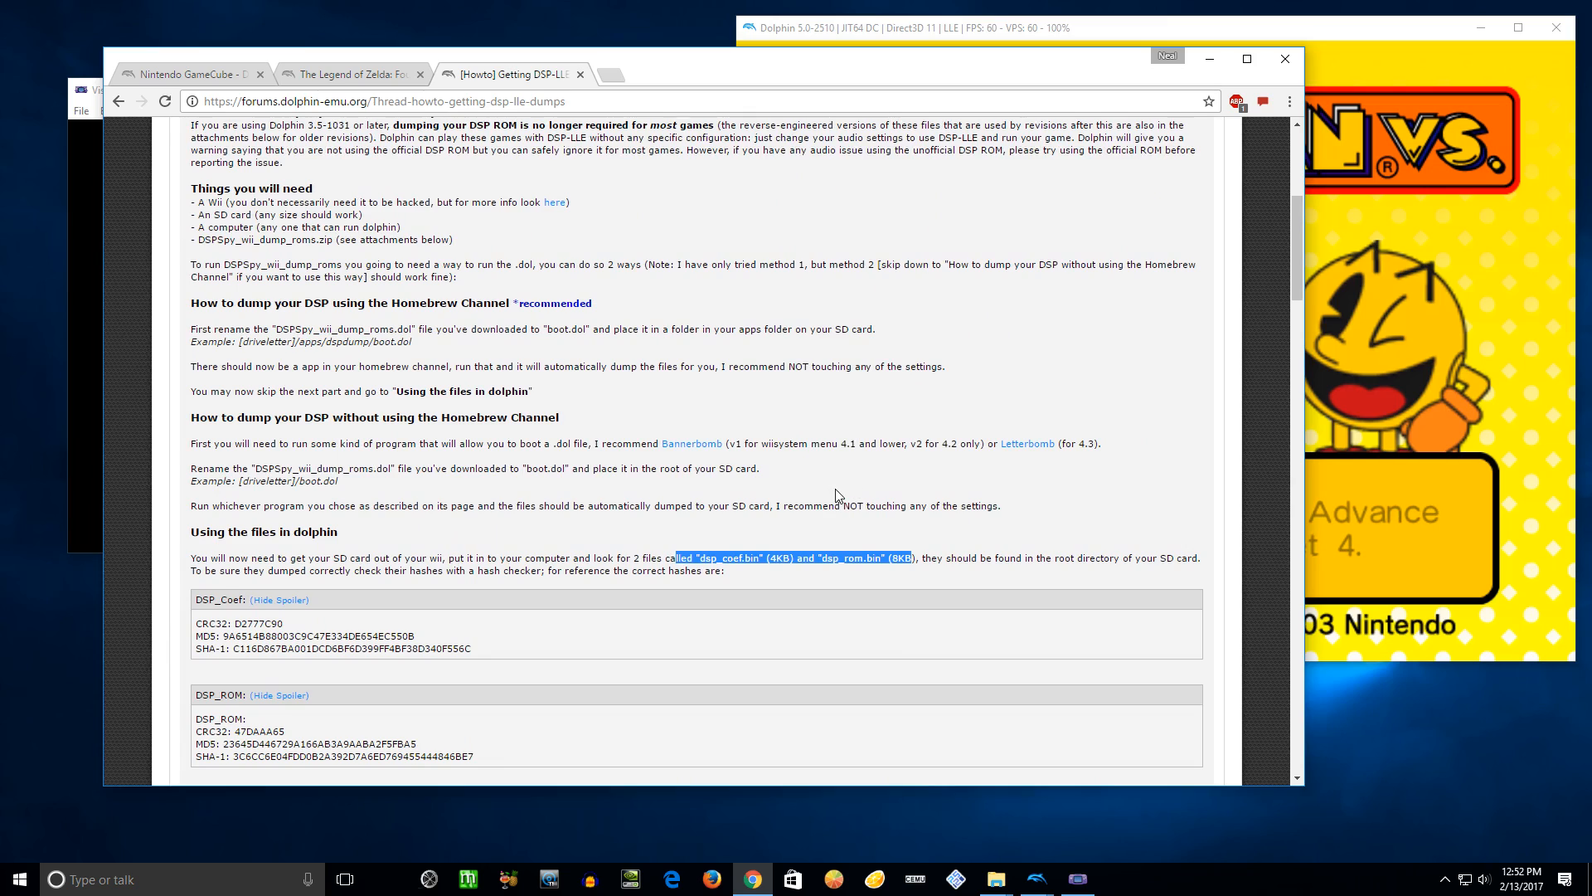
pyautogui.moveTo(790, 555)
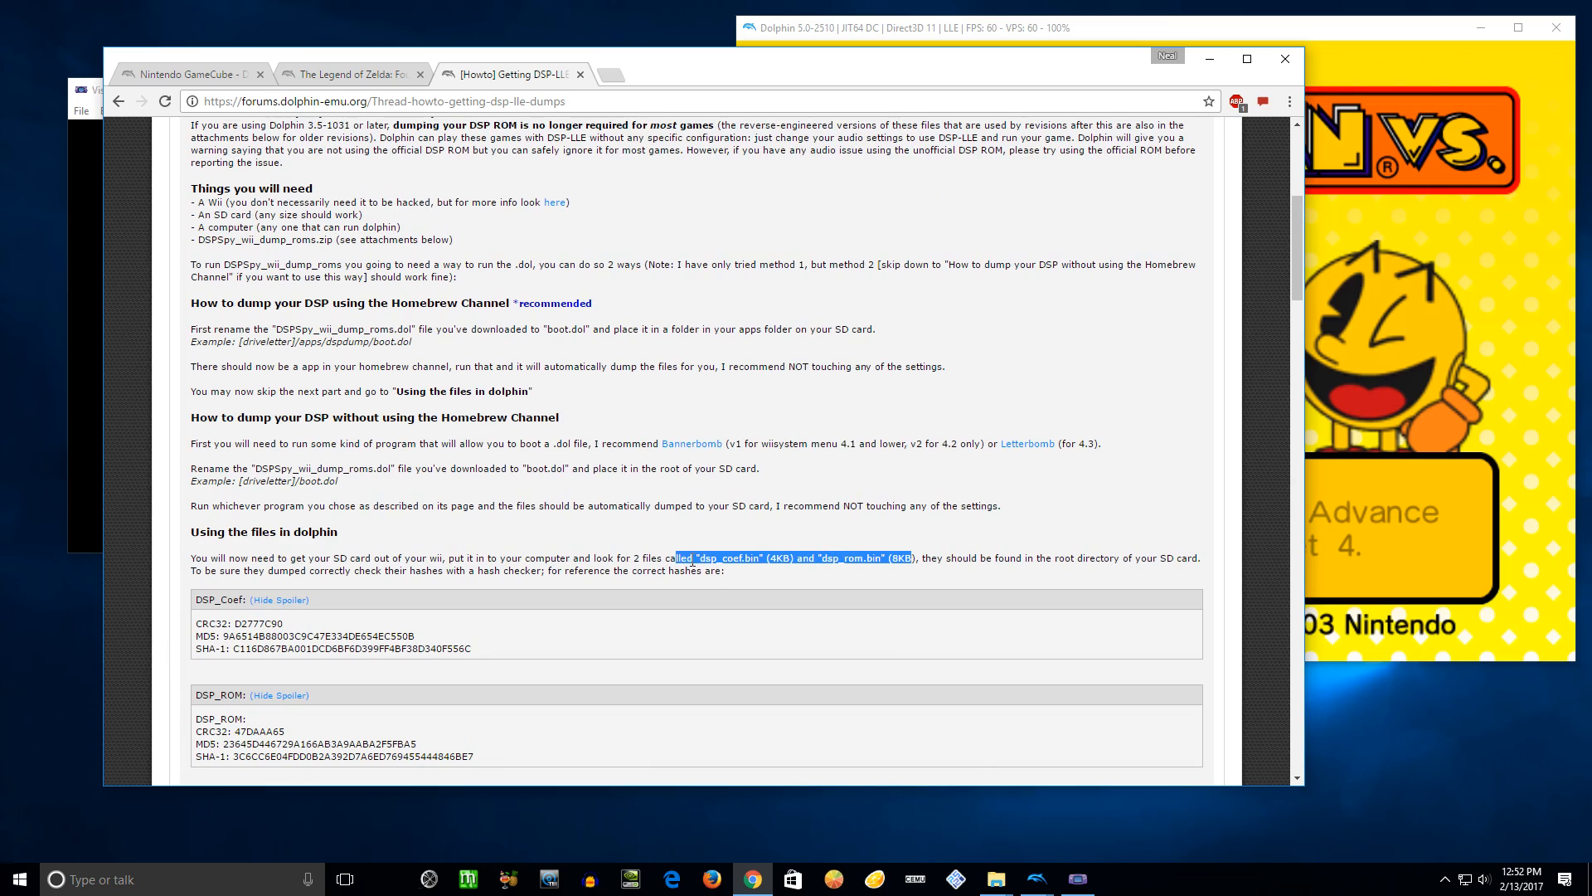
pyautogui.moveTo(1024, 612)
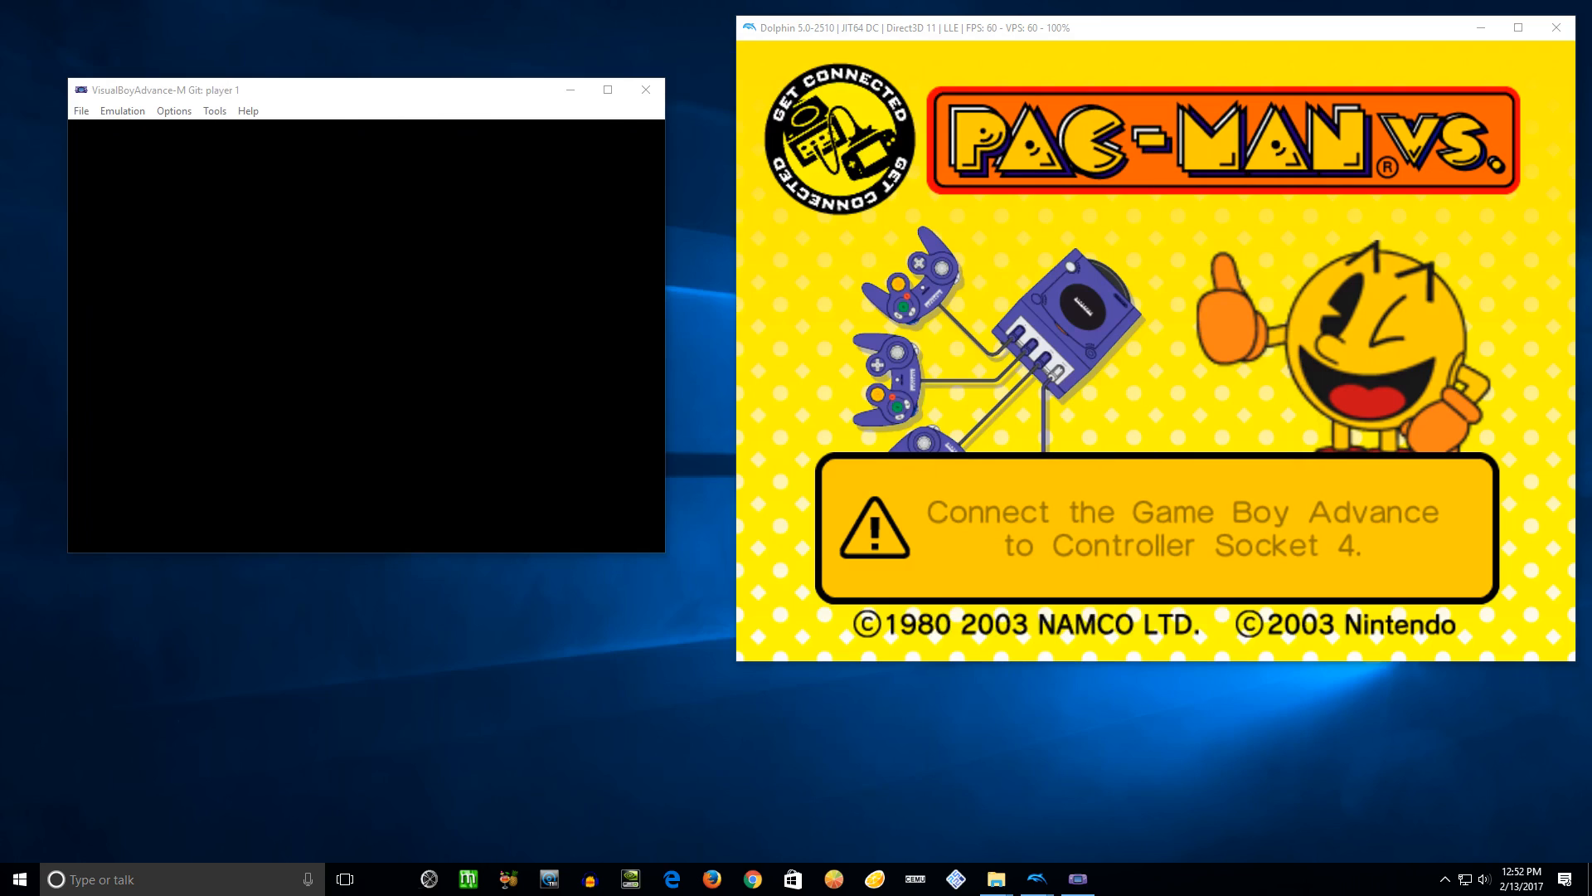
pyautogui.moveTo(1037, 879)
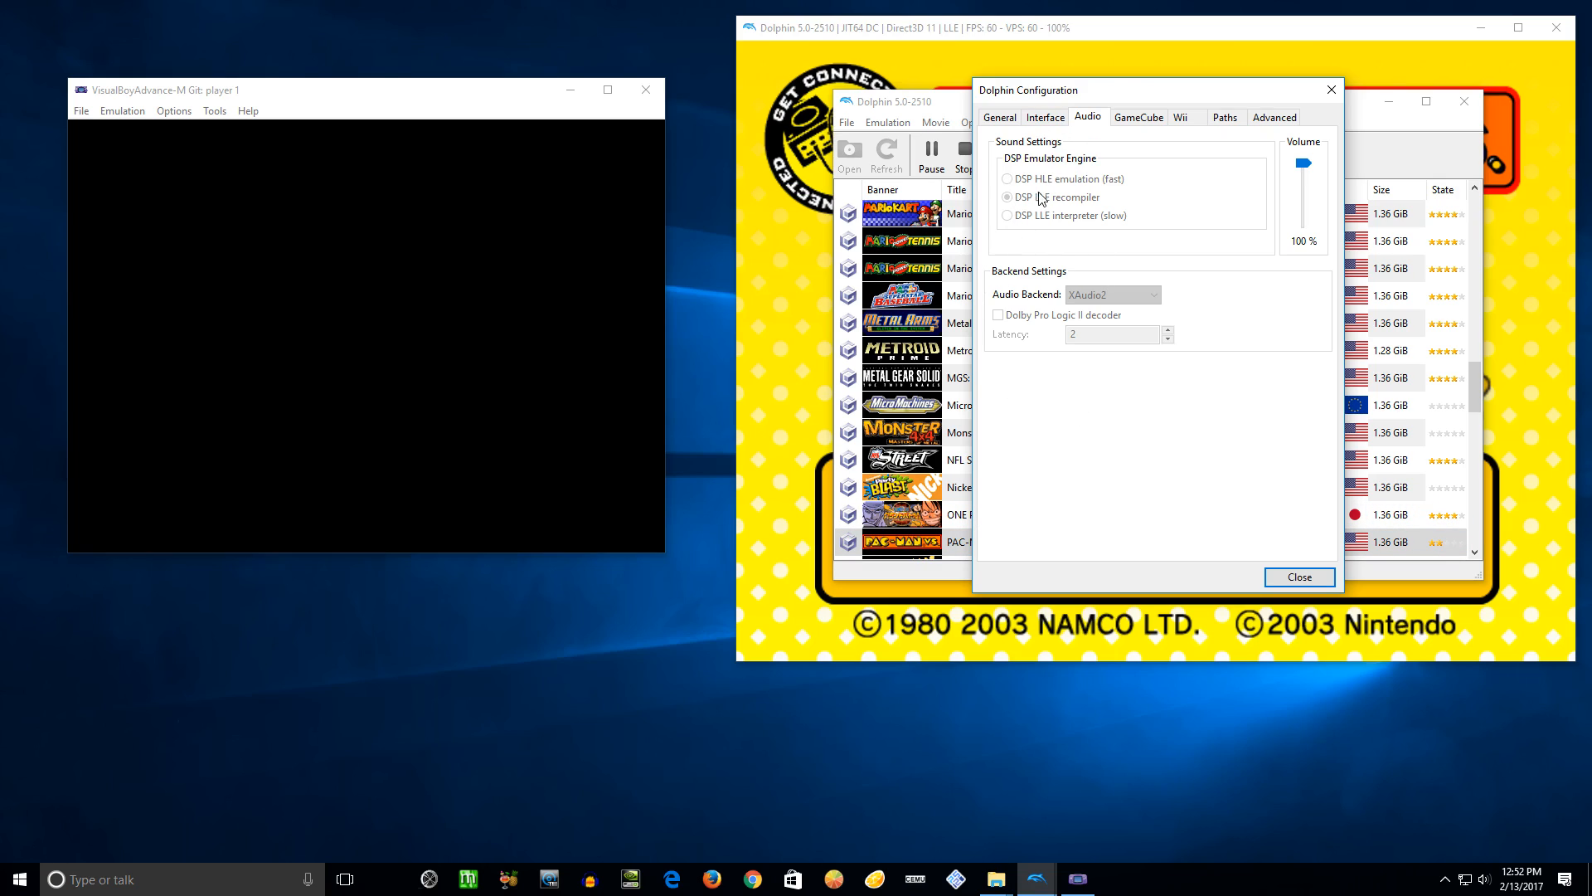
pyautogui.click(1002, 198)
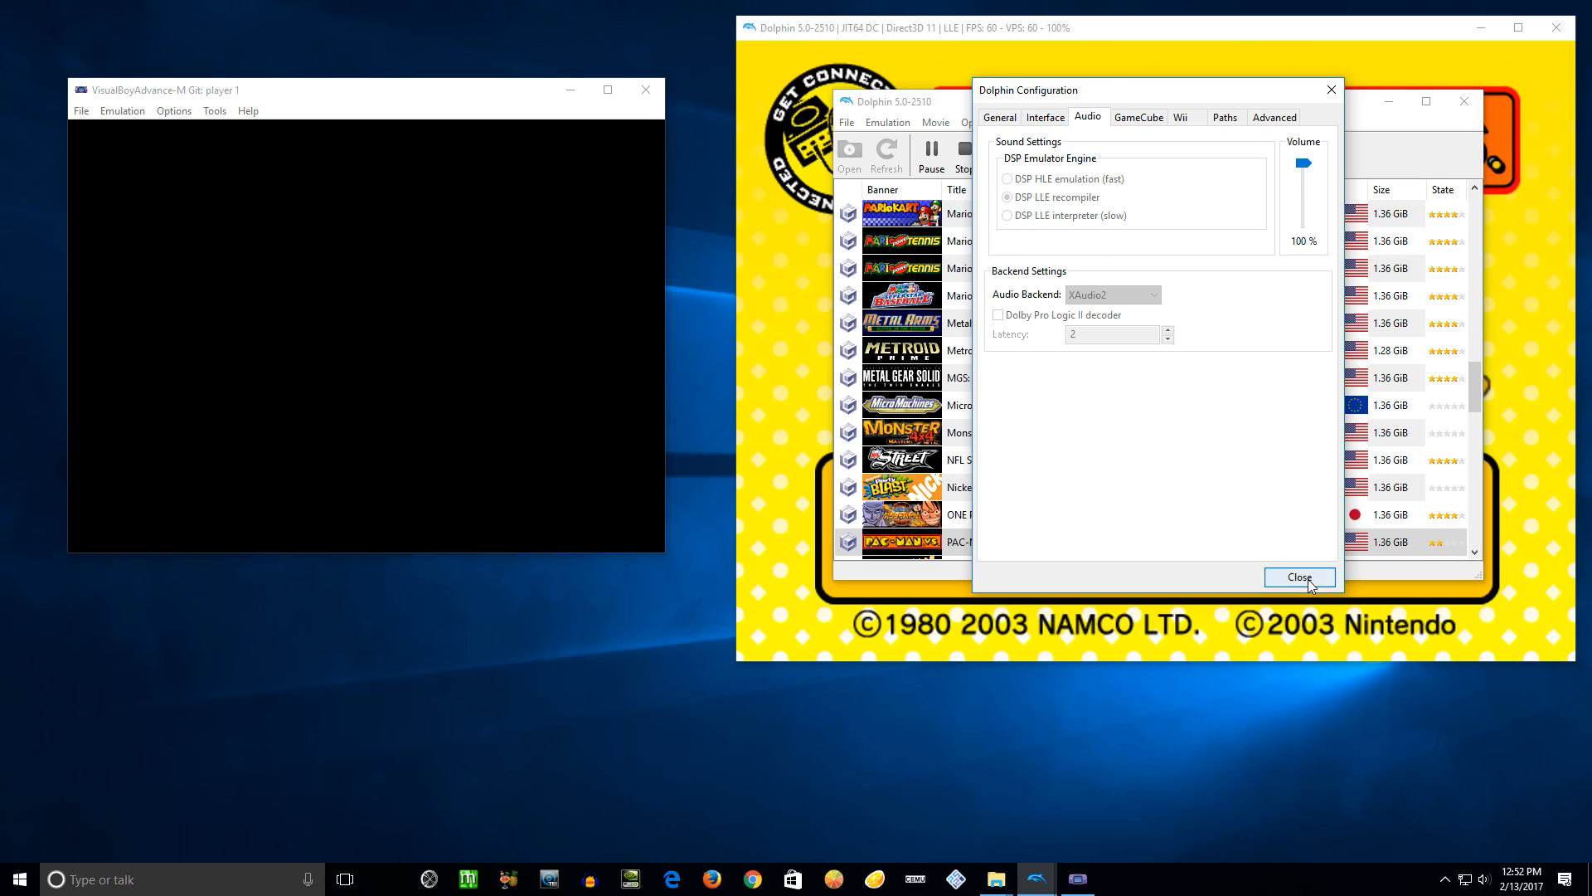
pyautogui.click(1300, 577)
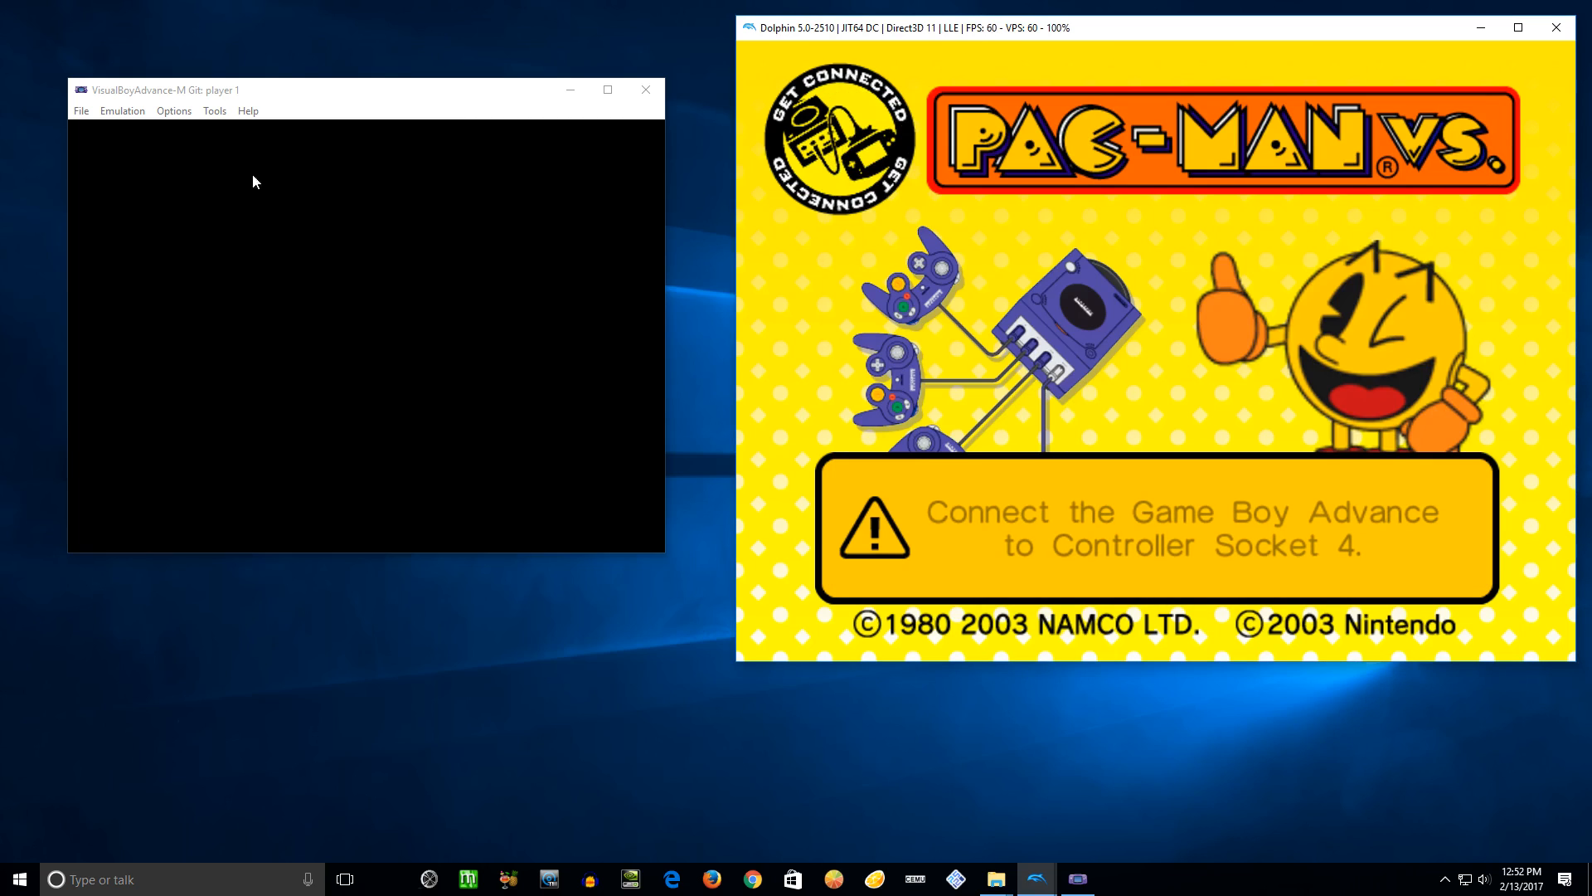
pyautogui.moveTo(125, 117)
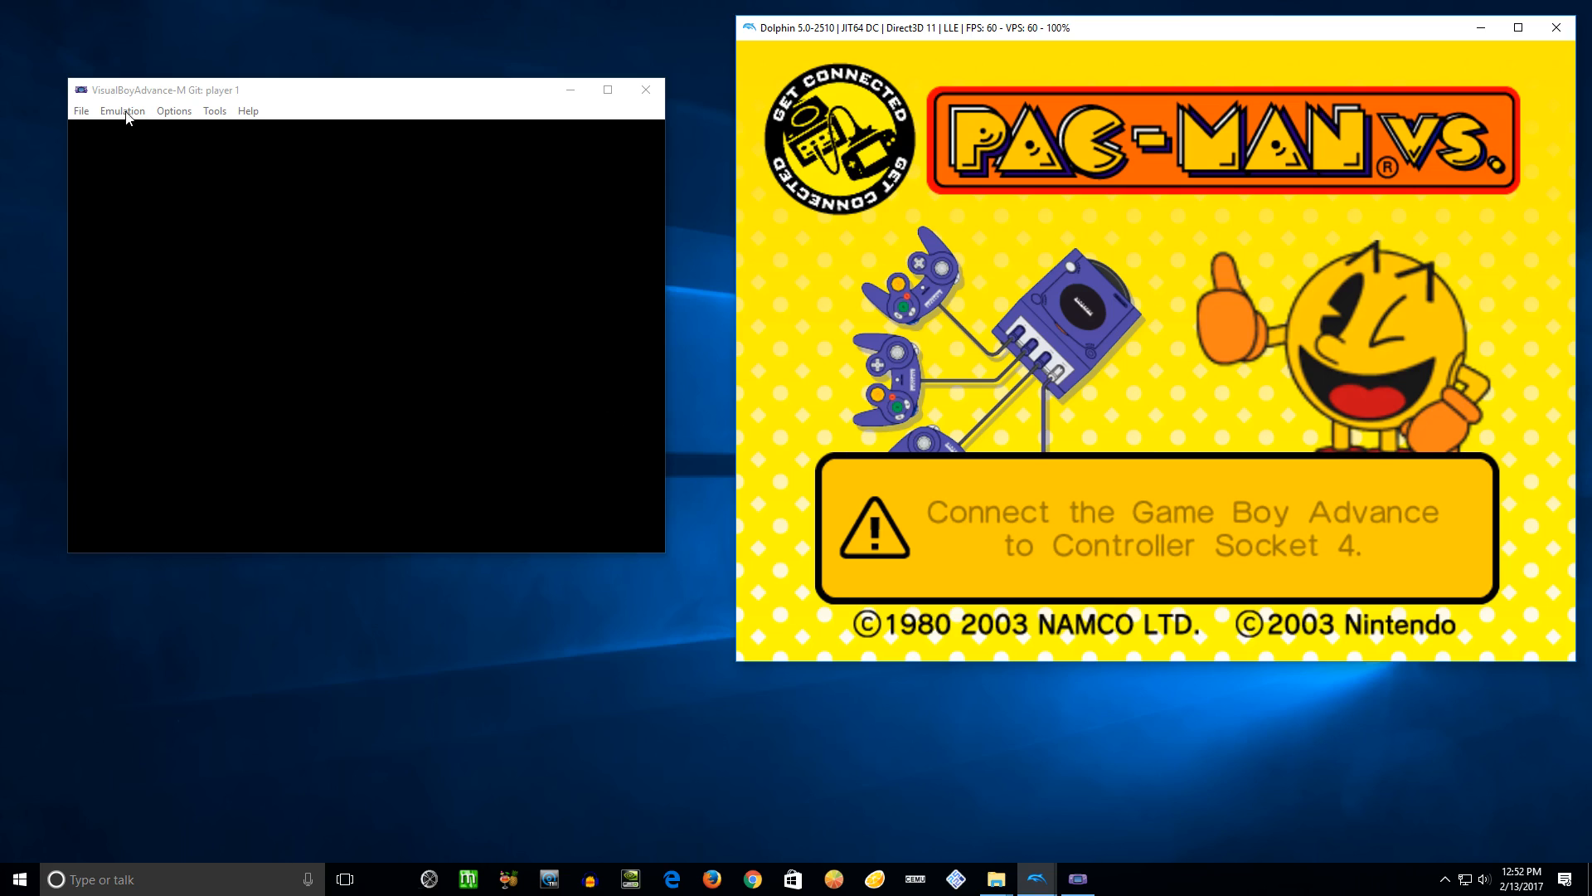
pyautogui.click(122, 110)
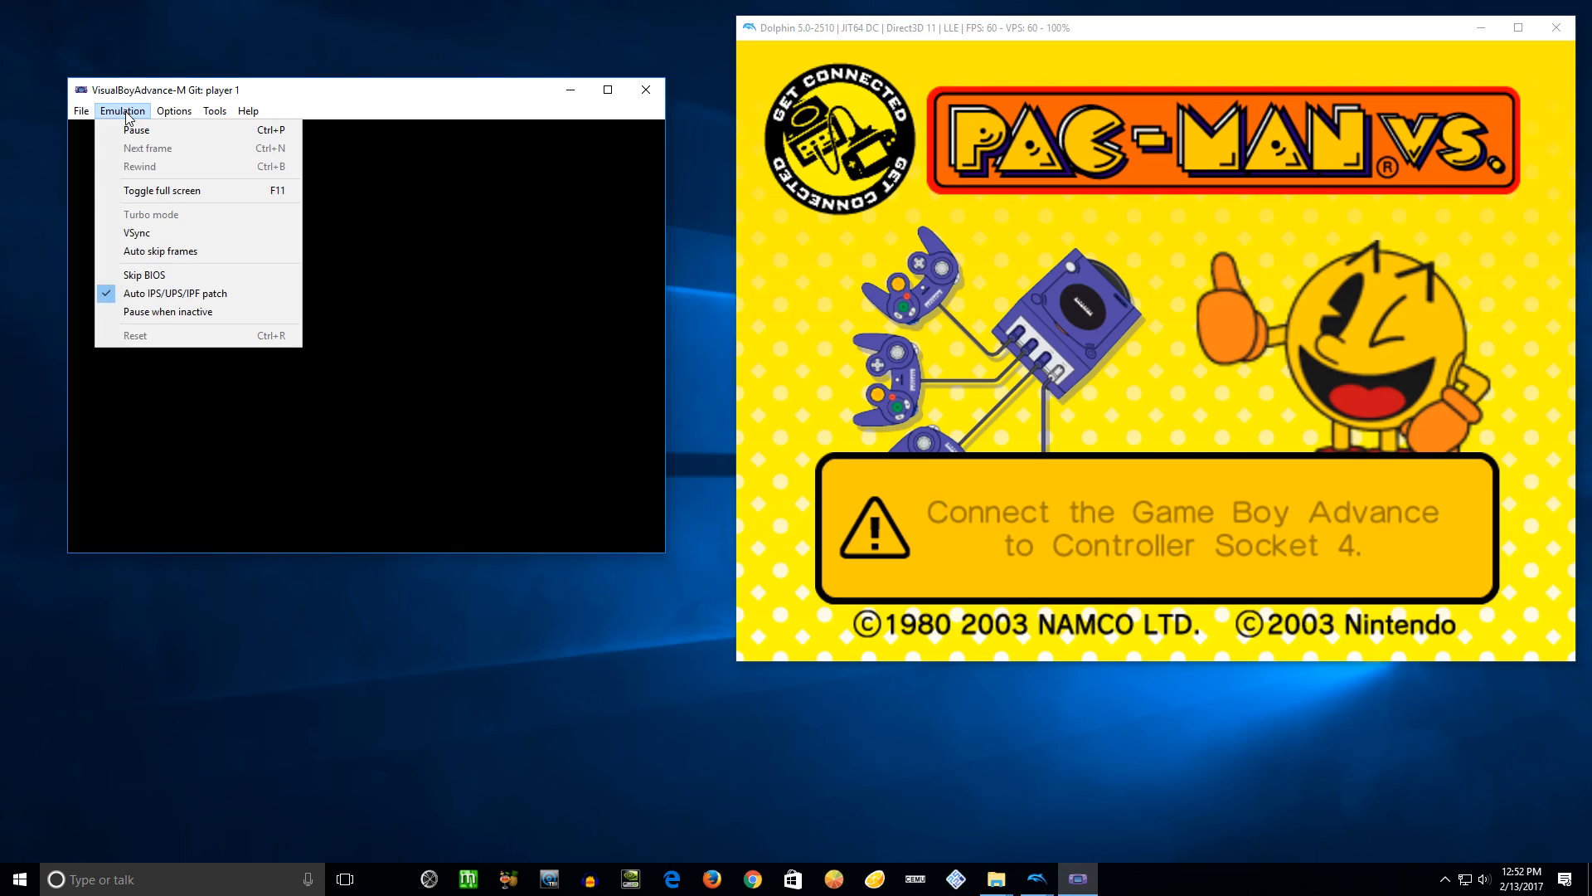
pyautogui.click(174, 110)
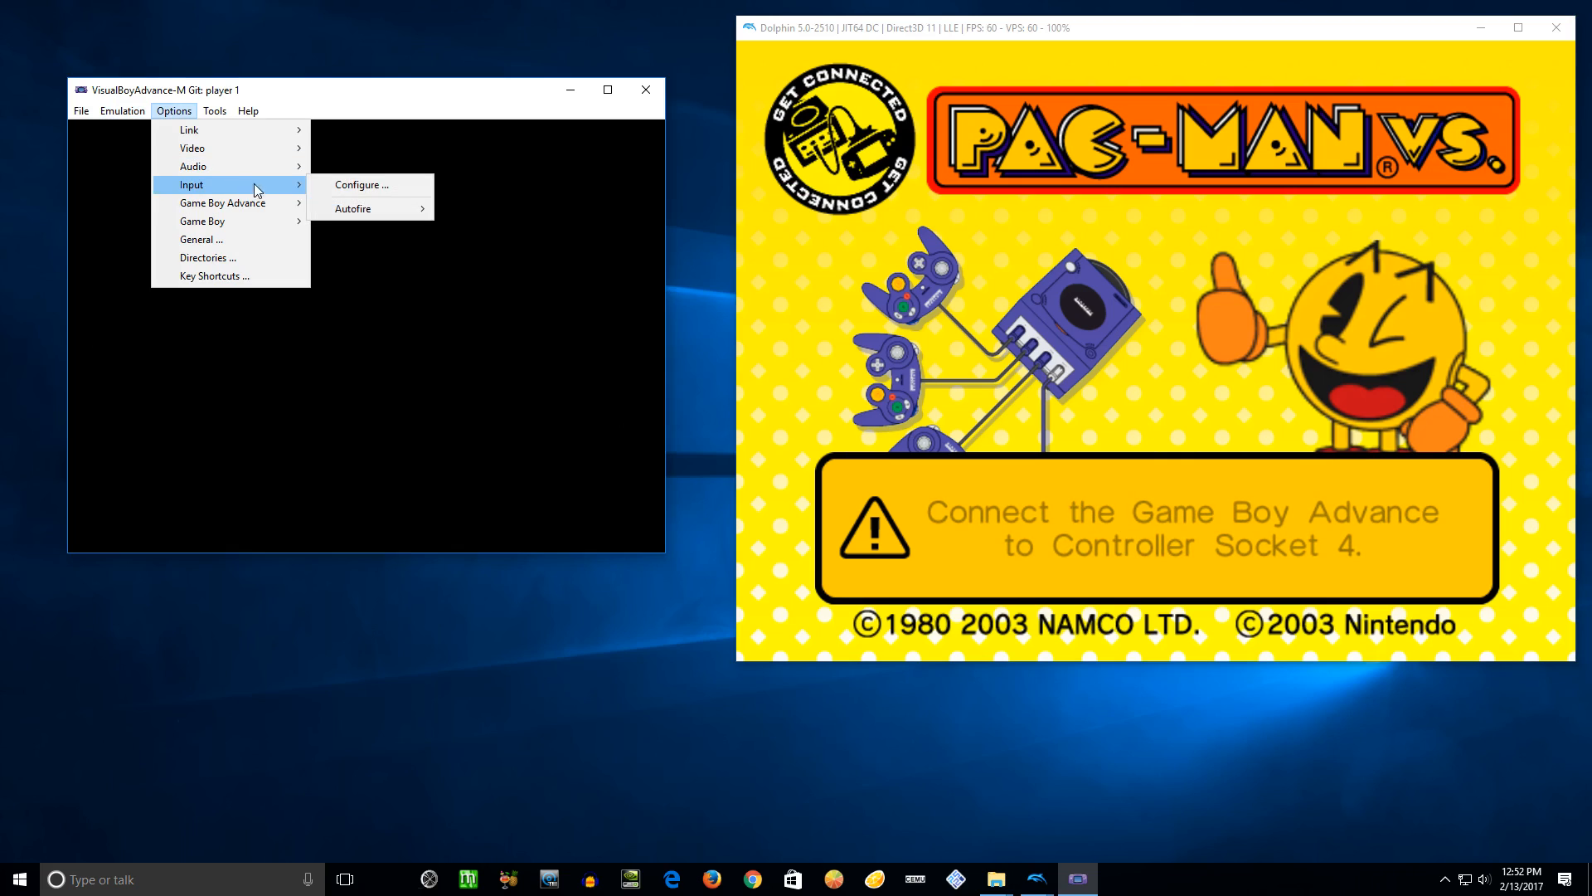
pyautogui.click(362, 184)
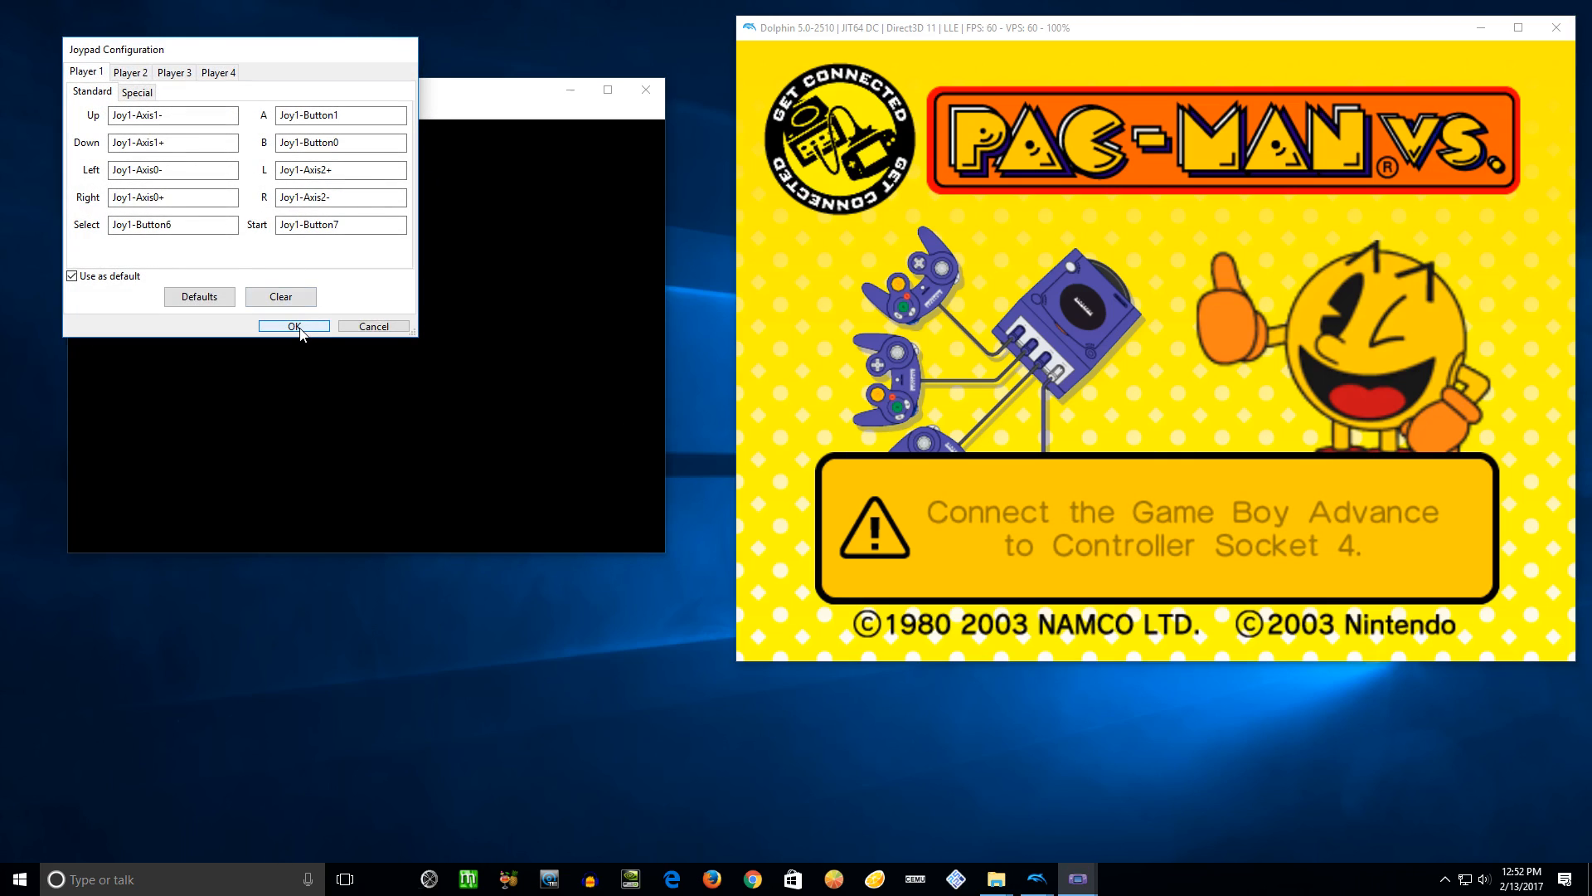
pyautogui.click(294, 326)
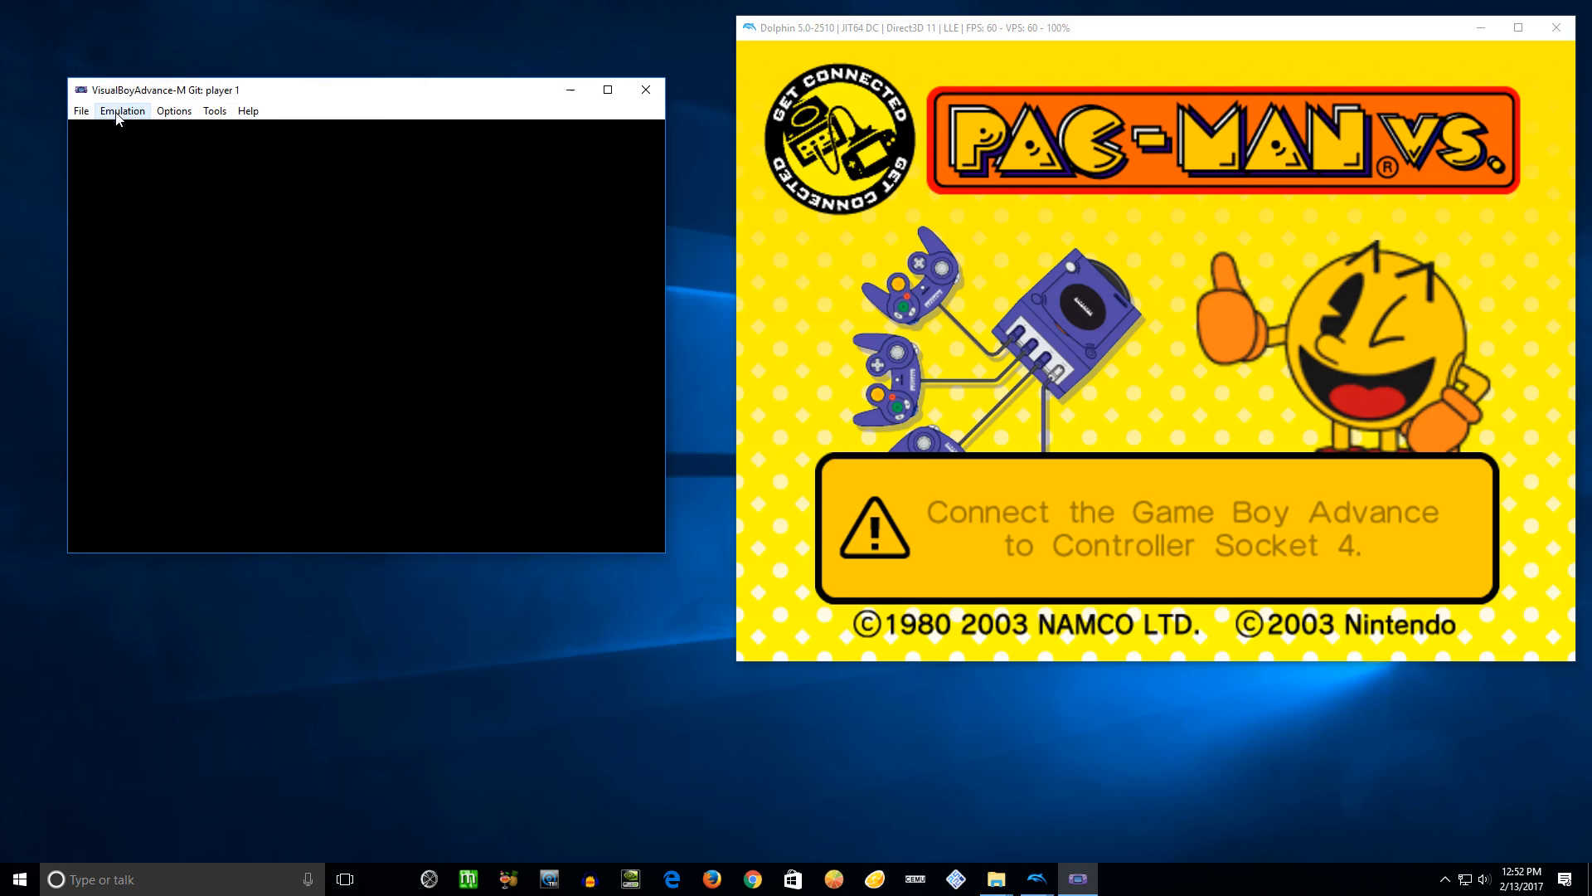
pyautogui.click(81, 110)
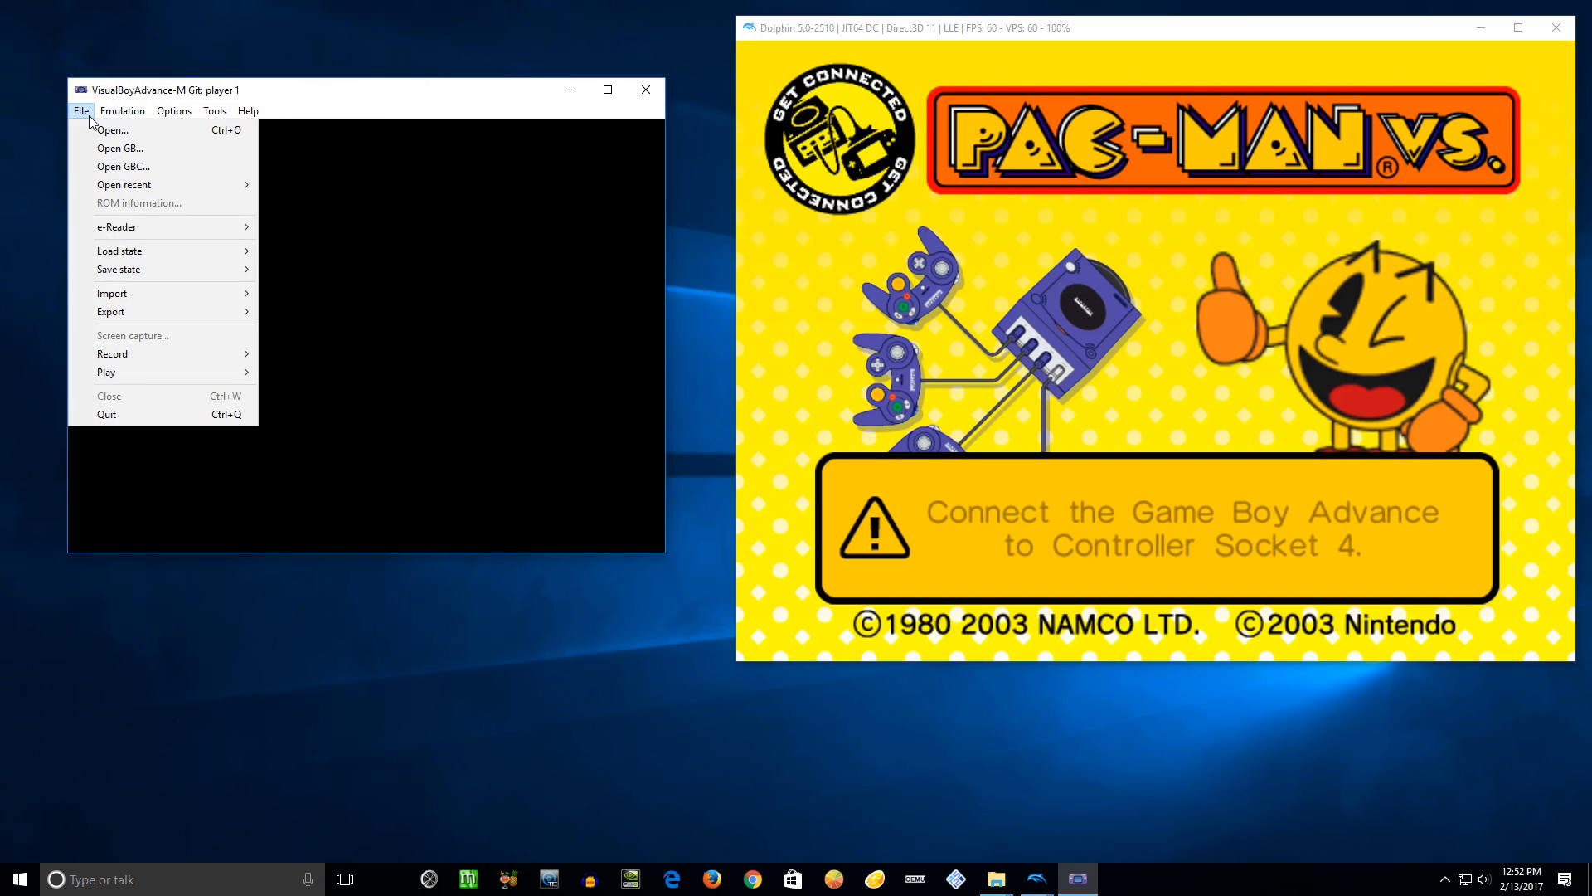
# Step: Load gba_bios.bin from the VBA-M for Dolphin folder into VisualBoyAdvance-M
pyautogui.click(114, 129)
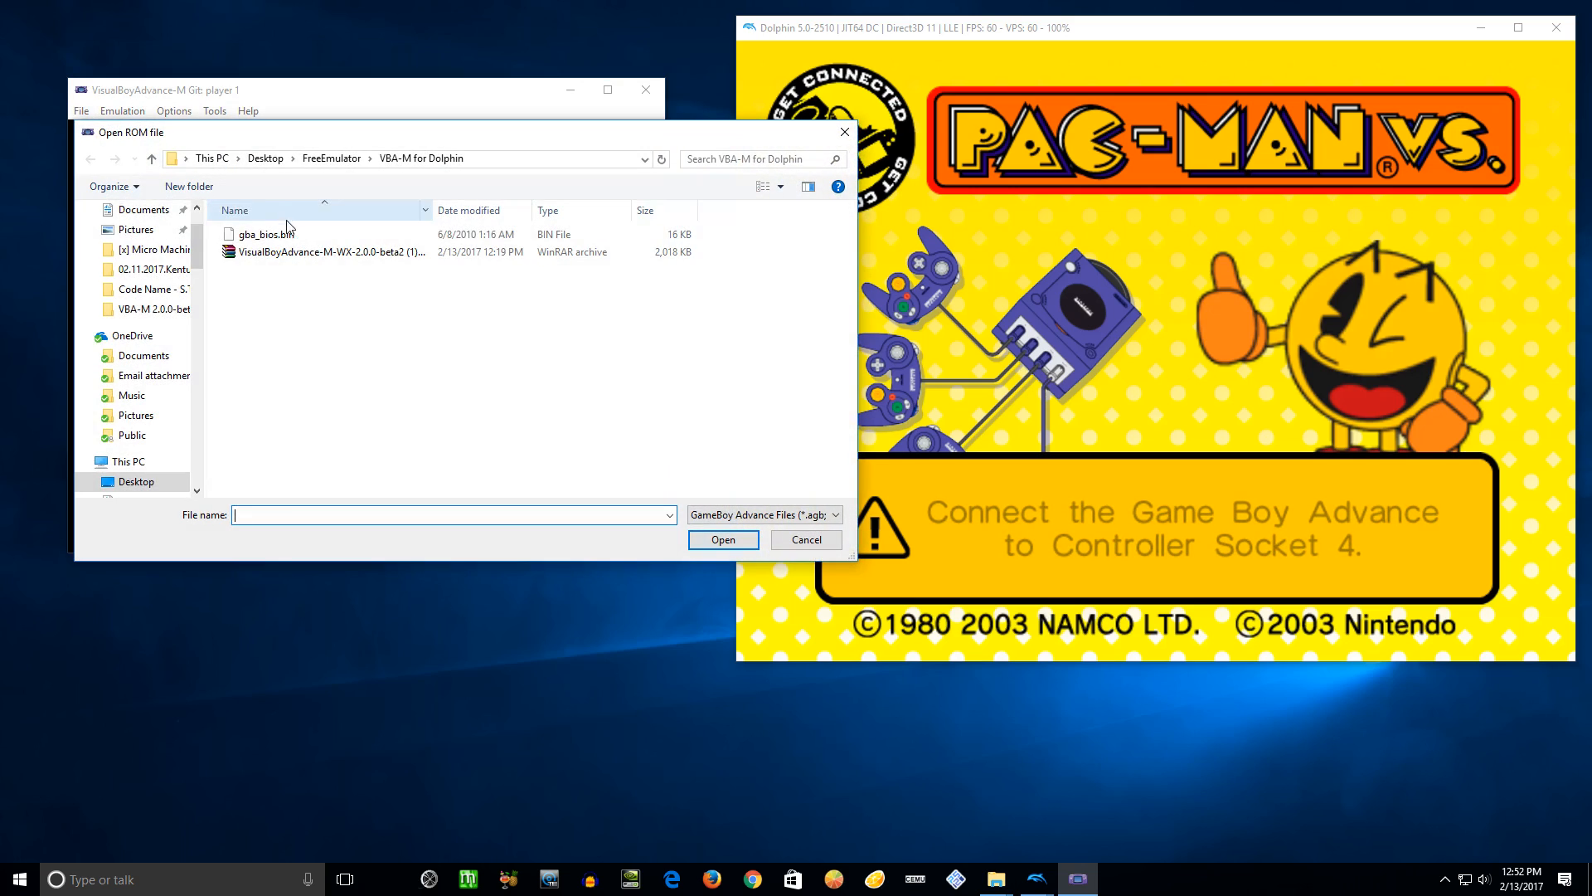
pyautogui.click(265, 234)
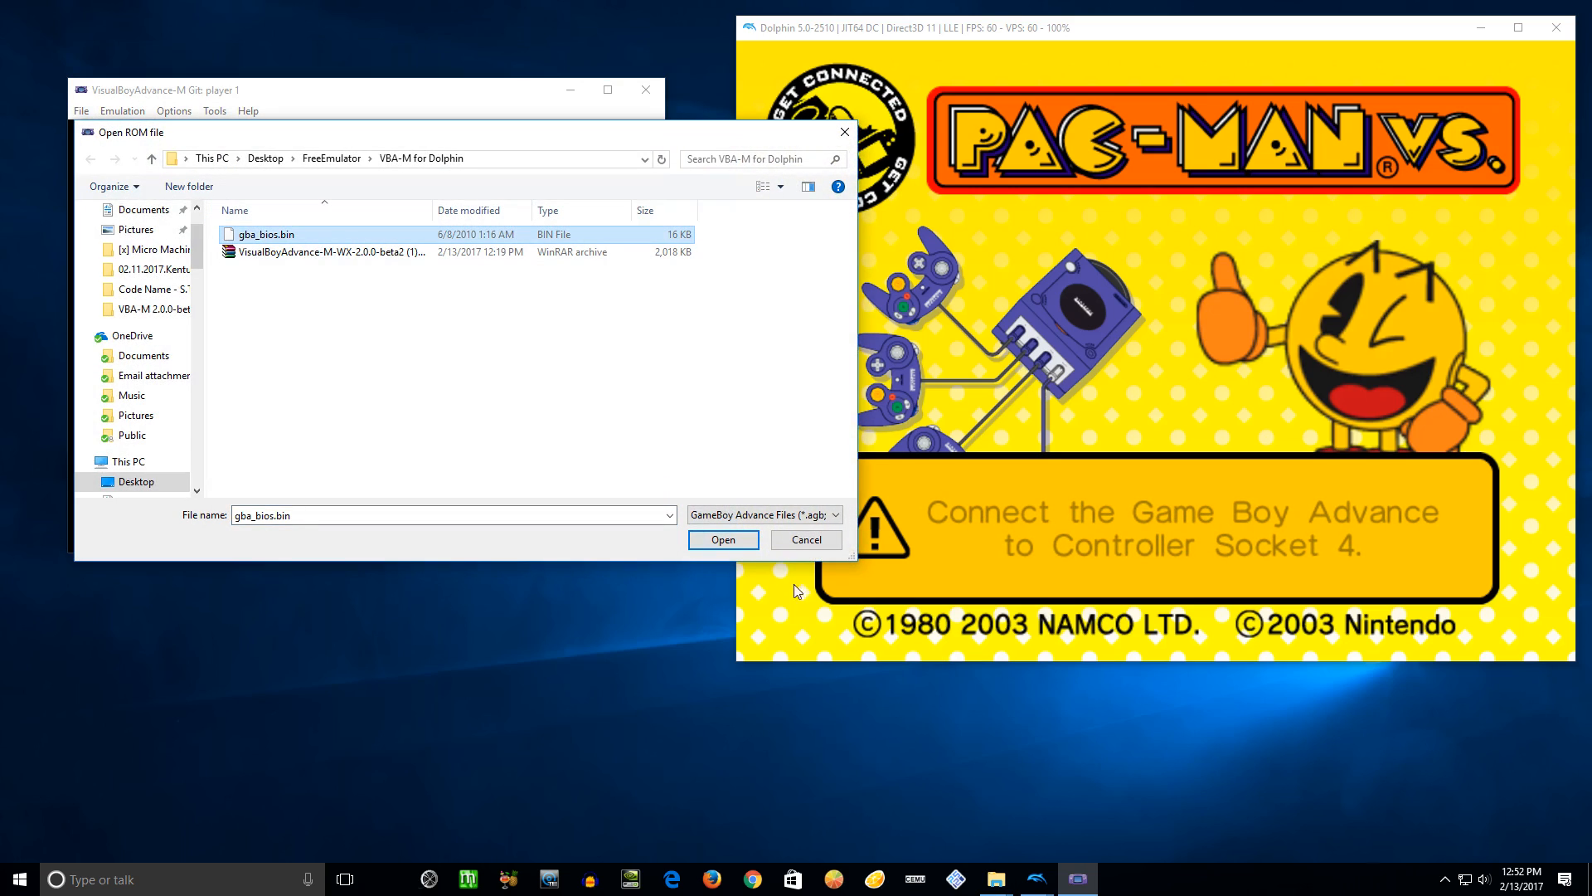
pyautogui.click(723, 539)
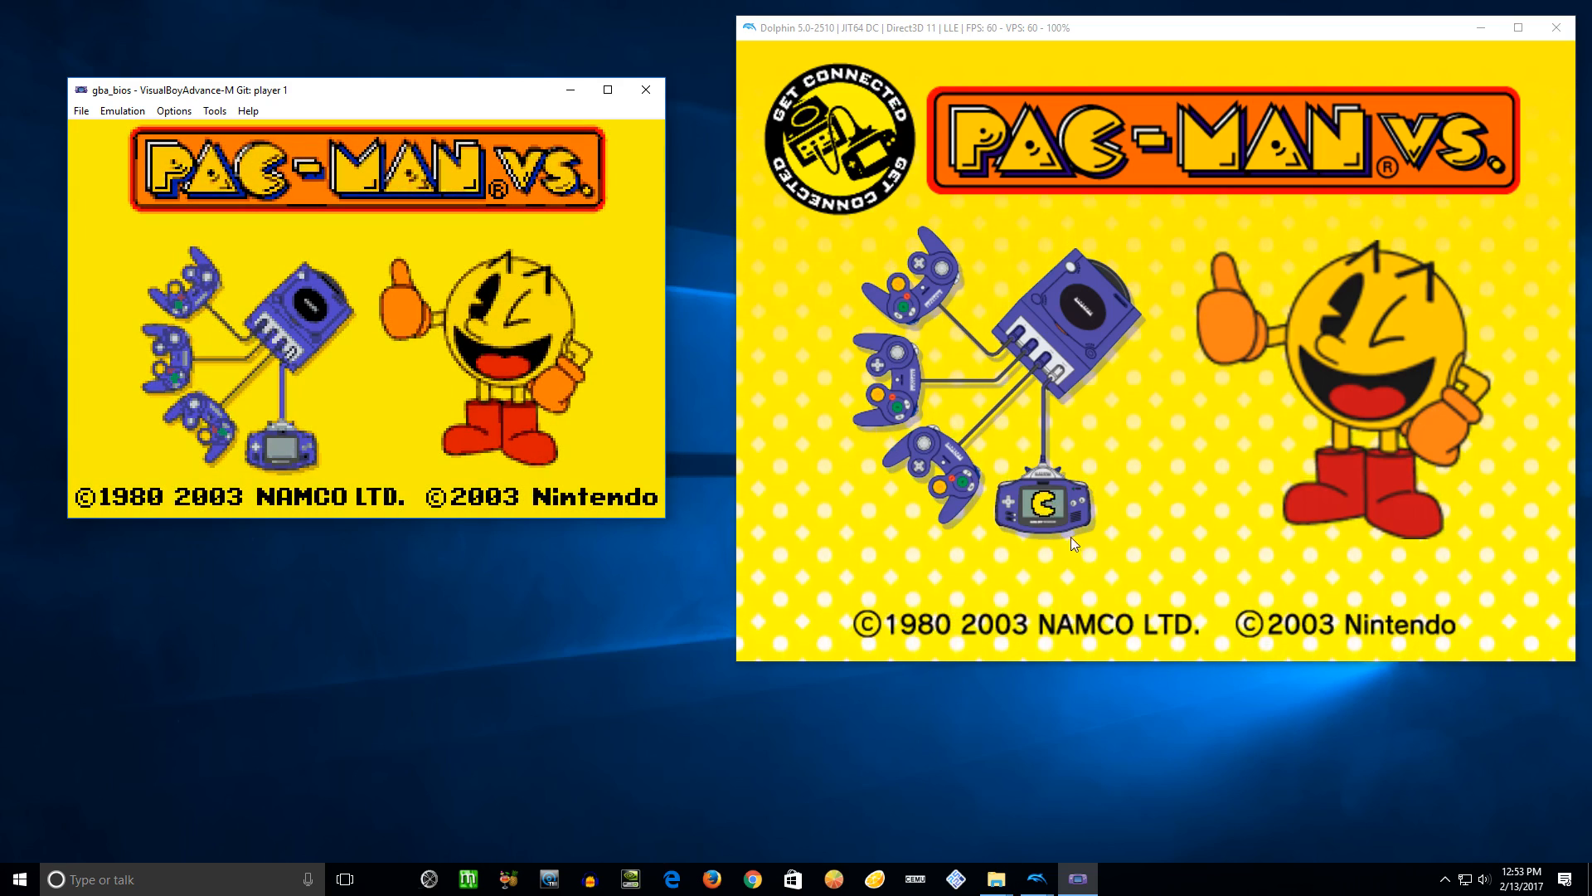
pyautogui.moveTo(1042, 201)
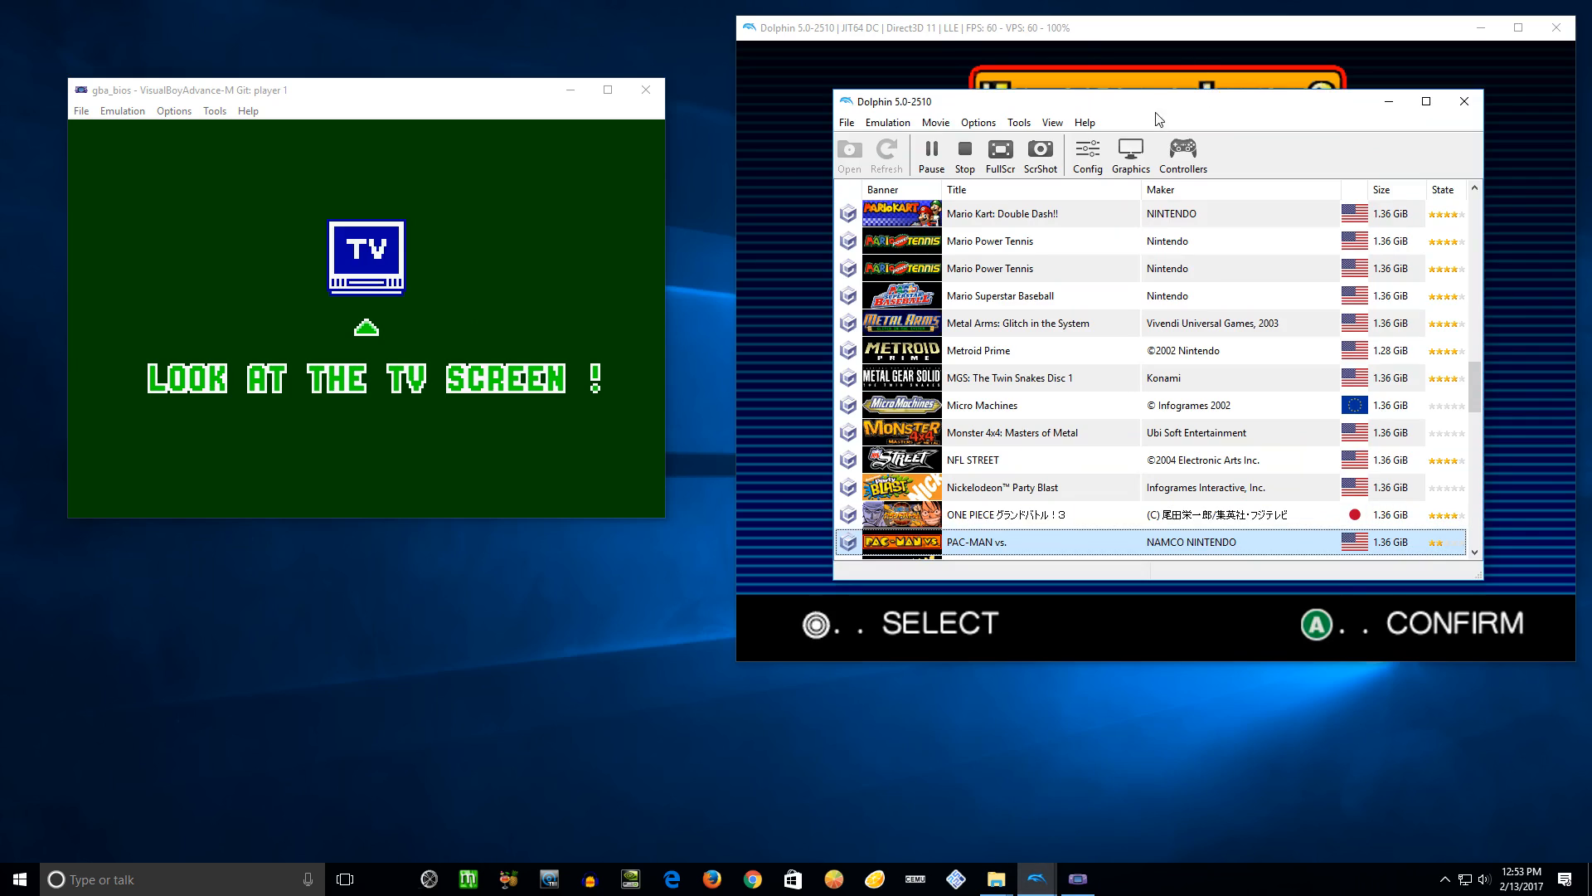
# Step: Close Dolphin's Controller Configuration with Port 4 set to GBA
pyautogui.click(1183, 151)
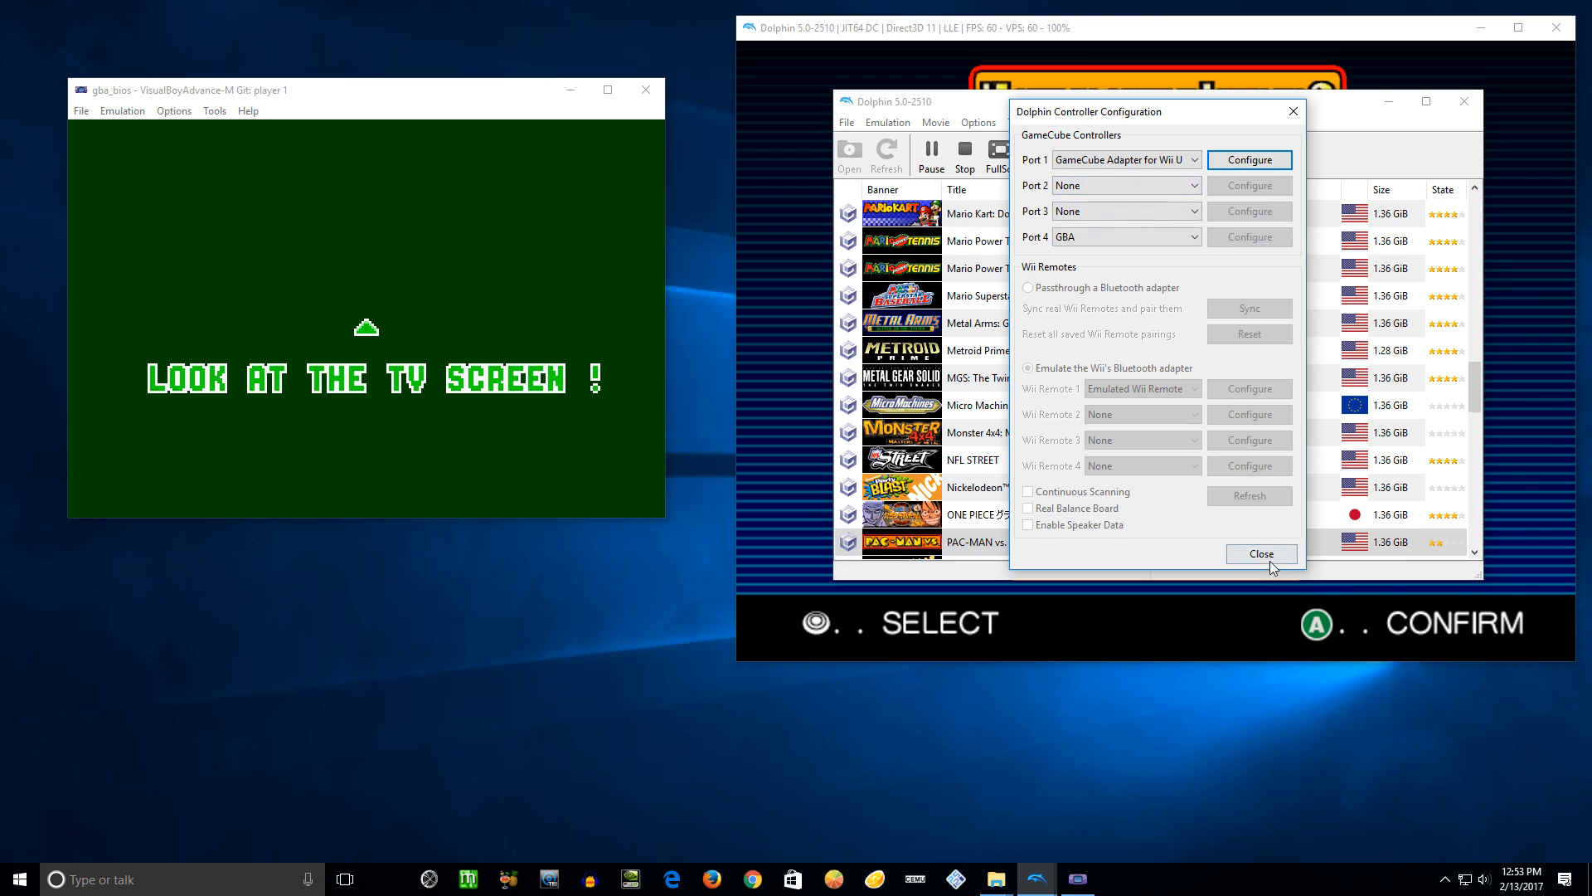
pyautogui.click(1260, 553)
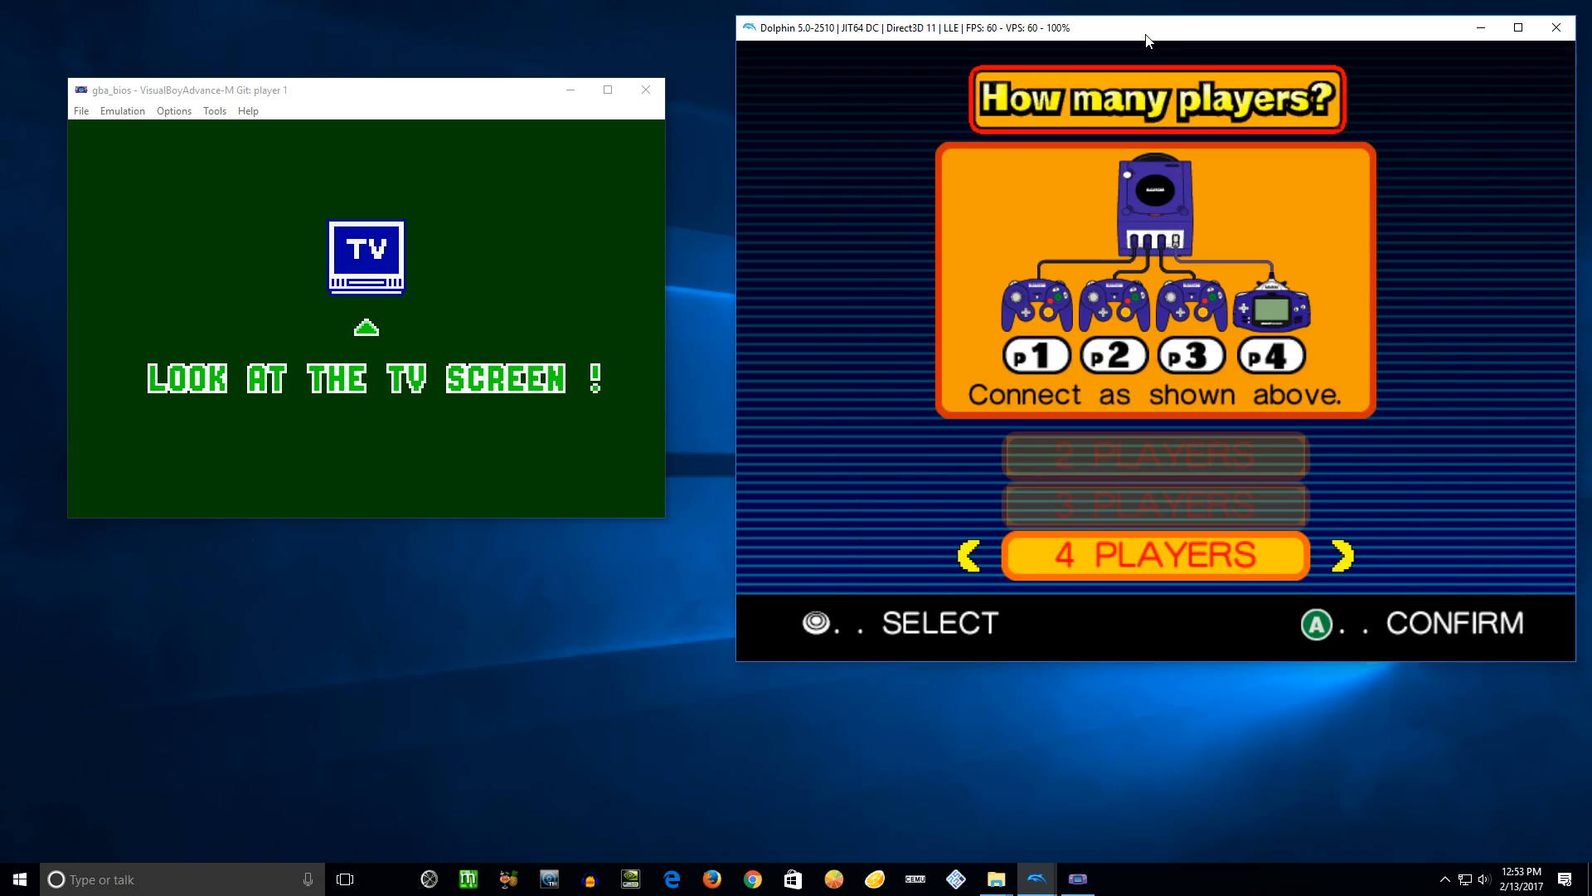
pyautogui.moveTo(1208, 295)
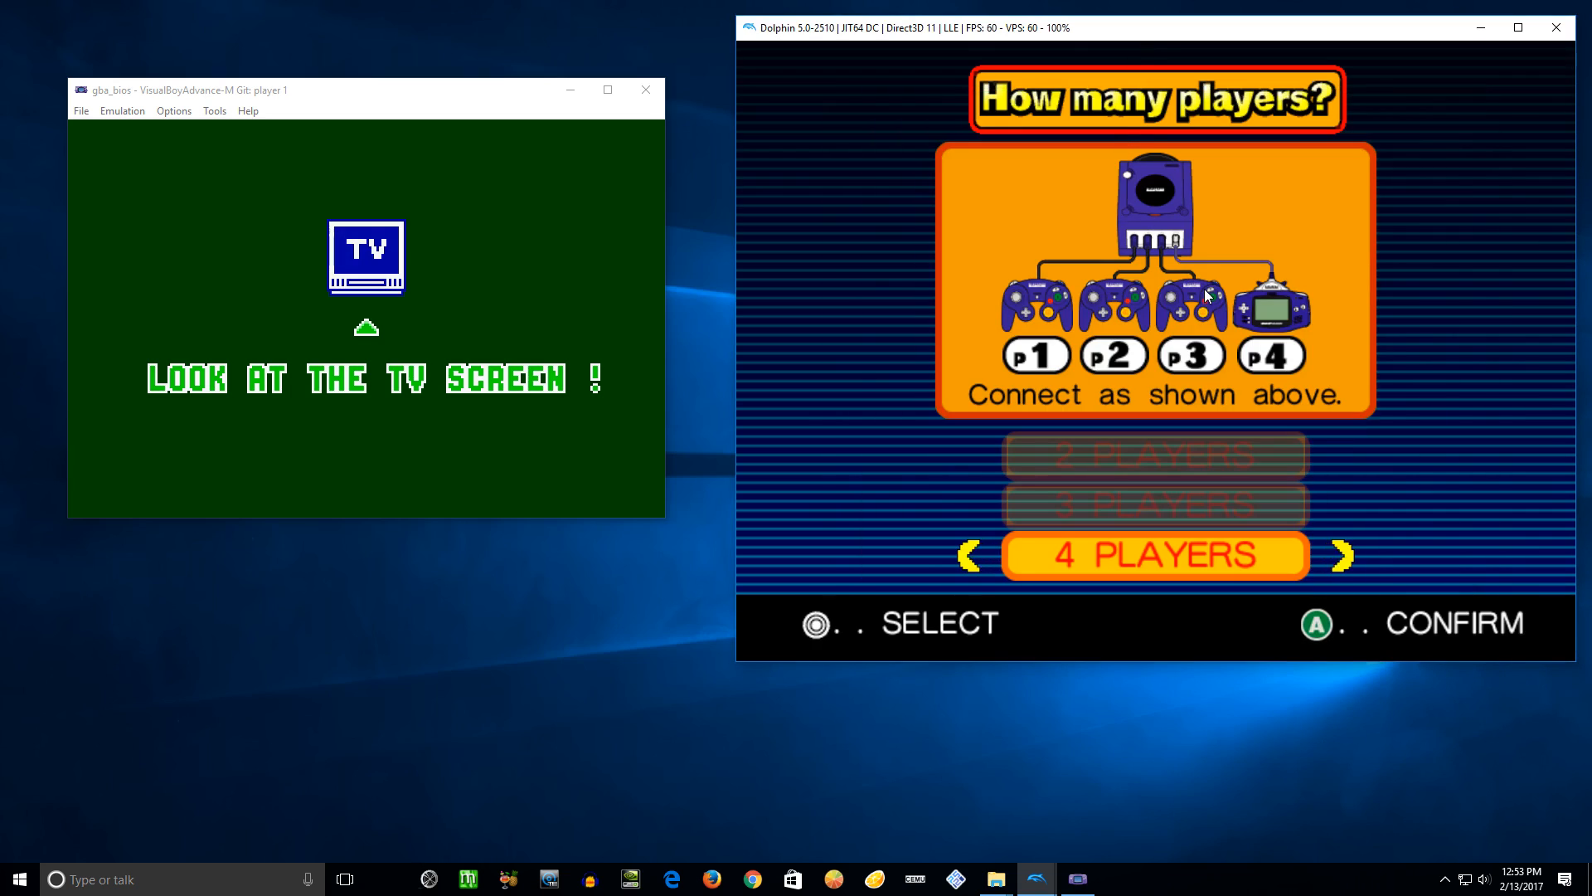
pyautogui.moveTo(292, 150)
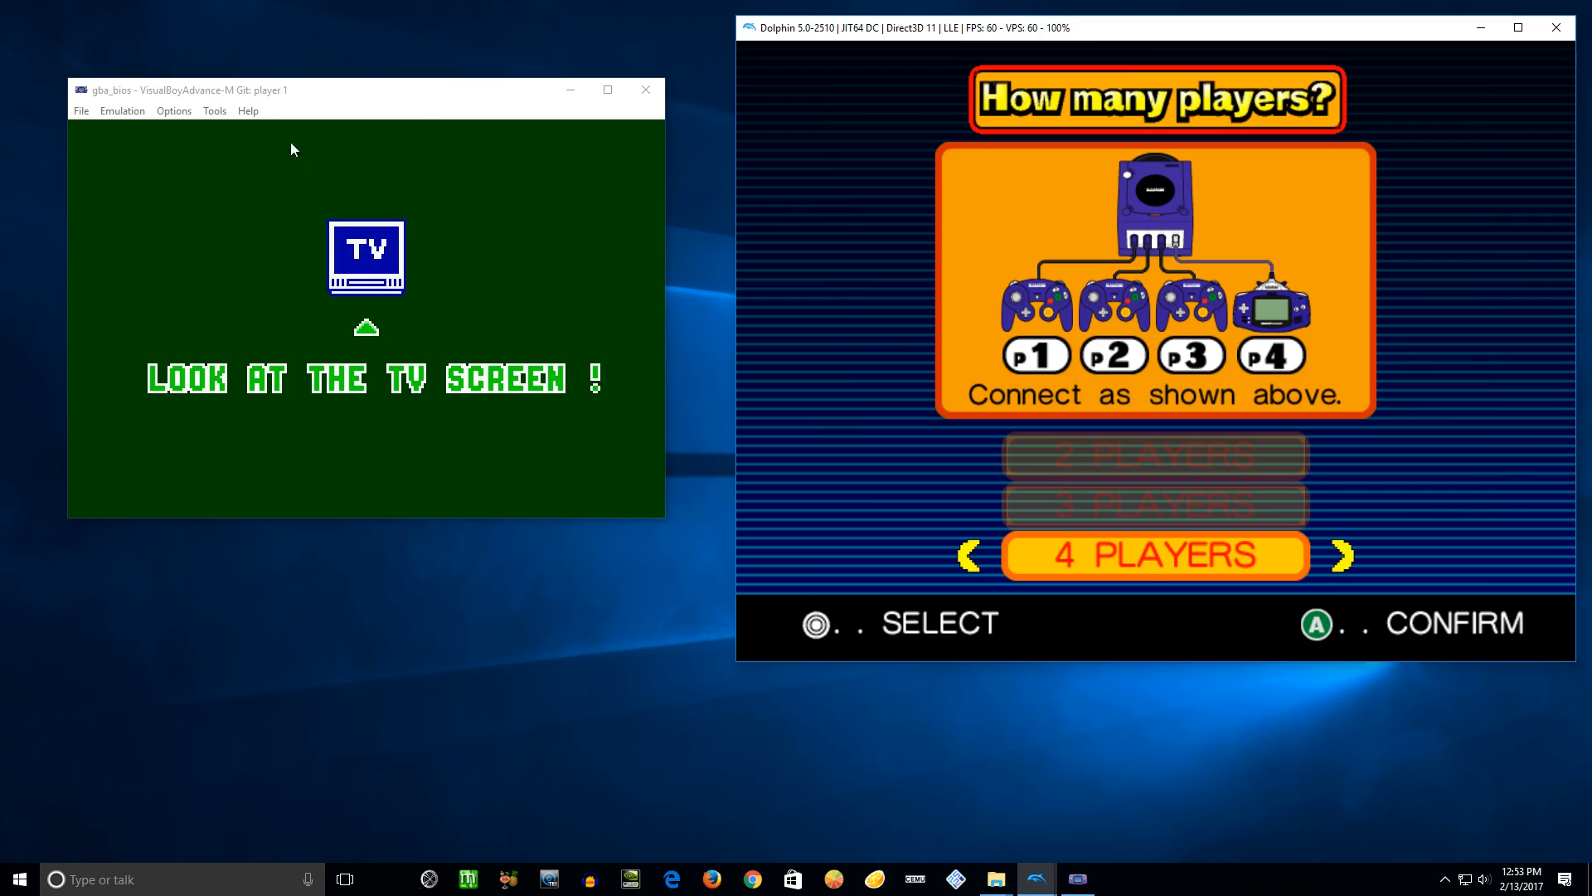
pyautogui.moveTo(329, 337)
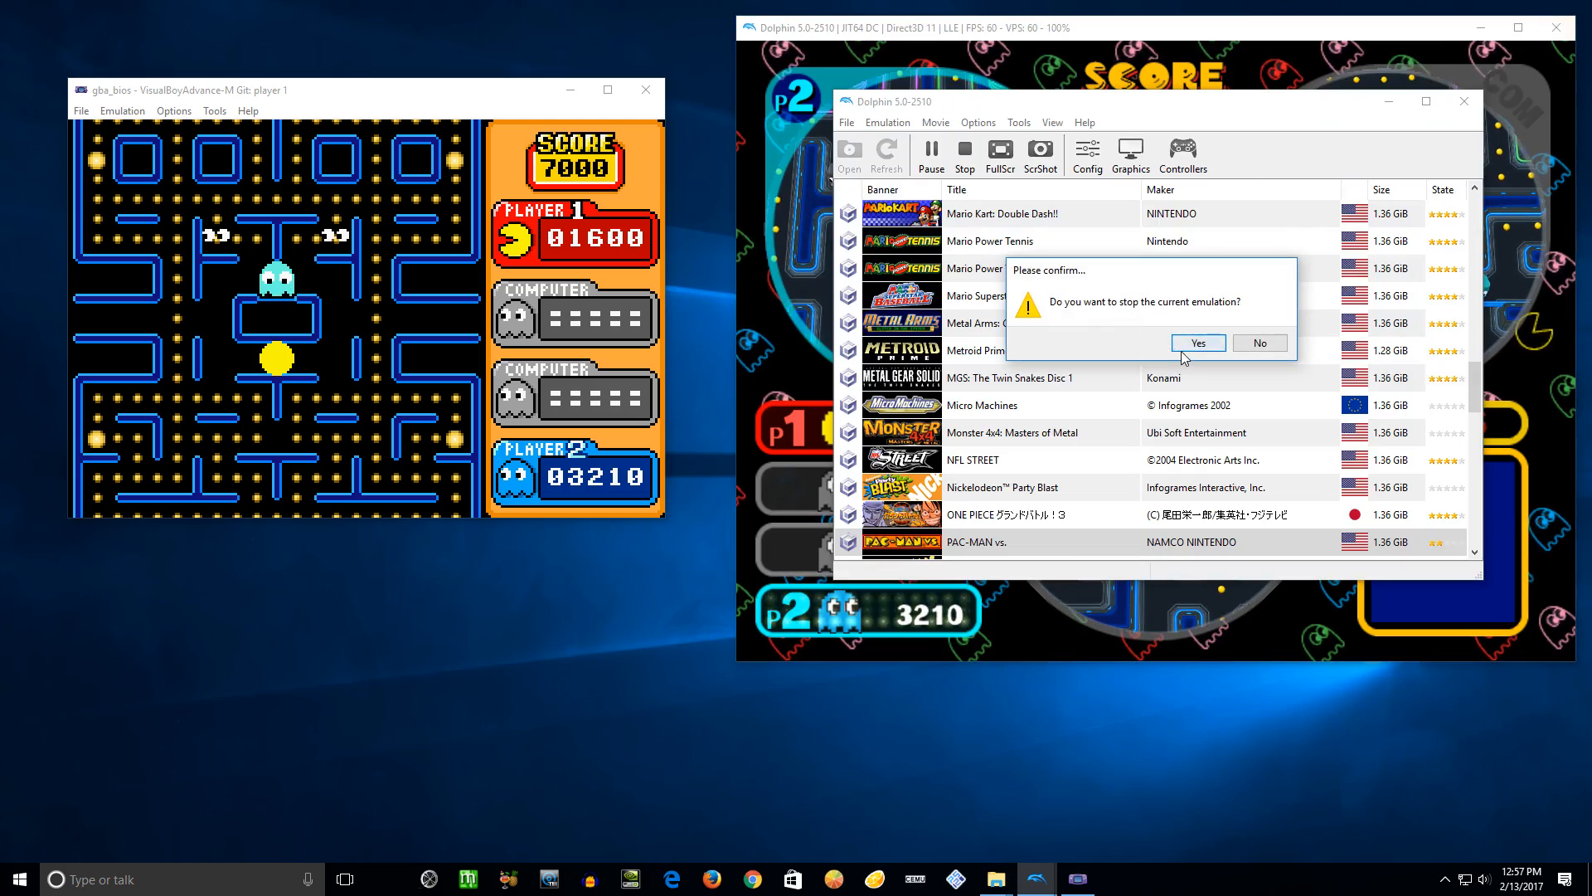
# Step: Confirm stopping the running Pac-Man Vs. emulation
pyautogui.click(1198, 343)
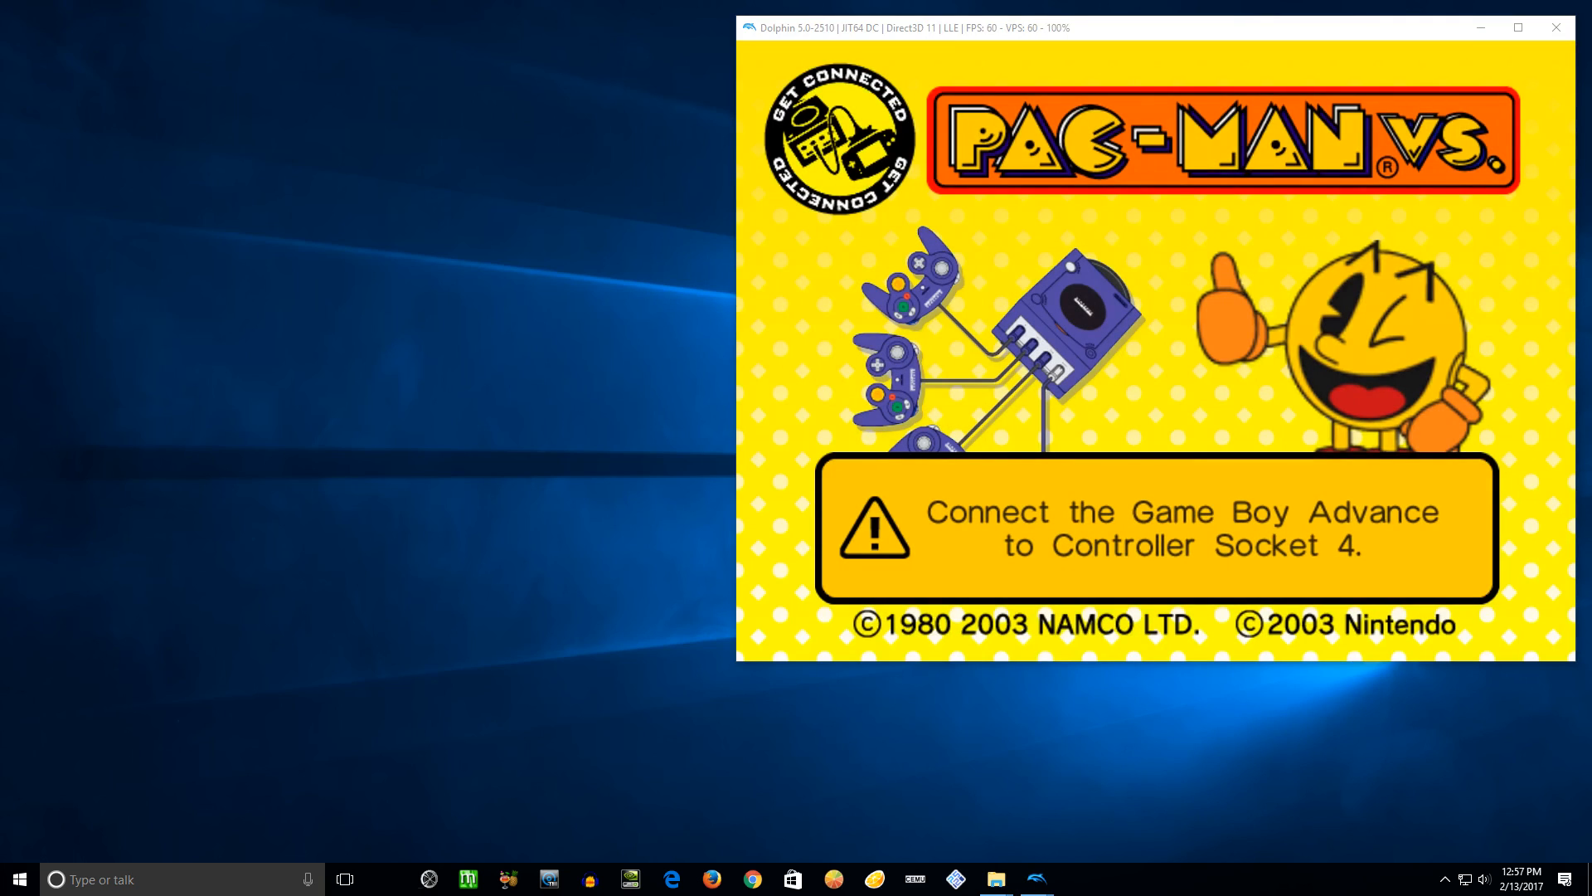
# Step: Relaunch VisualBoyAdvance-M with the GBA BIOS to relink the Game Boy Advance
pyautogui.click(87, 133)
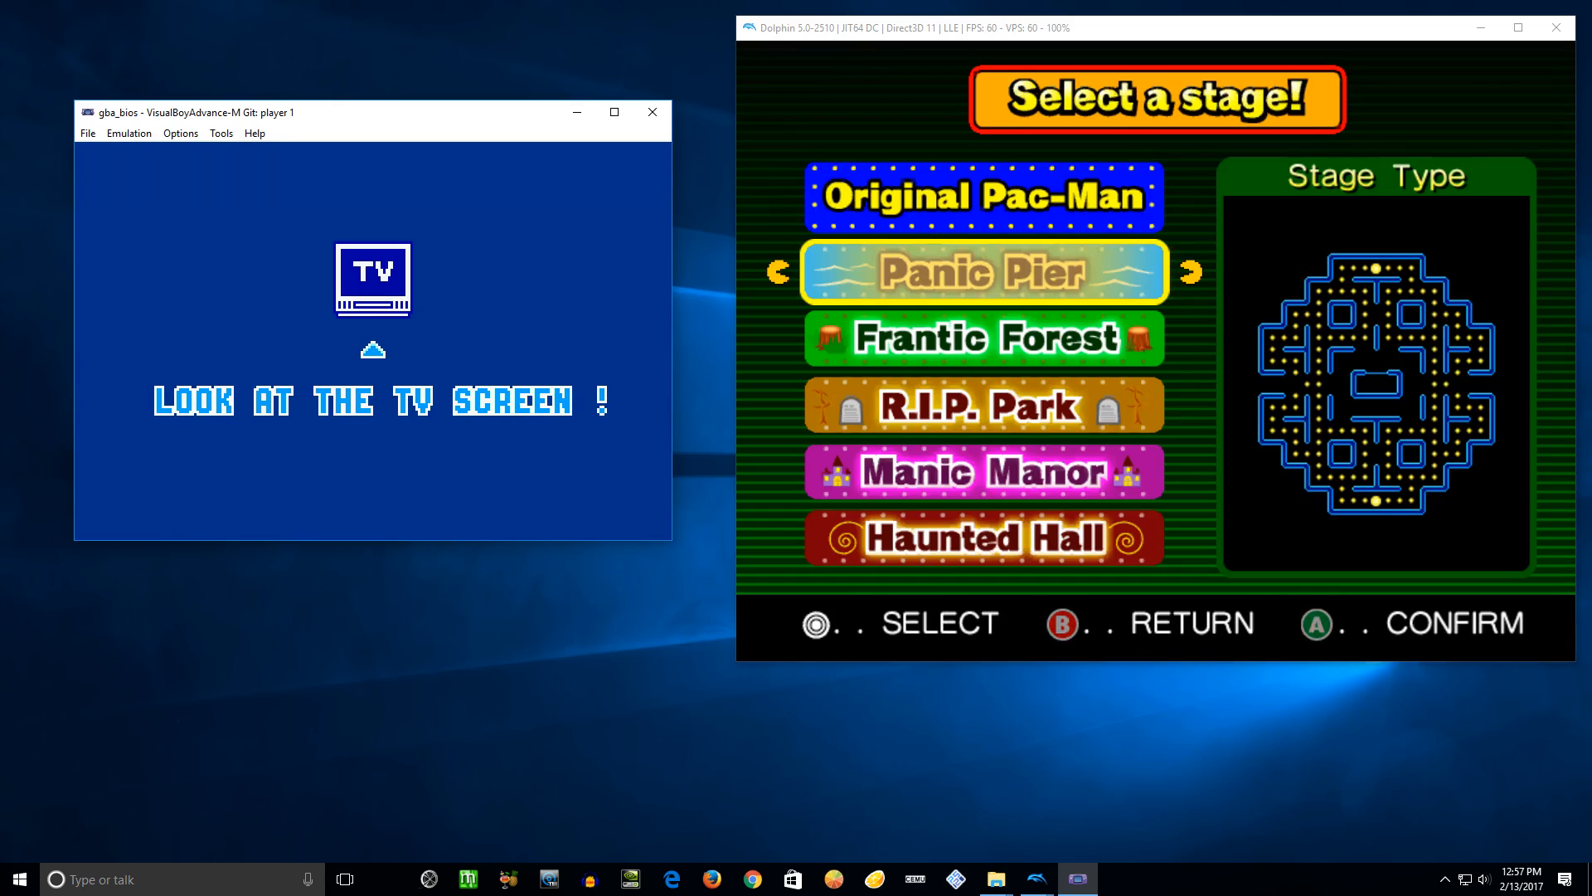
# Step: Confirm the stage choice to start the Pac-Man Vs. match
pyautogui.press('Down')
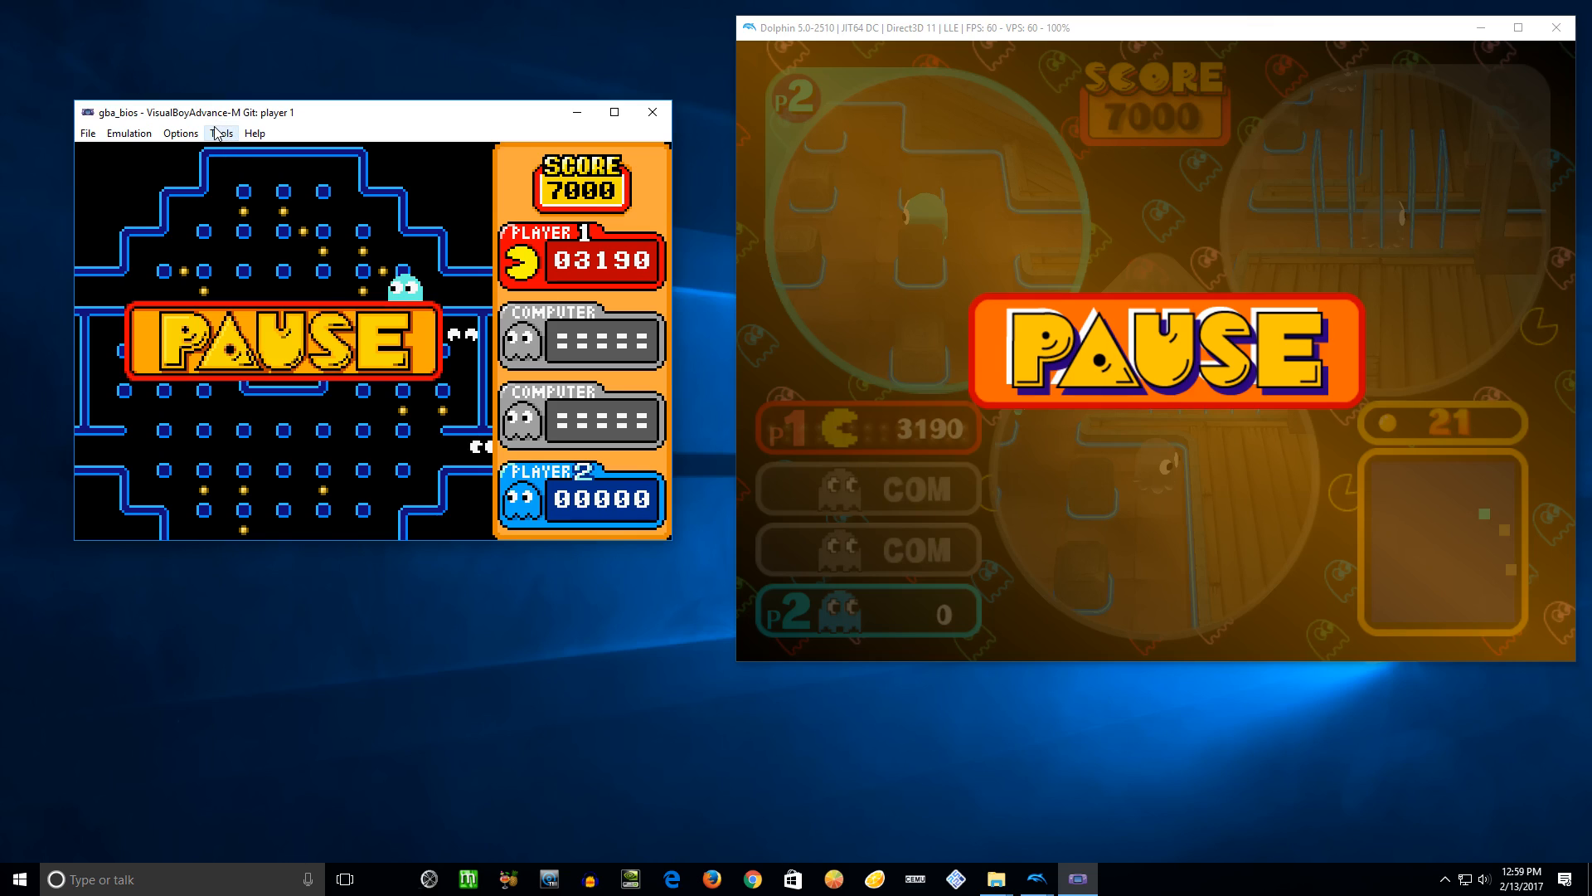
pyautogui.moveTo(830, 461)
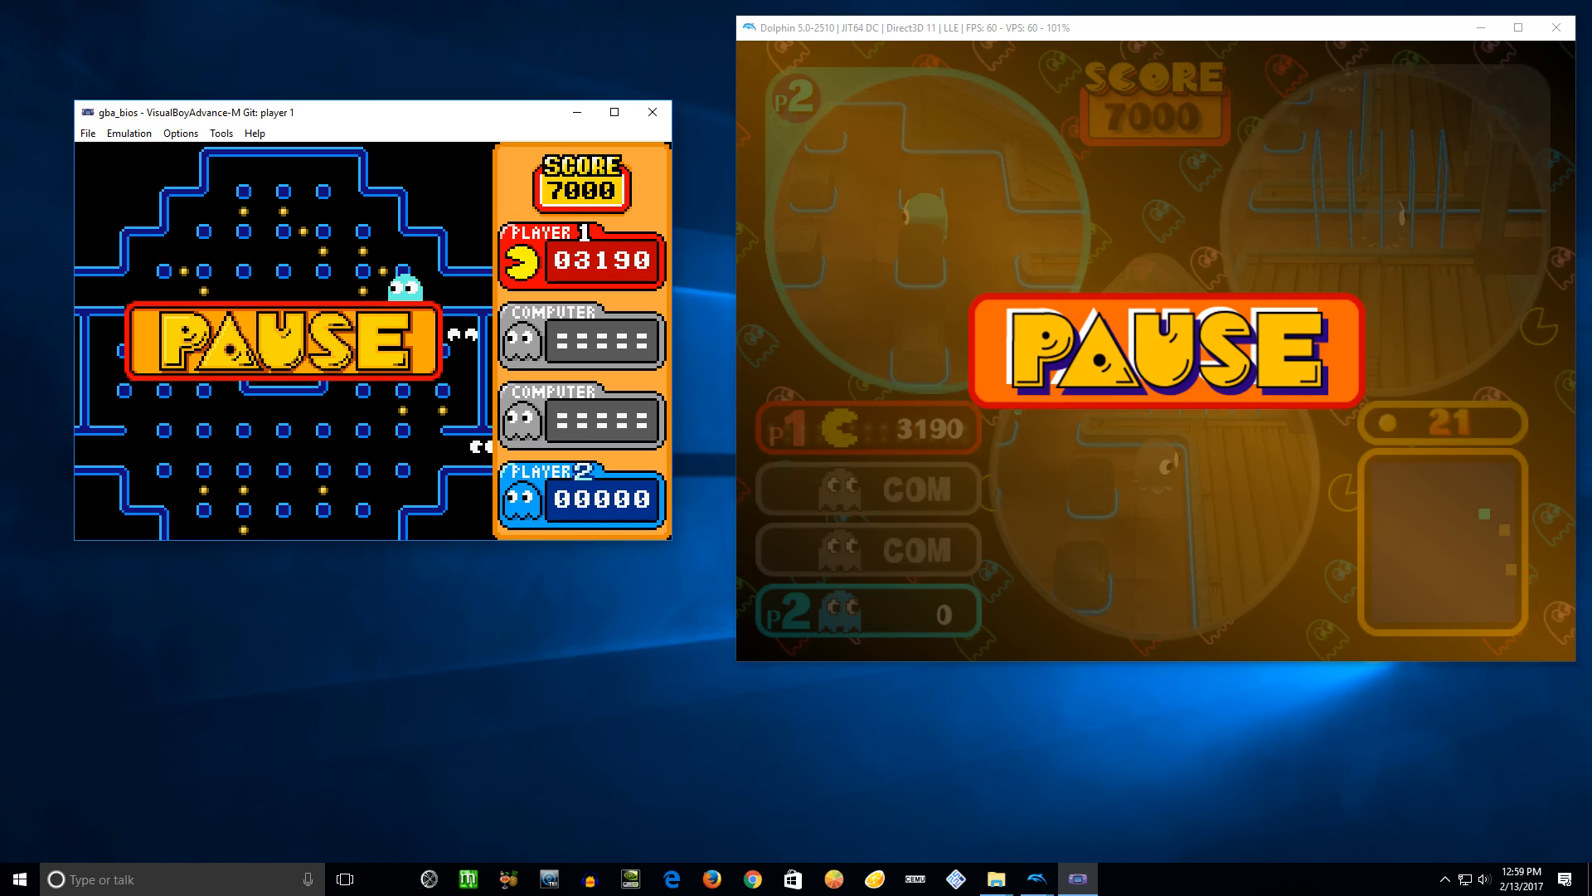
pyautogui.moveTo(416, 348)
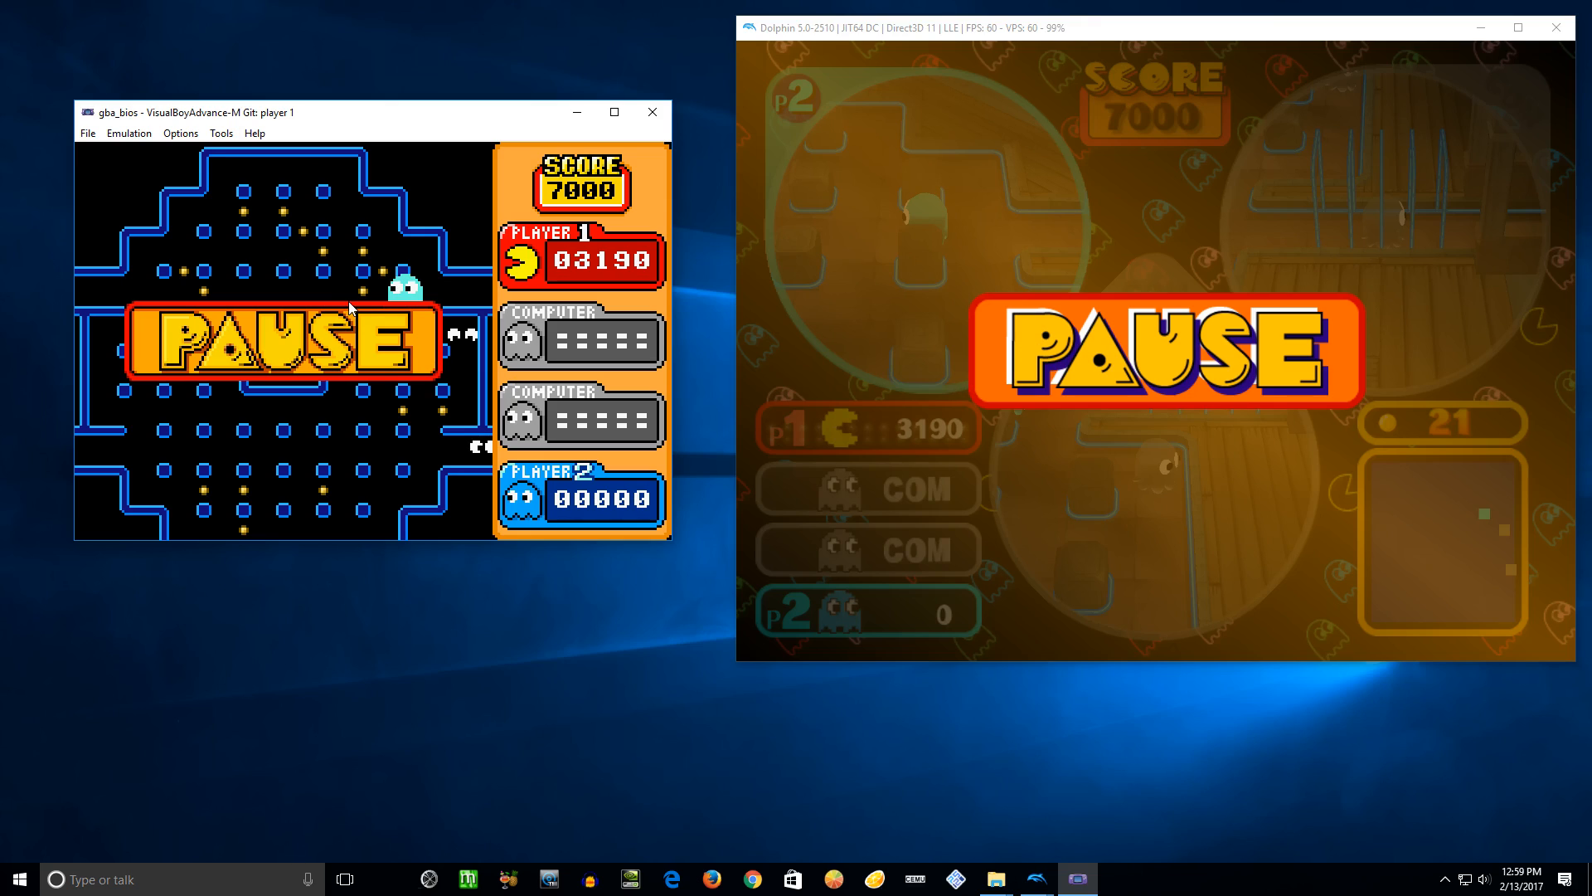
pyautogui.moveTo(937, 479)
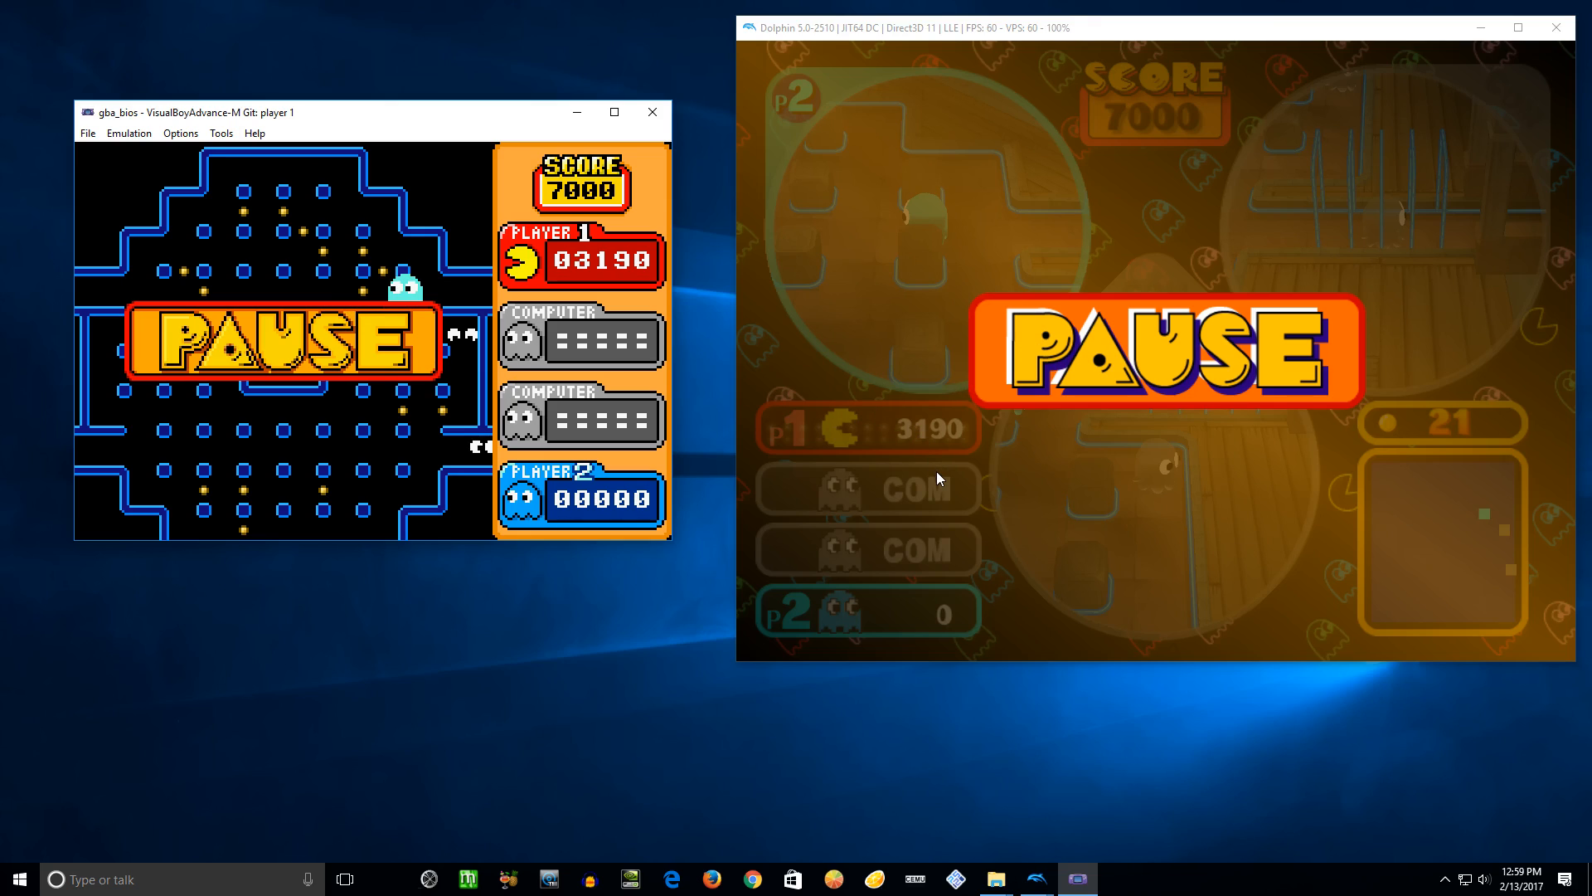
pyautogui.moveTo(929, 316)
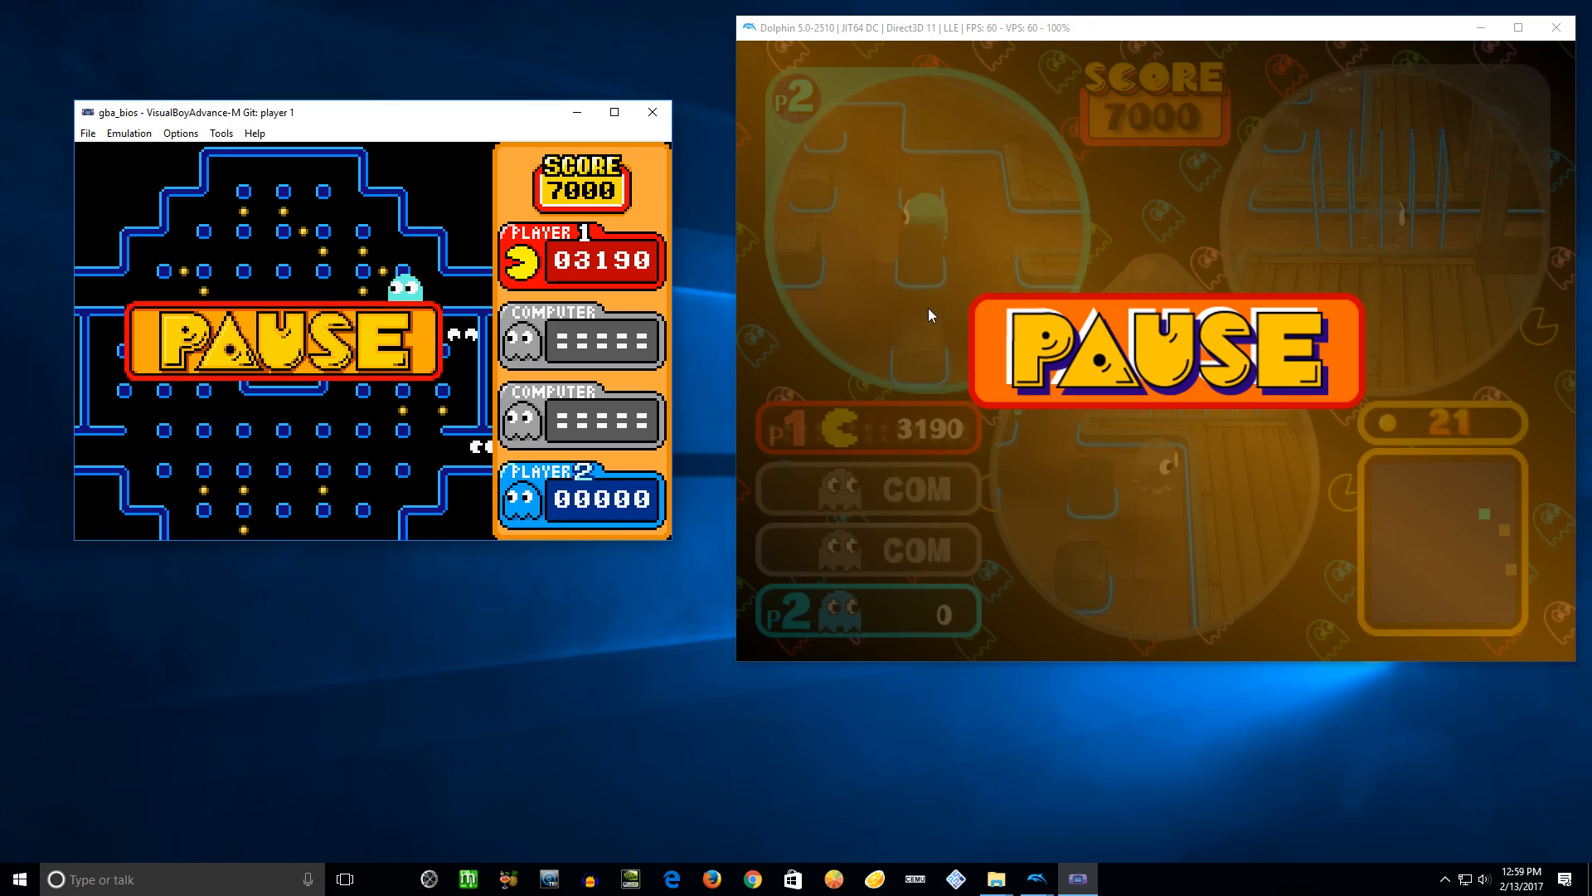
pyautogui.moveTo(1016, 562)
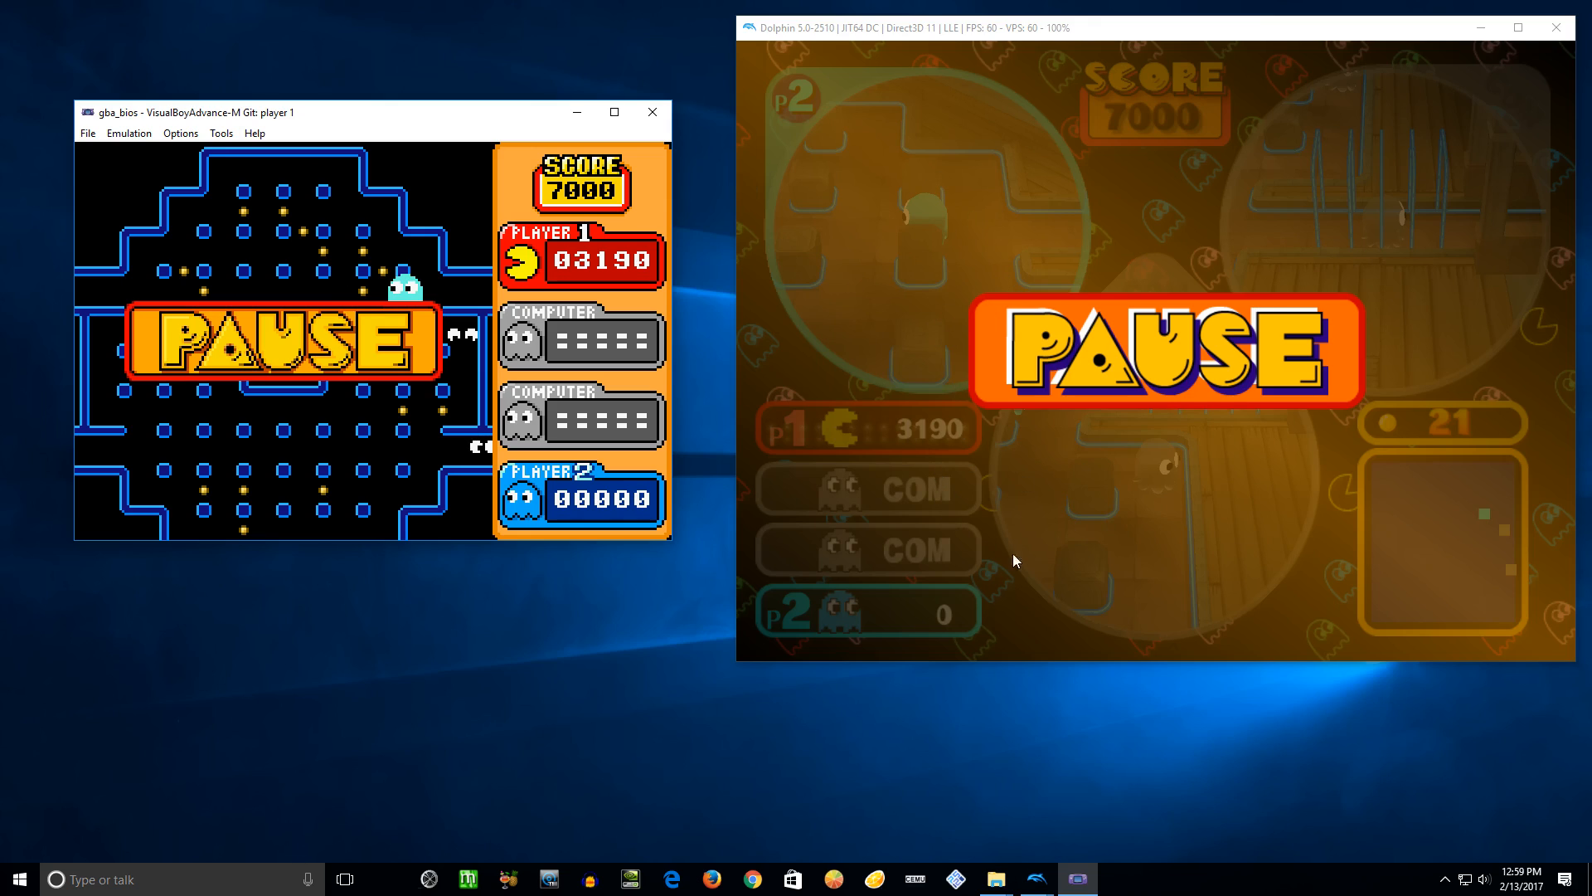
pyautogui.moveTo(888, 103)
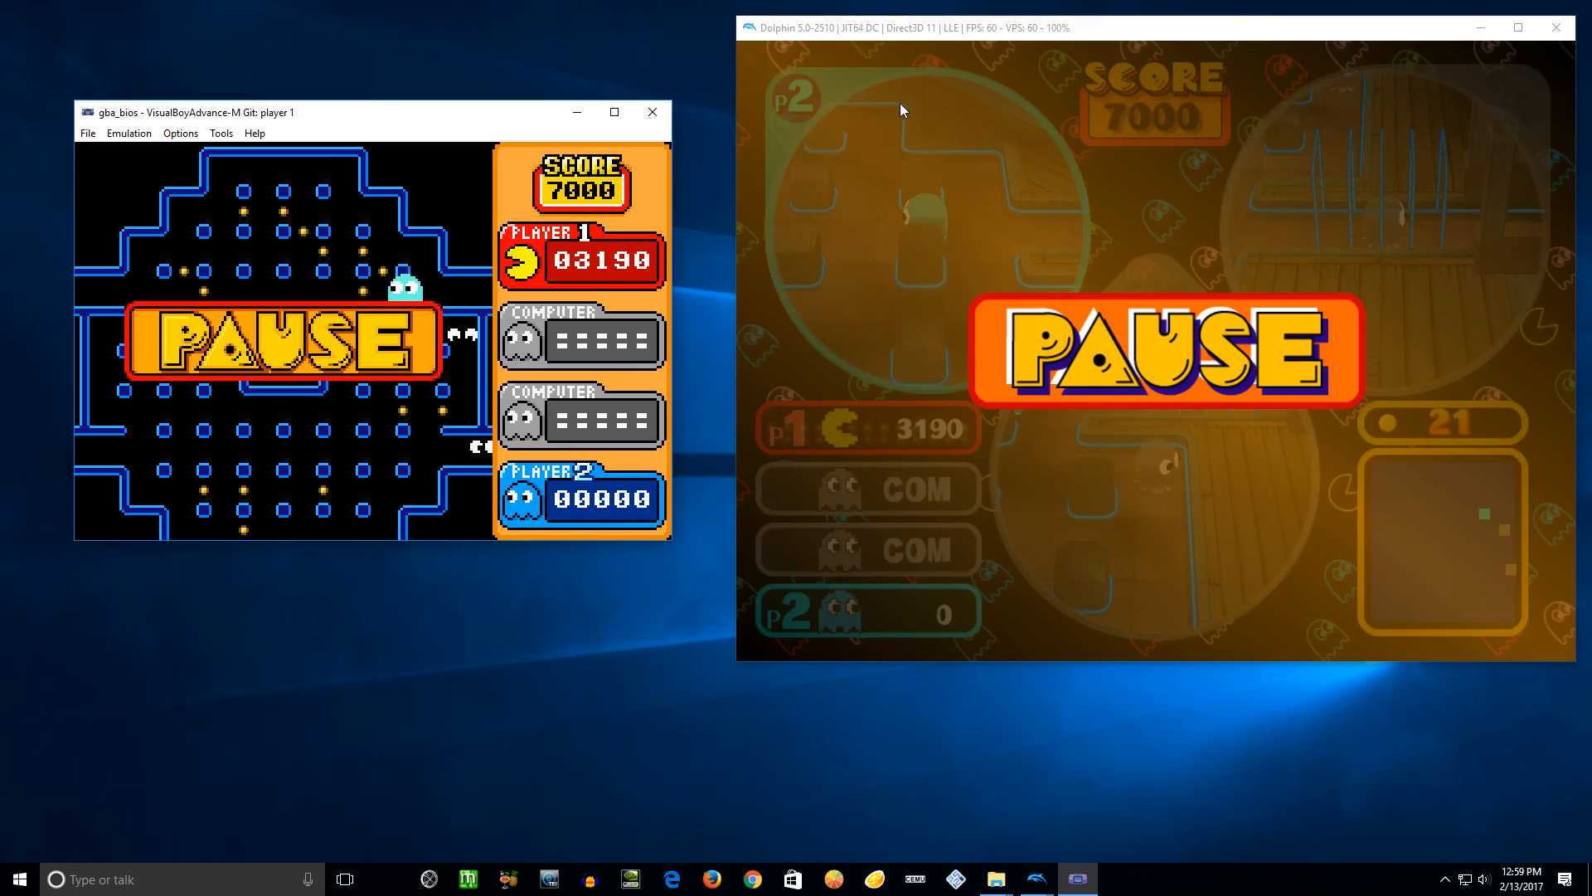
pyautogui.moveTo(1329, 76)
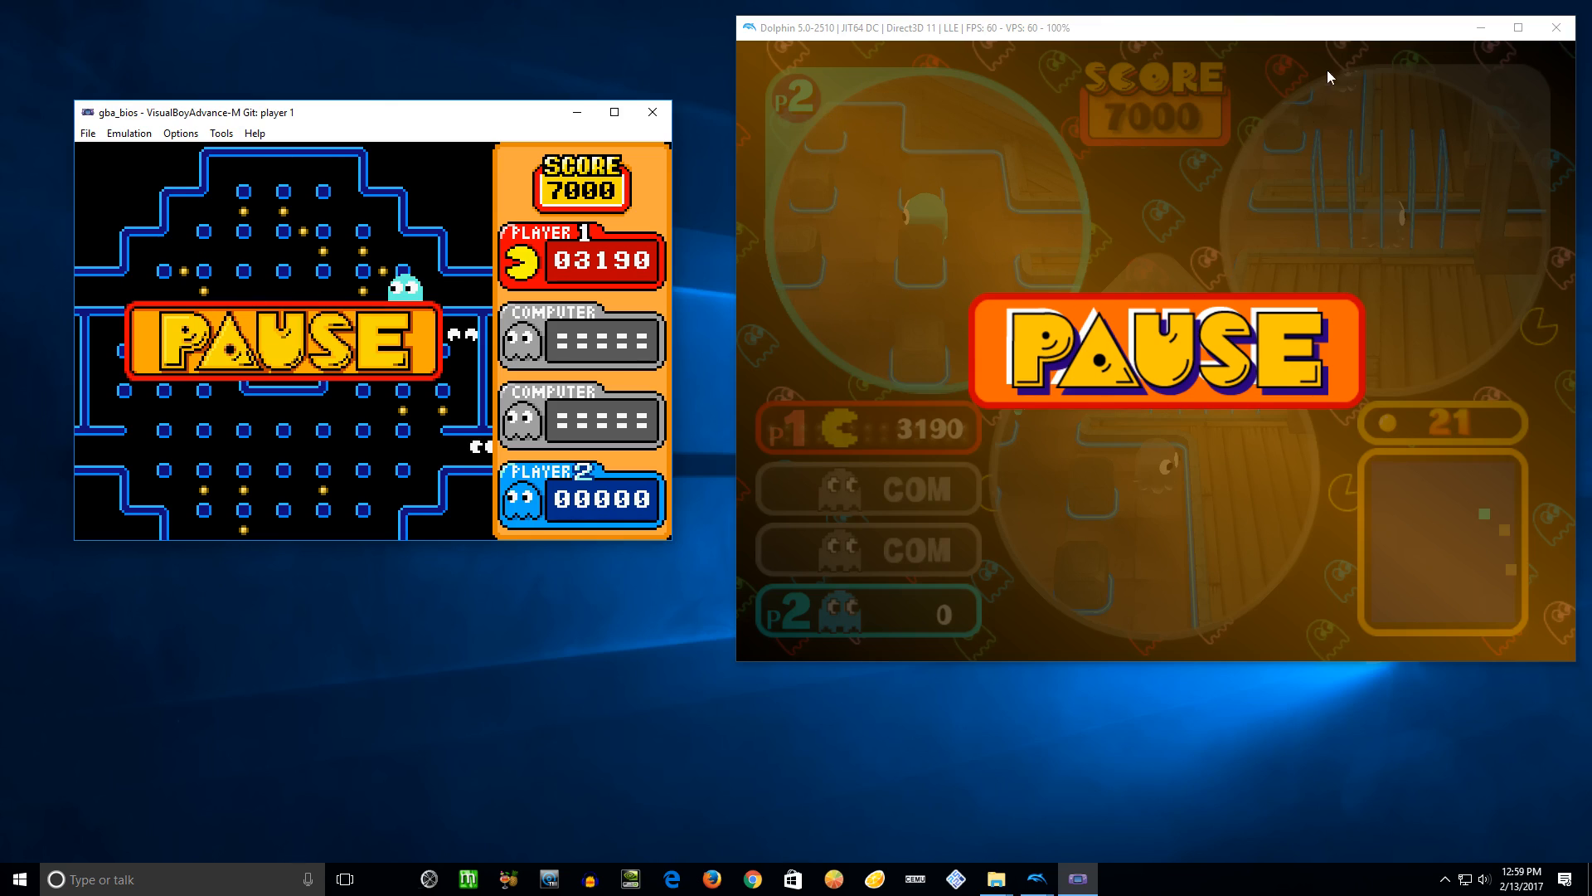
pyautogui.moveTo(968, 197)
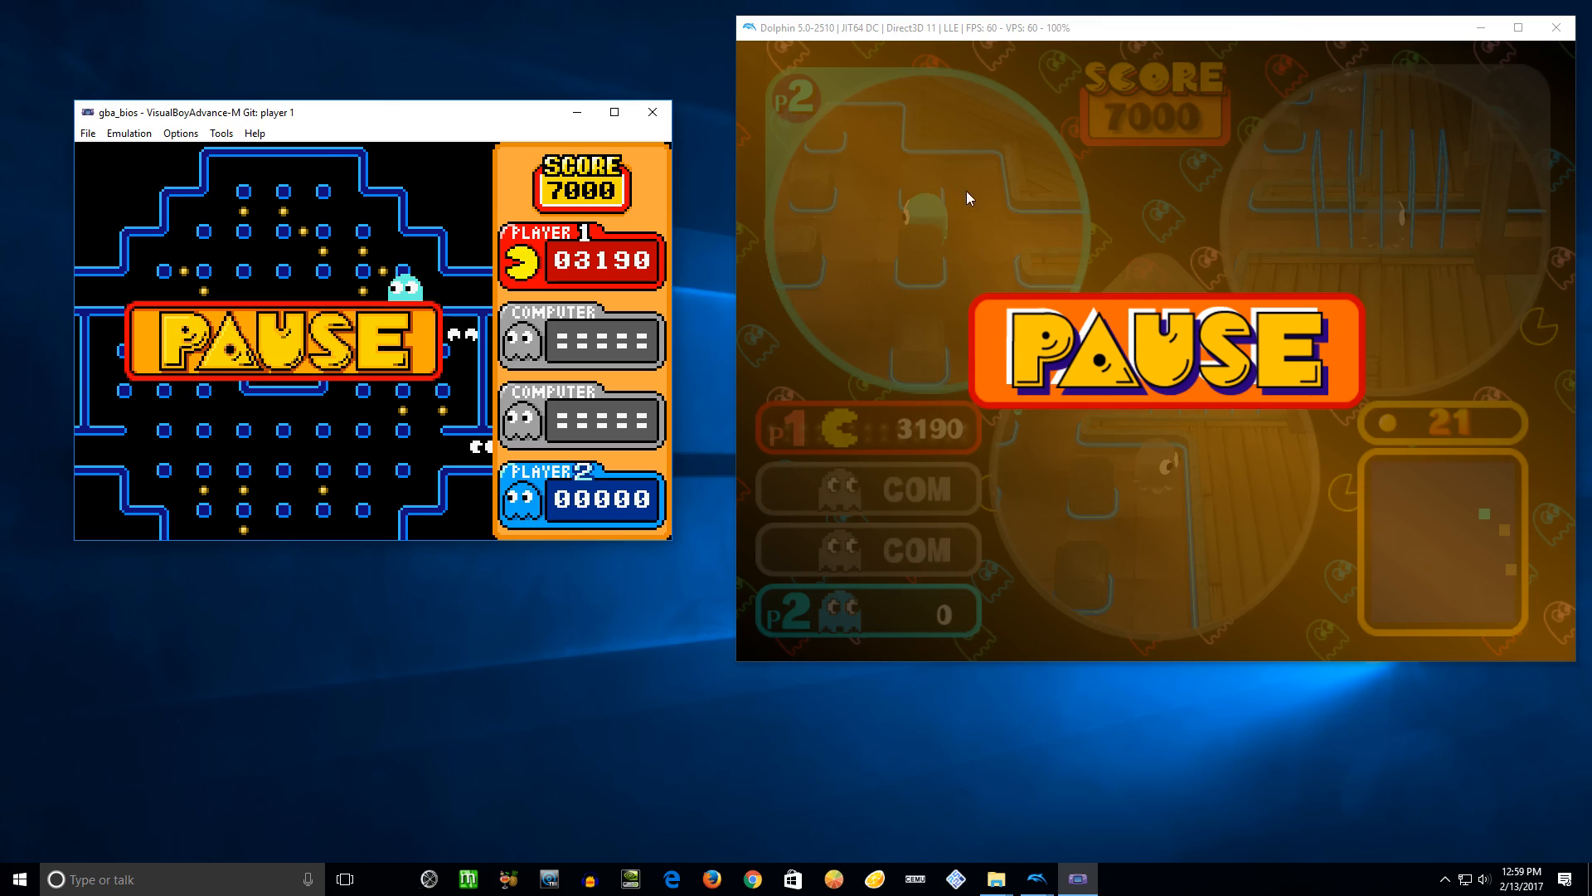
pyautogui.moveTo(871, 33)
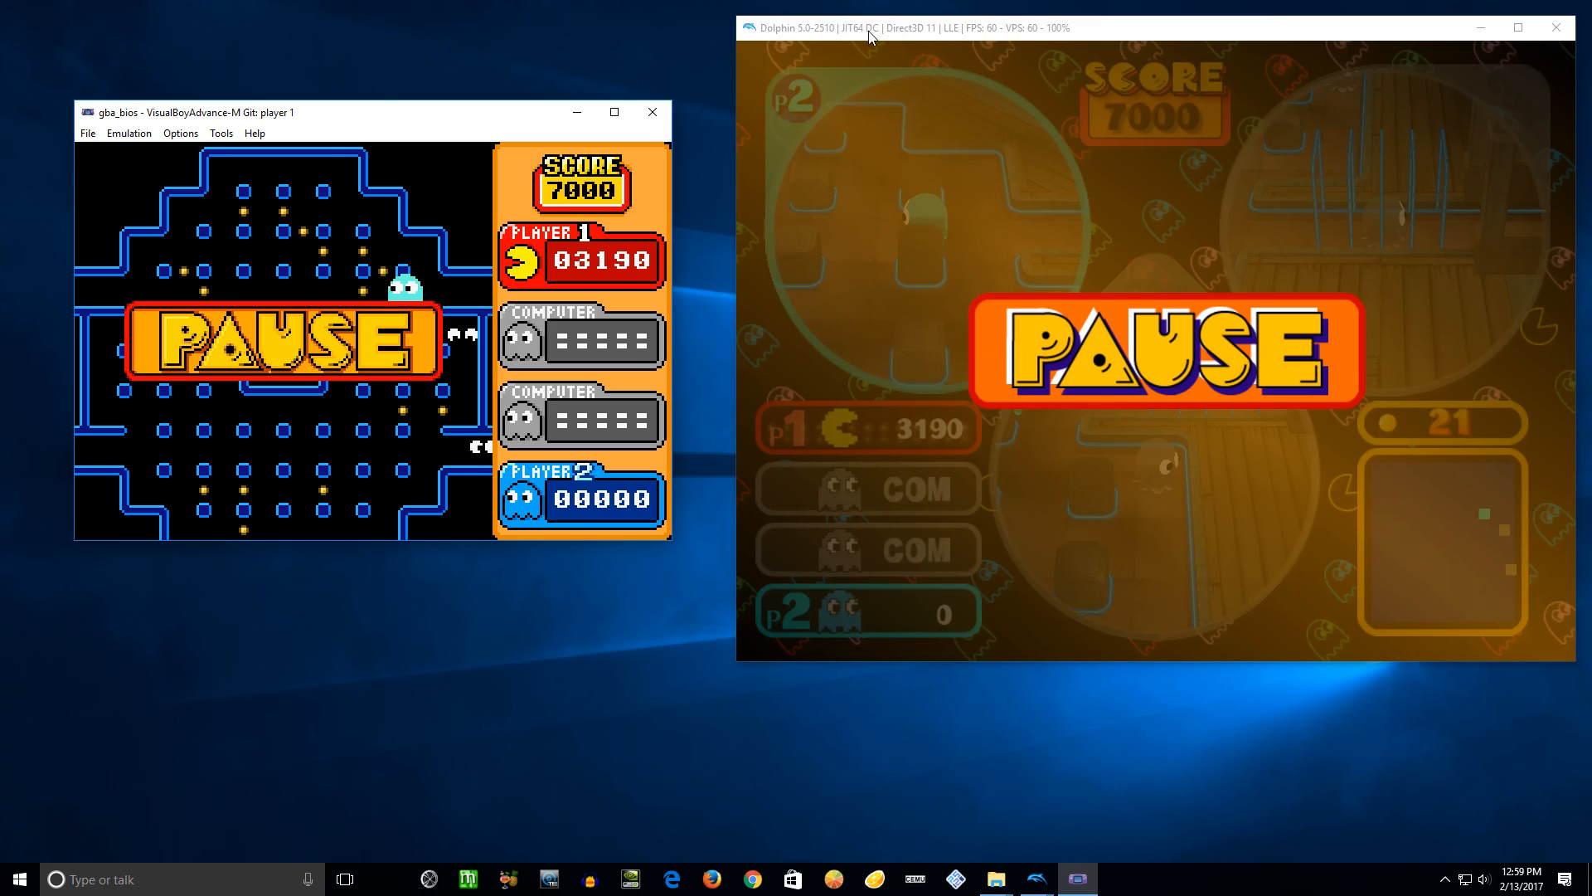
pyautogui.moveTo(969, 258)
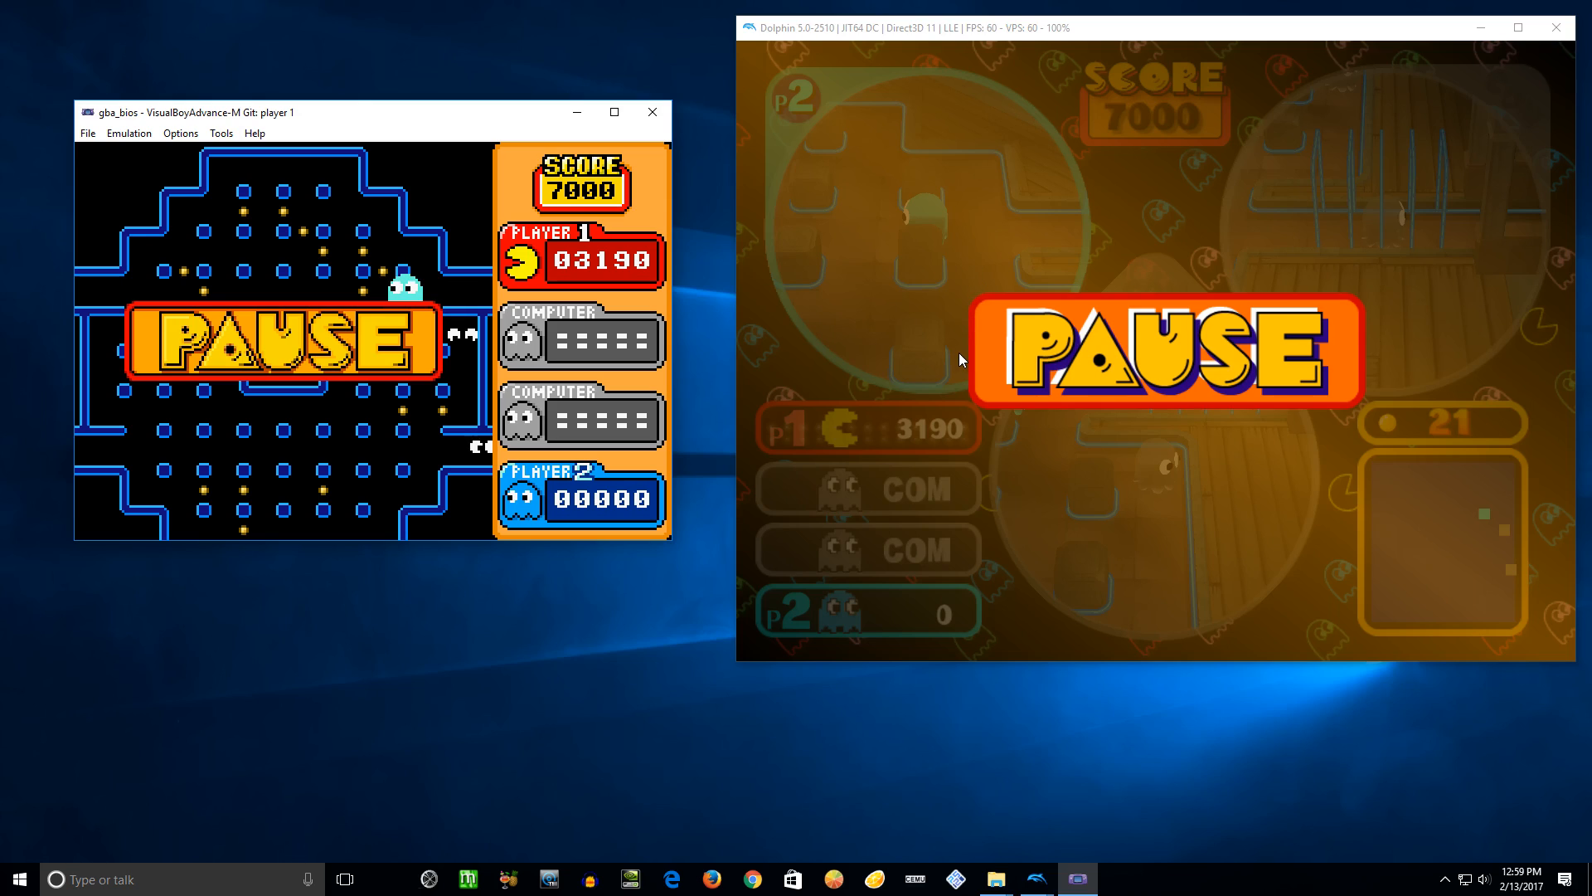
pyautogui.moveTo(685, 555)
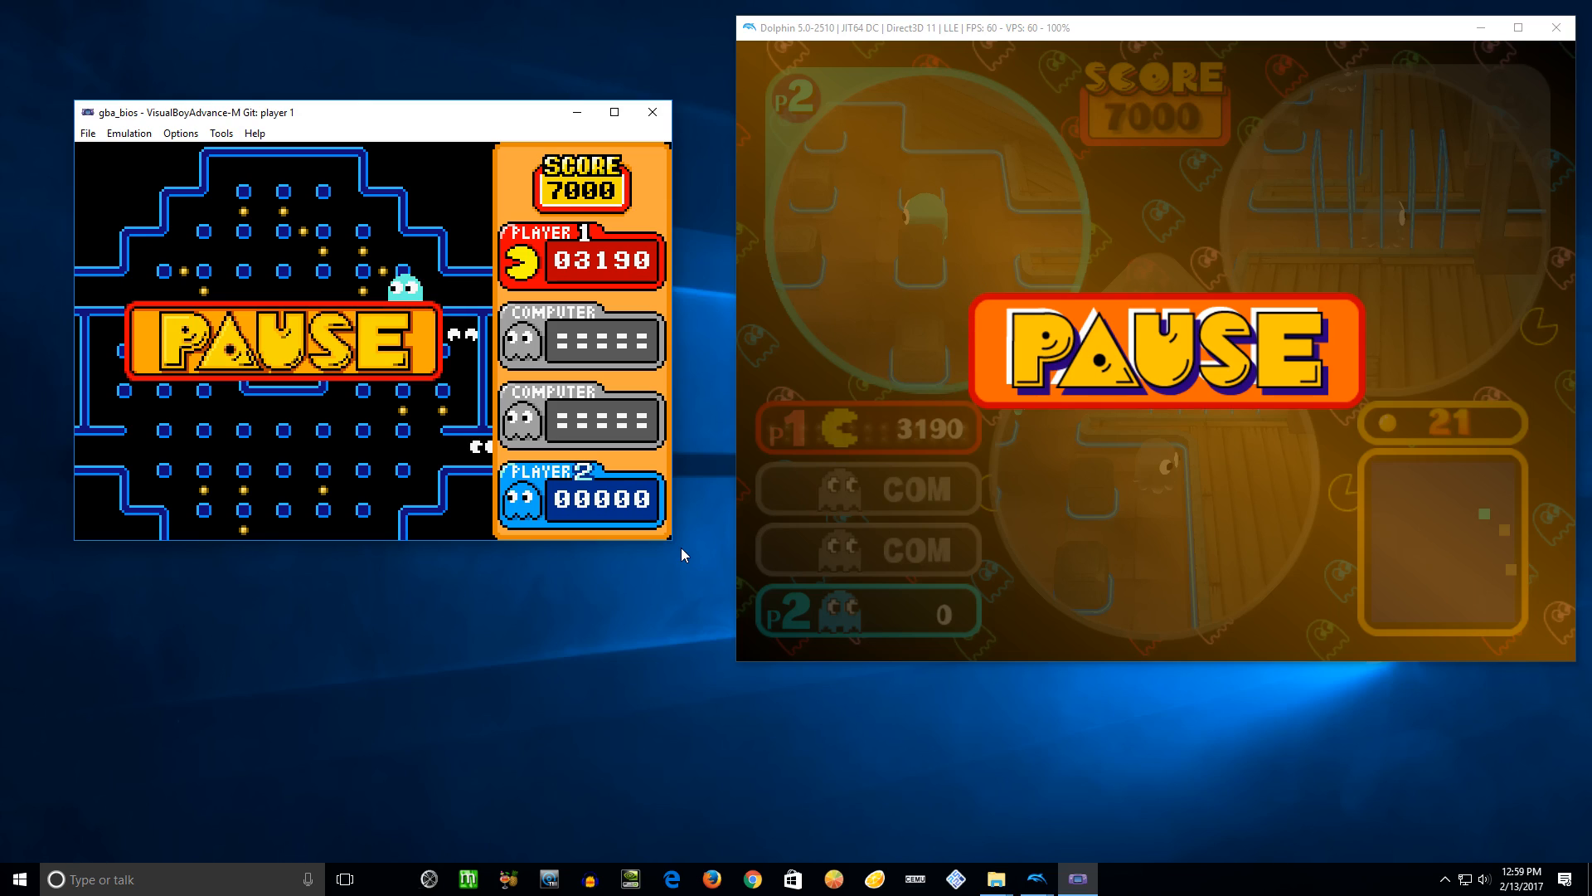
pyautogui.moveTo(694, 558)
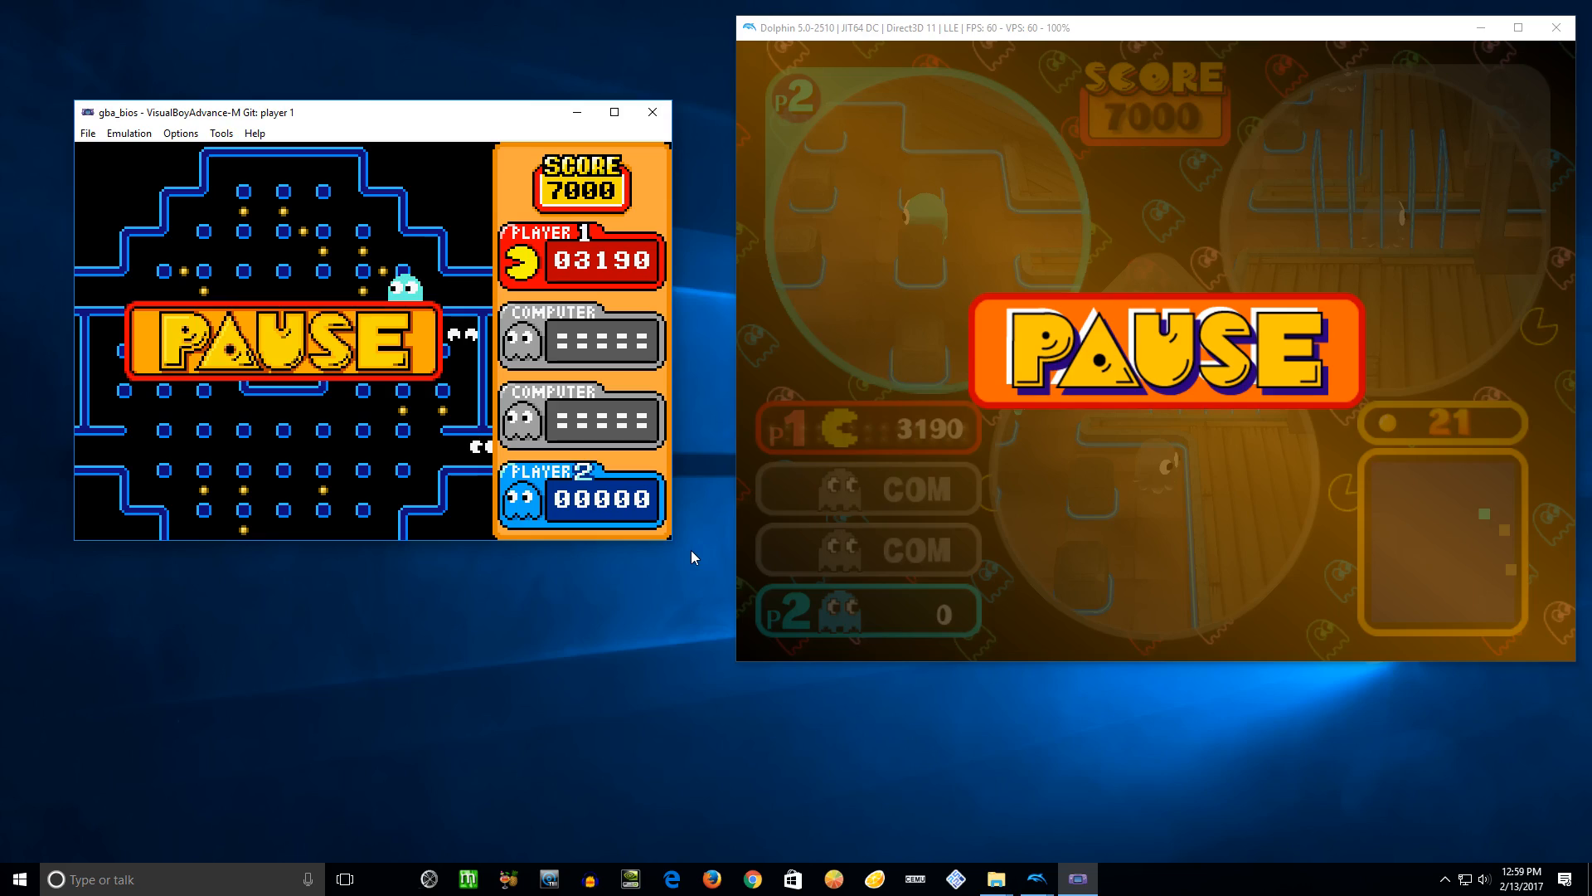